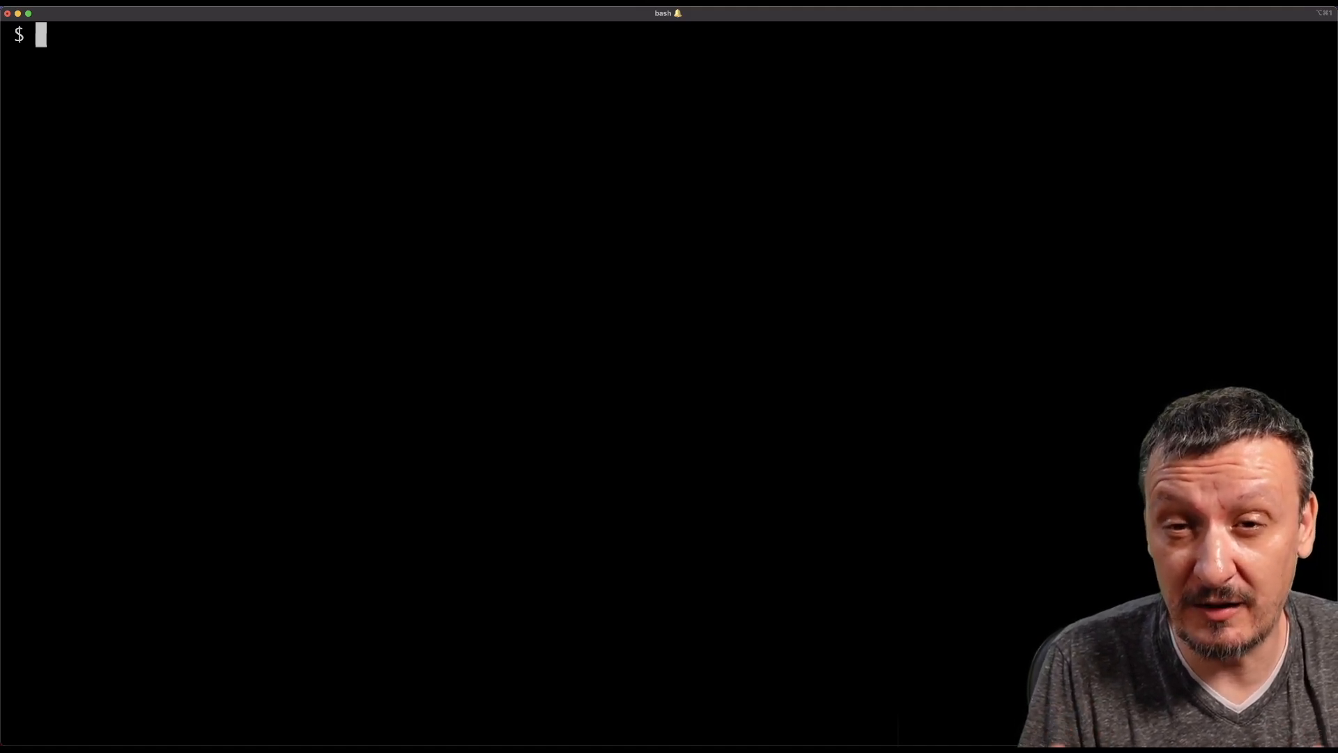
Print the SchemaHero install manifests as YAML via 'kubectl schemahero install --yaml'
text(kubectl)
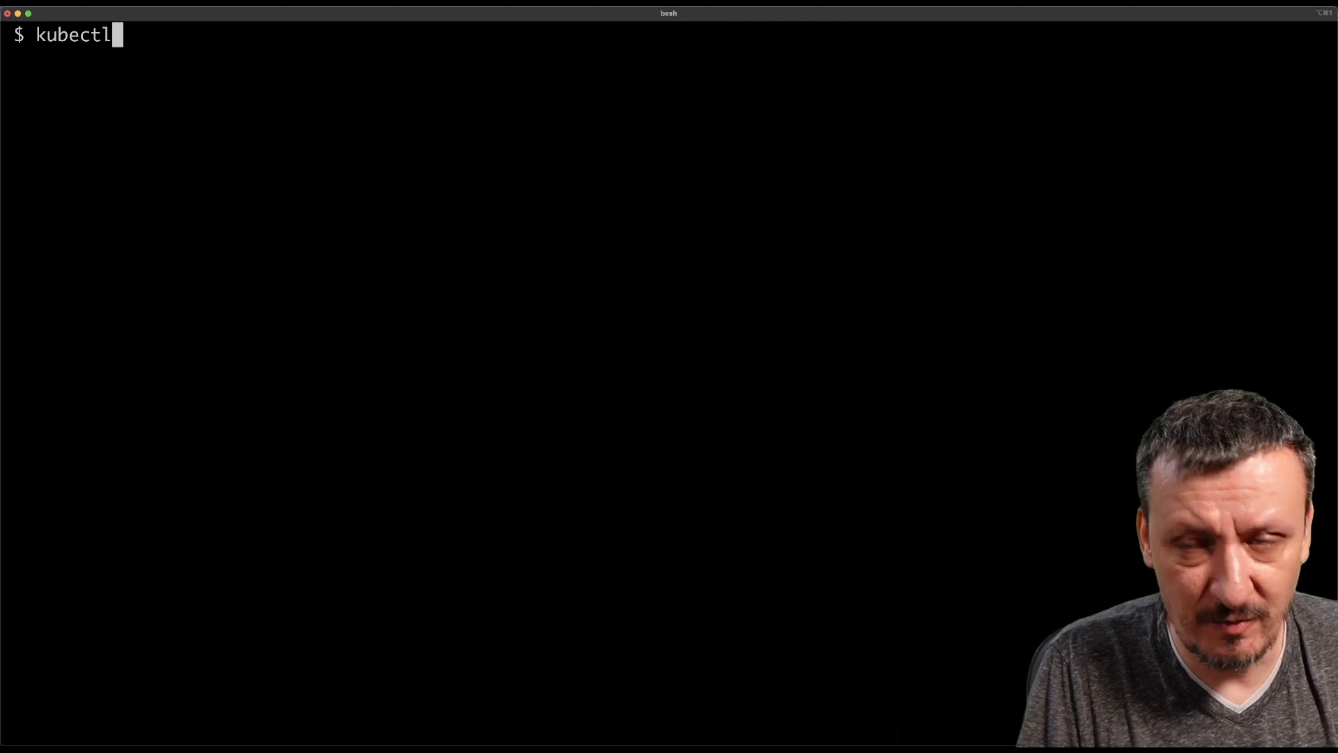
text(schema)
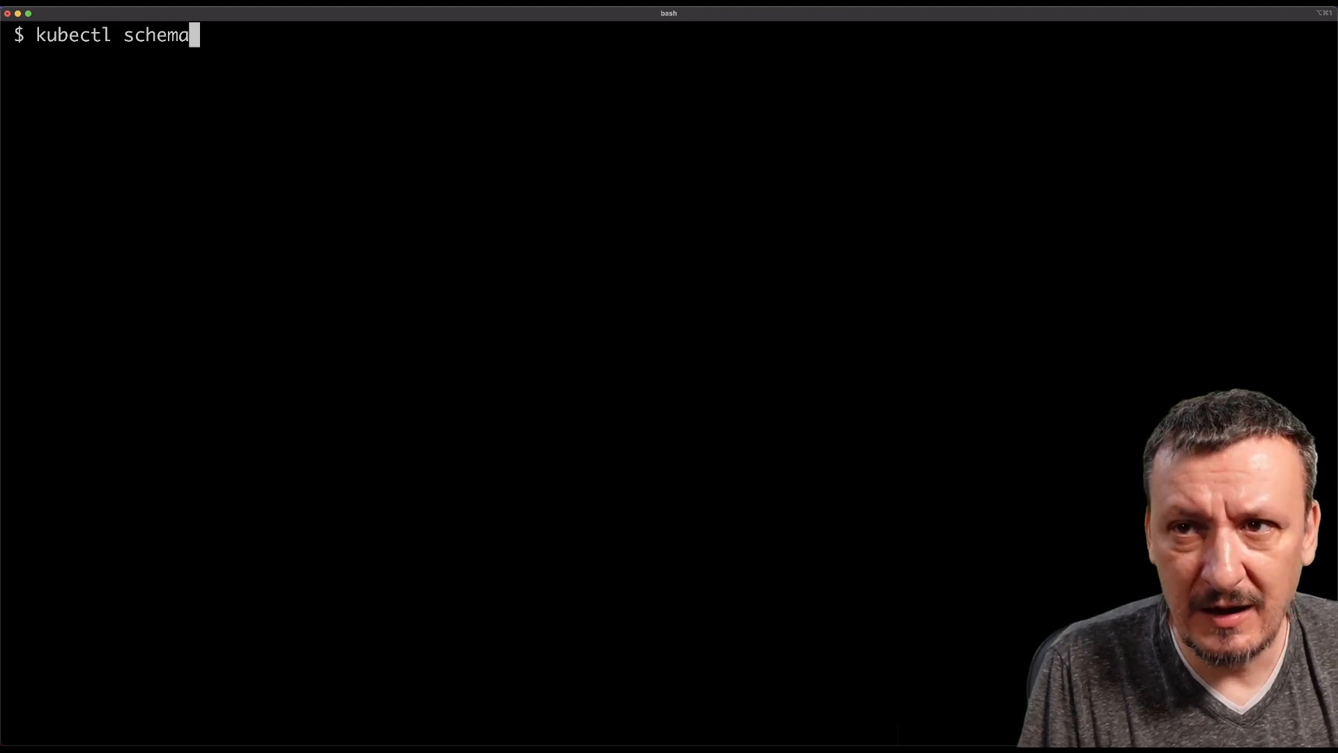
text(hero install)
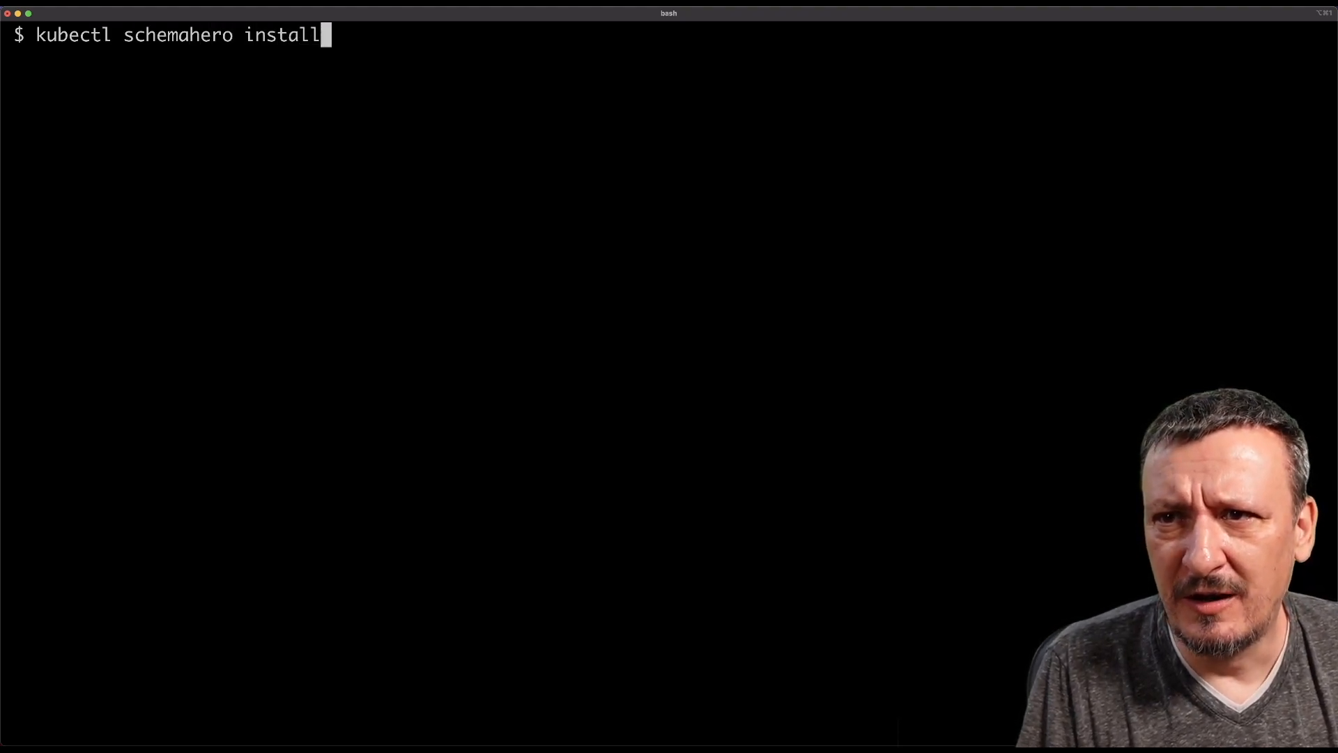
text(--yaml)
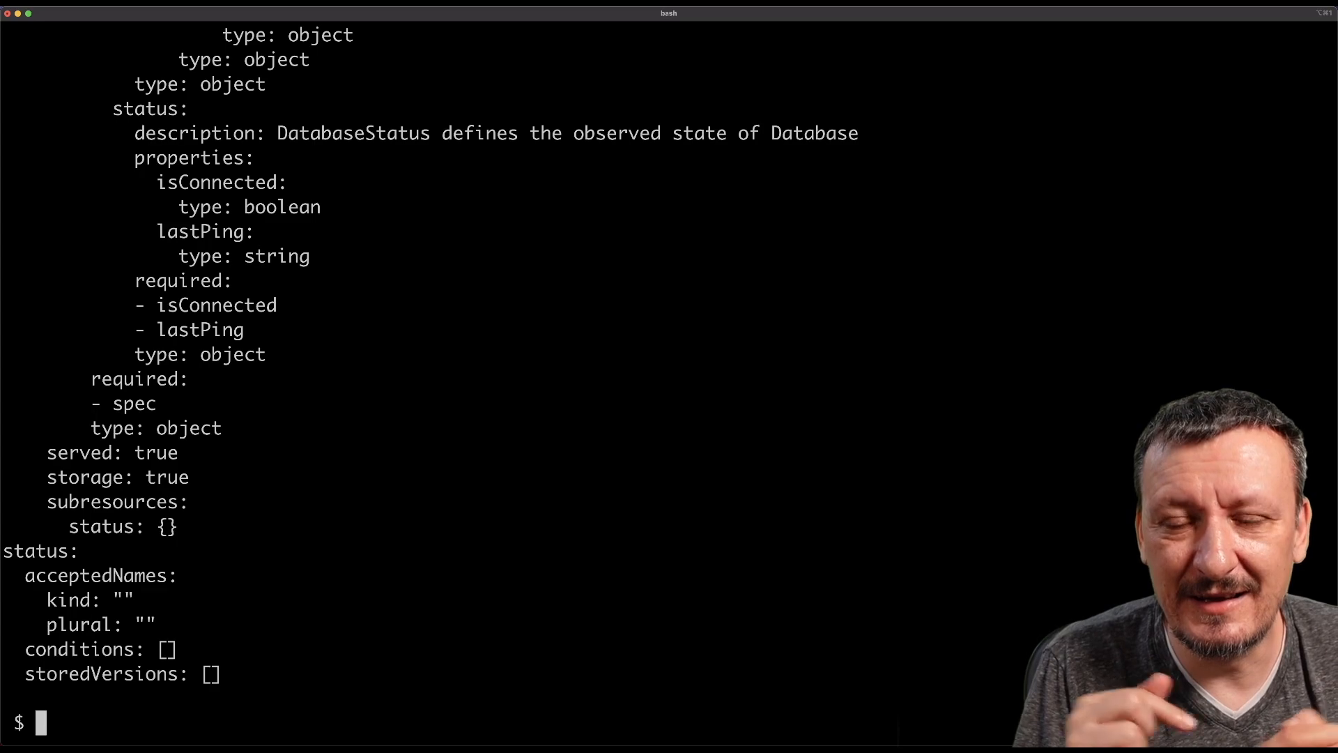
Run 'kubectl schemahero install' to deploy the operator, then clear the screen
text(kubectl schemahero install --yaml)
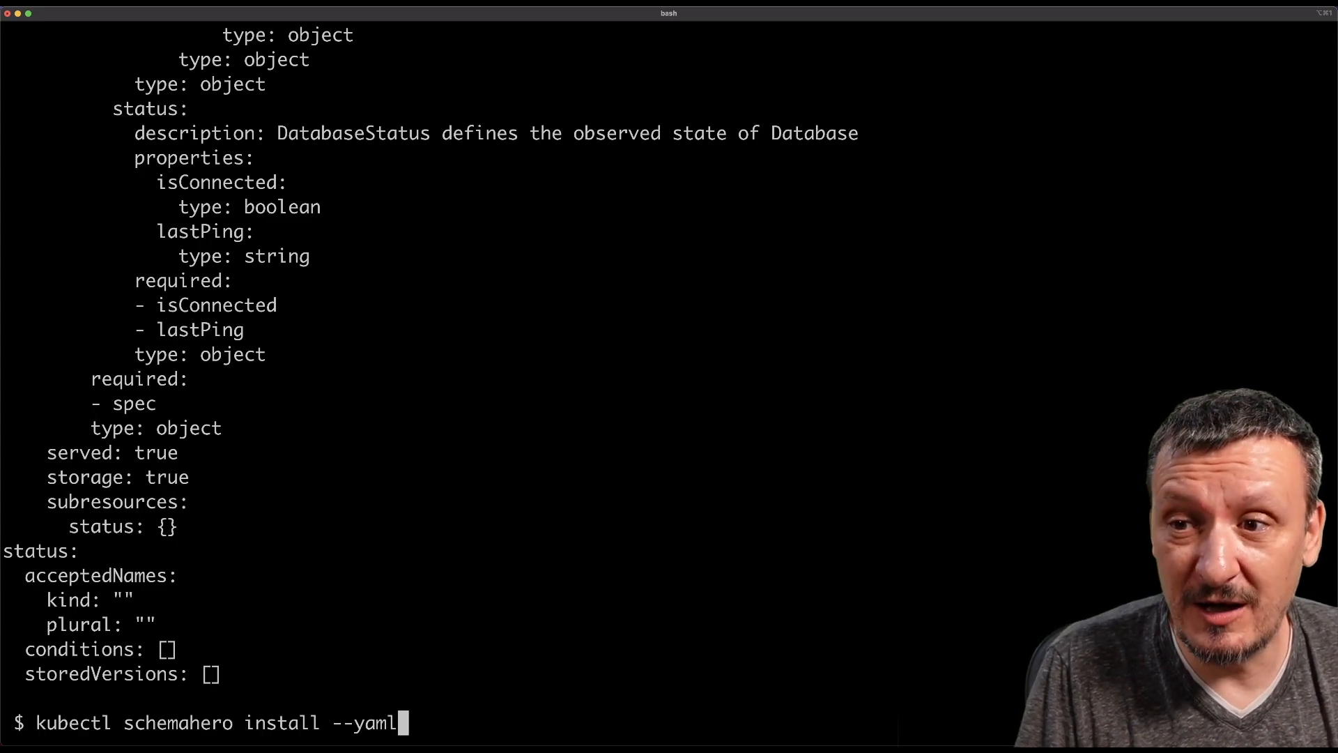
key(backspace)
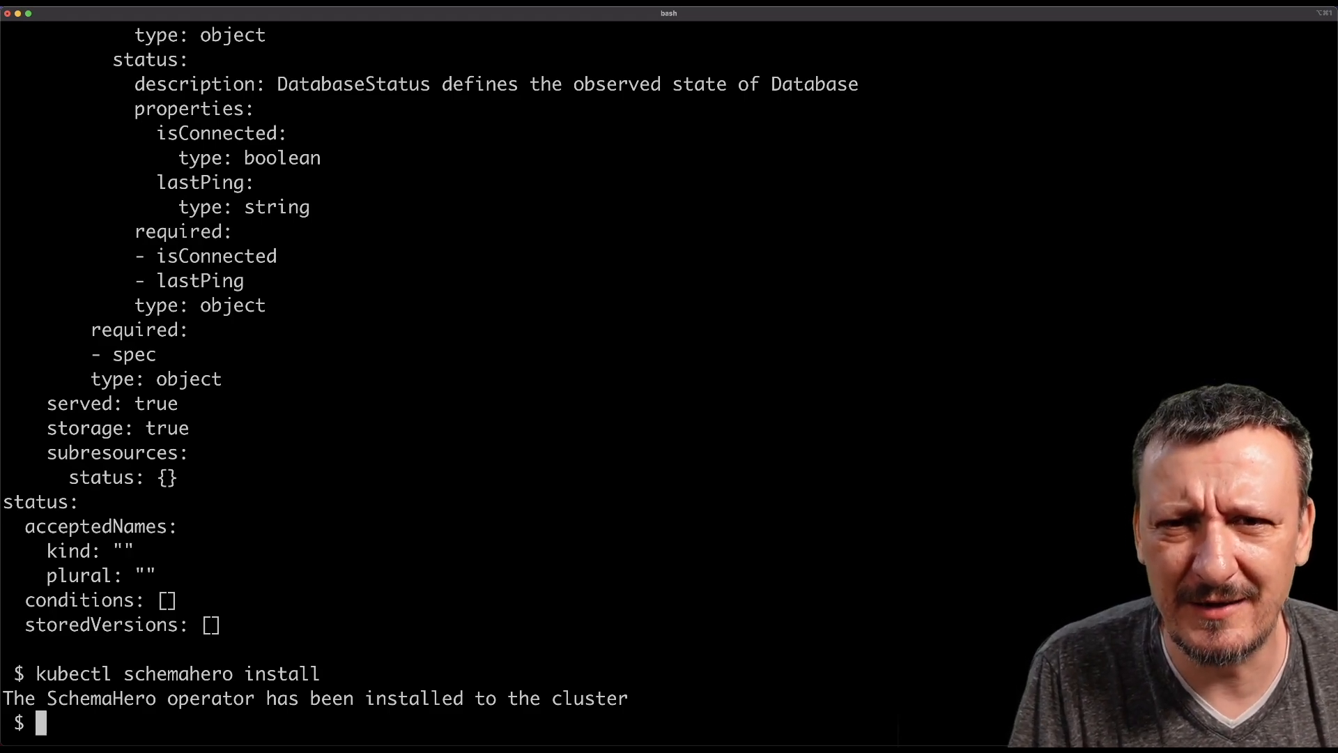
text(clear)
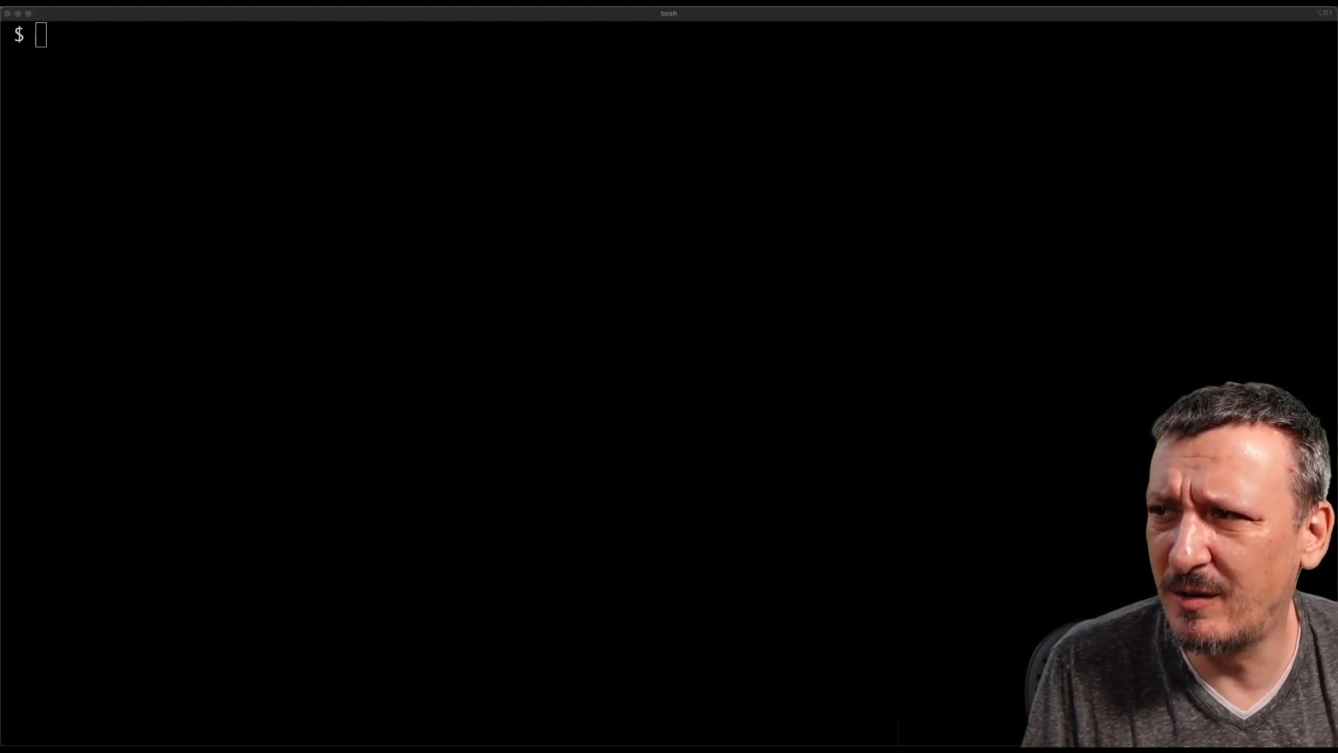
Start a psql client pod and list the postgres, template0 and template1 databases with \l
click(855, 349)
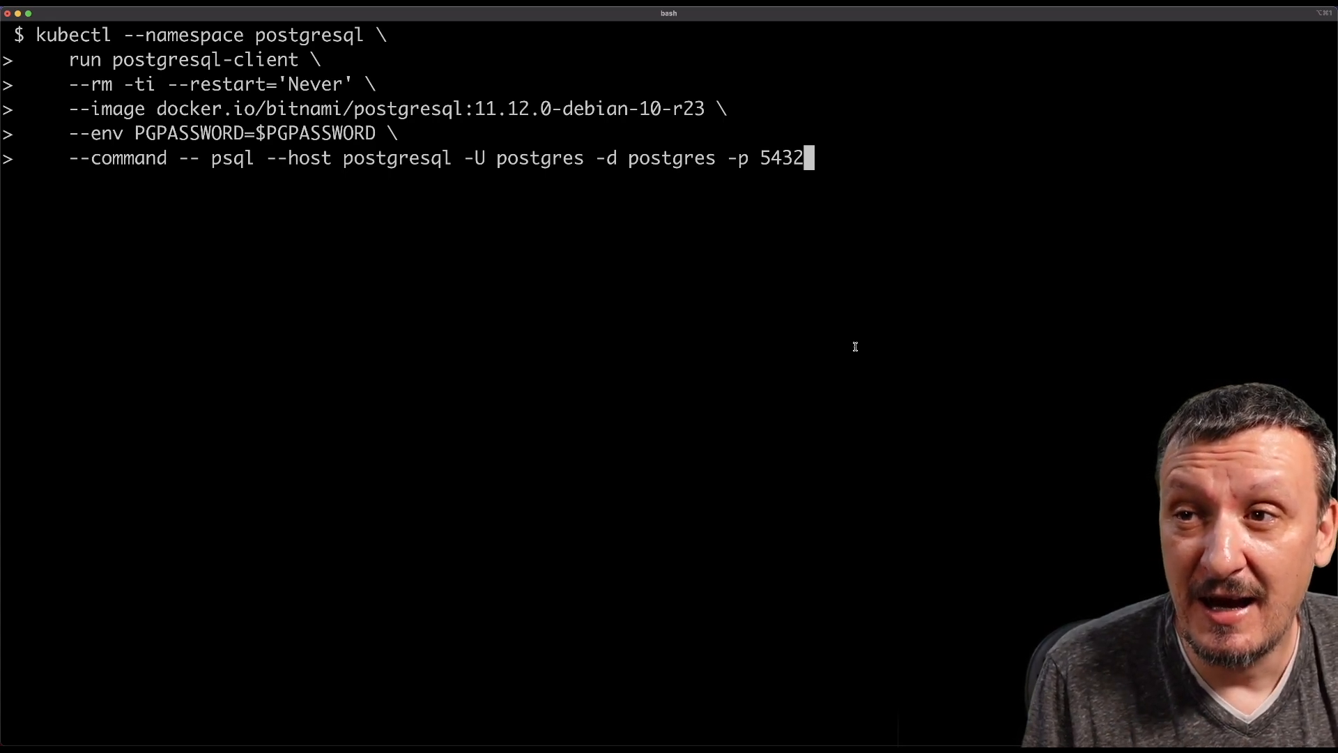
click(690, 290)
text(\l)
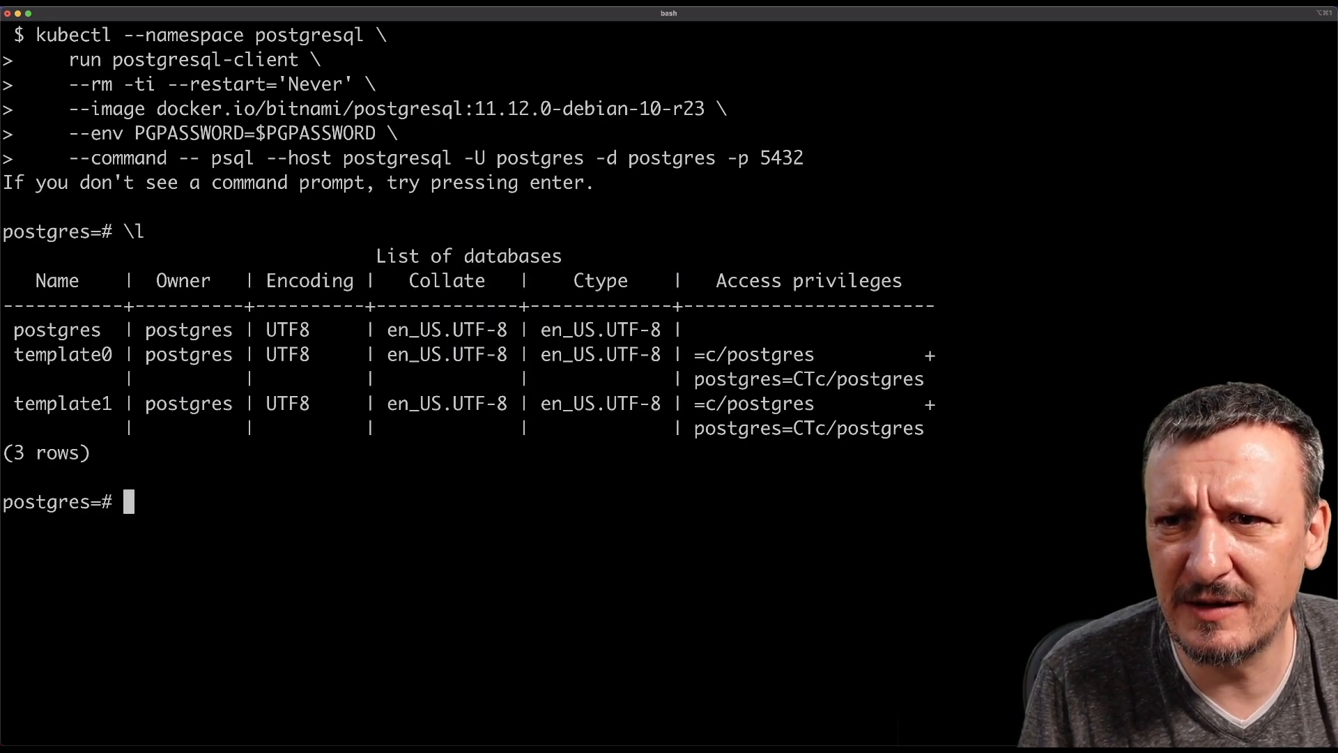
click(53, 333)
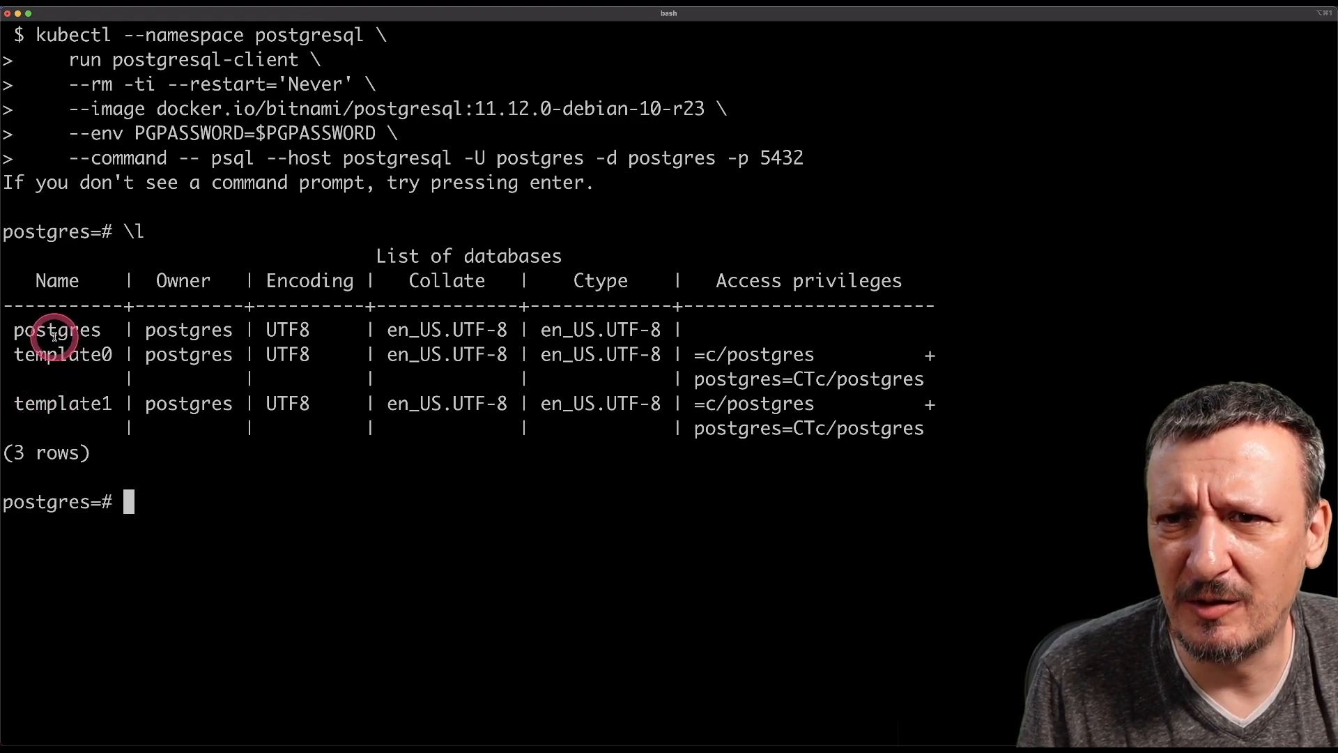
mouse_move(64, 406)
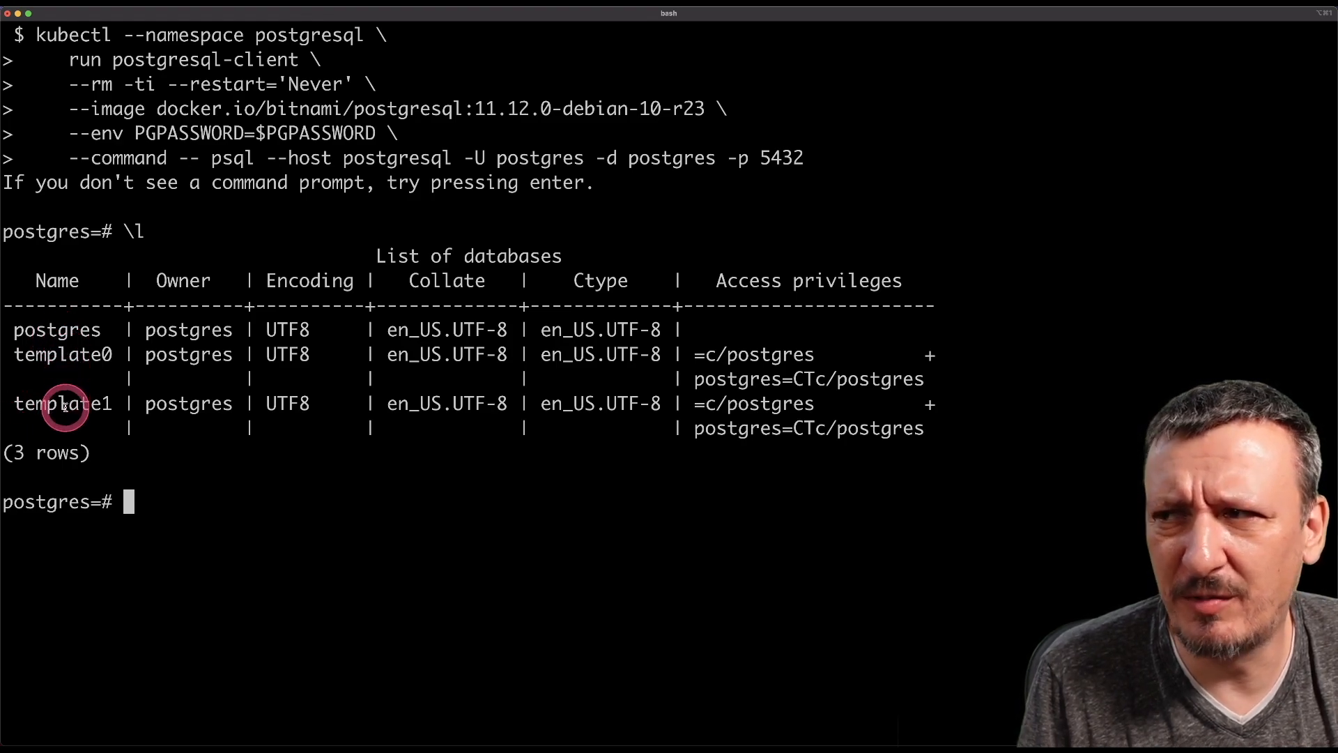
Run 'CREATE DATABASE devopstoolkit;', confirm it in the \l listing, and exit psql
text(C)
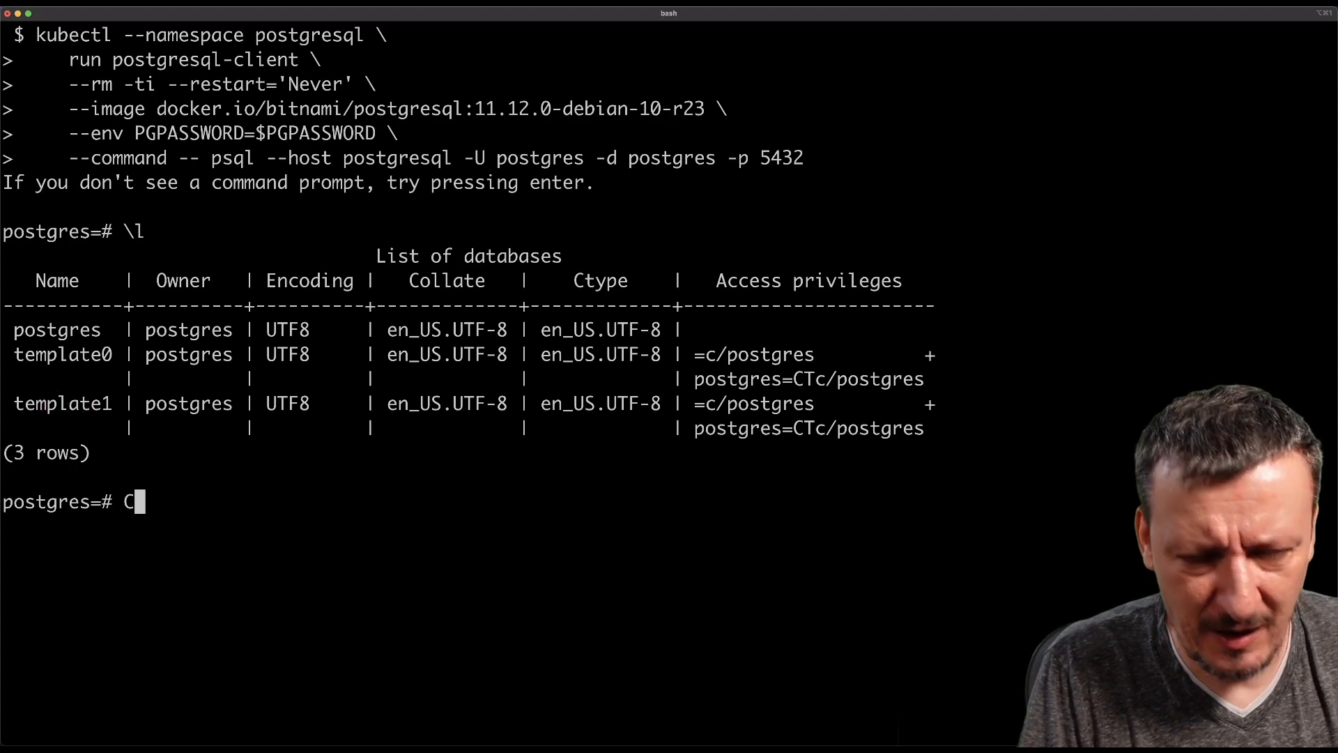
text(REATE DATABASE devopstool)
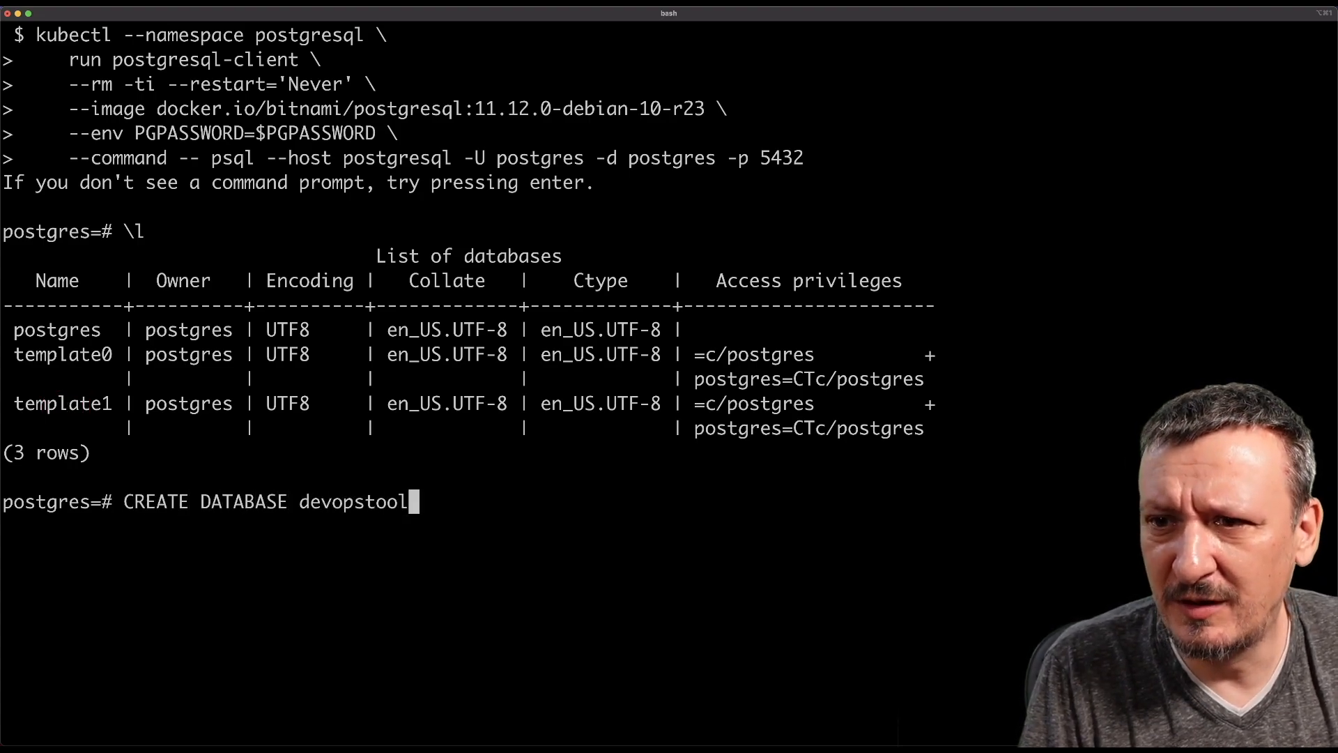
text(kit;)
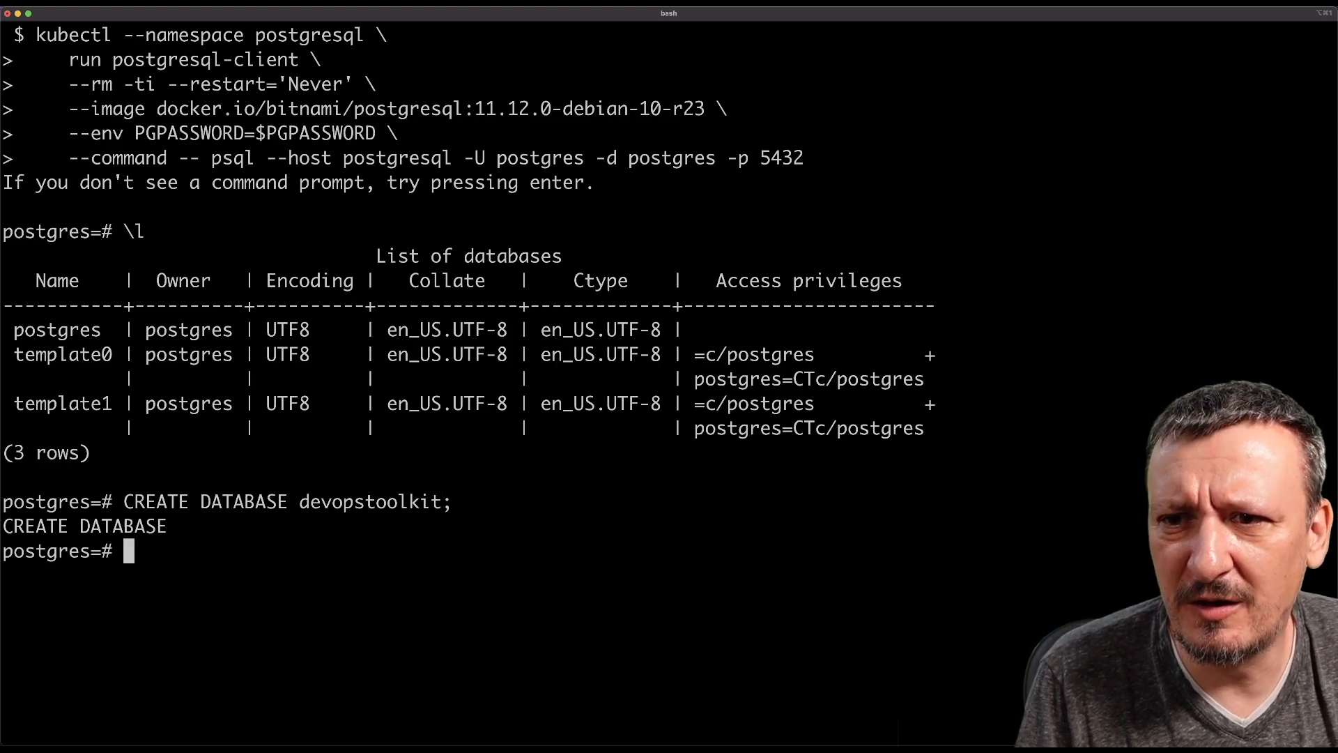
text(\l)
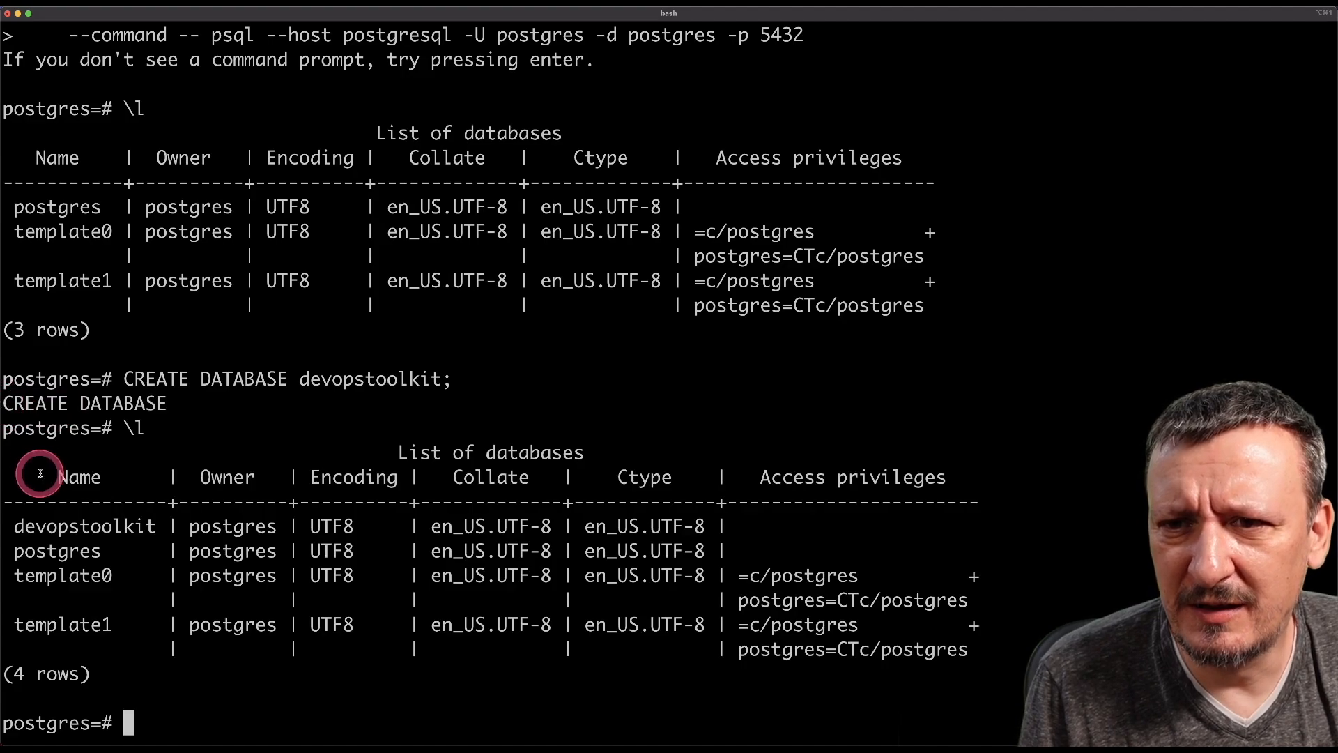
double_click(83, 525)
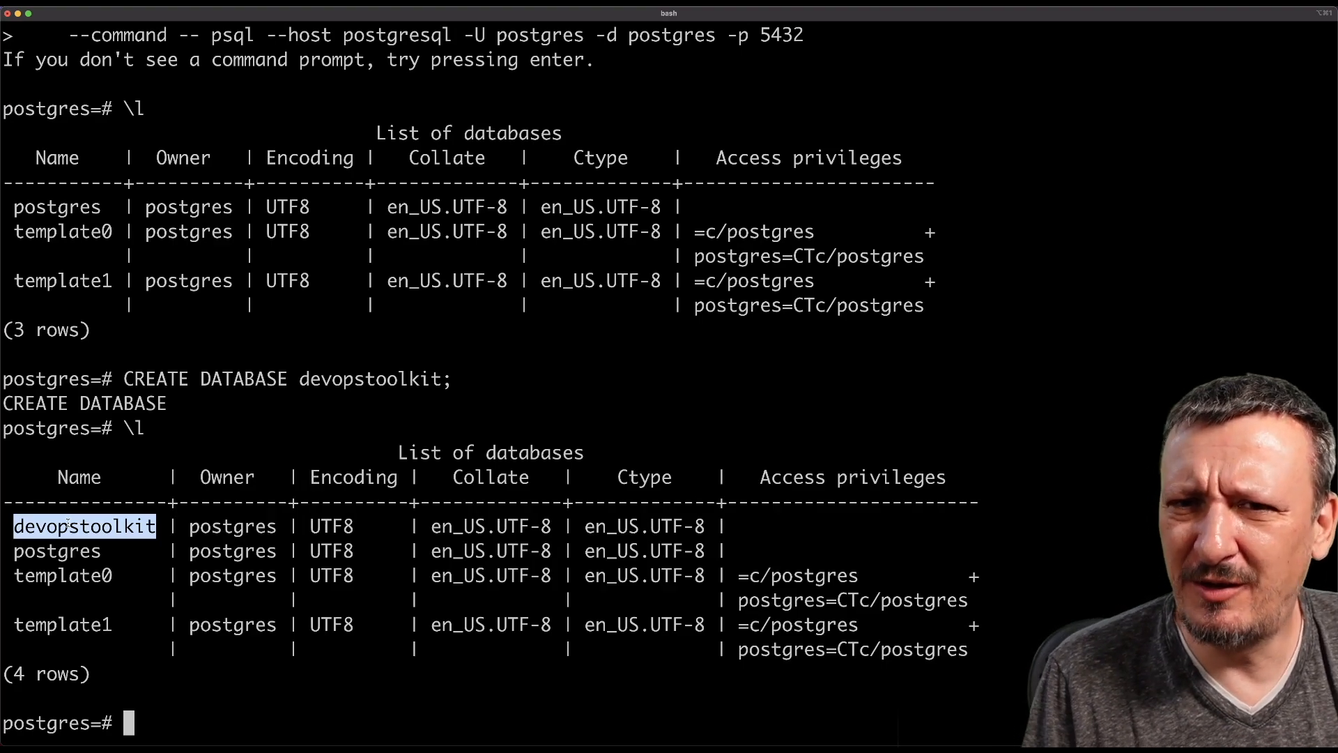
text(exit)
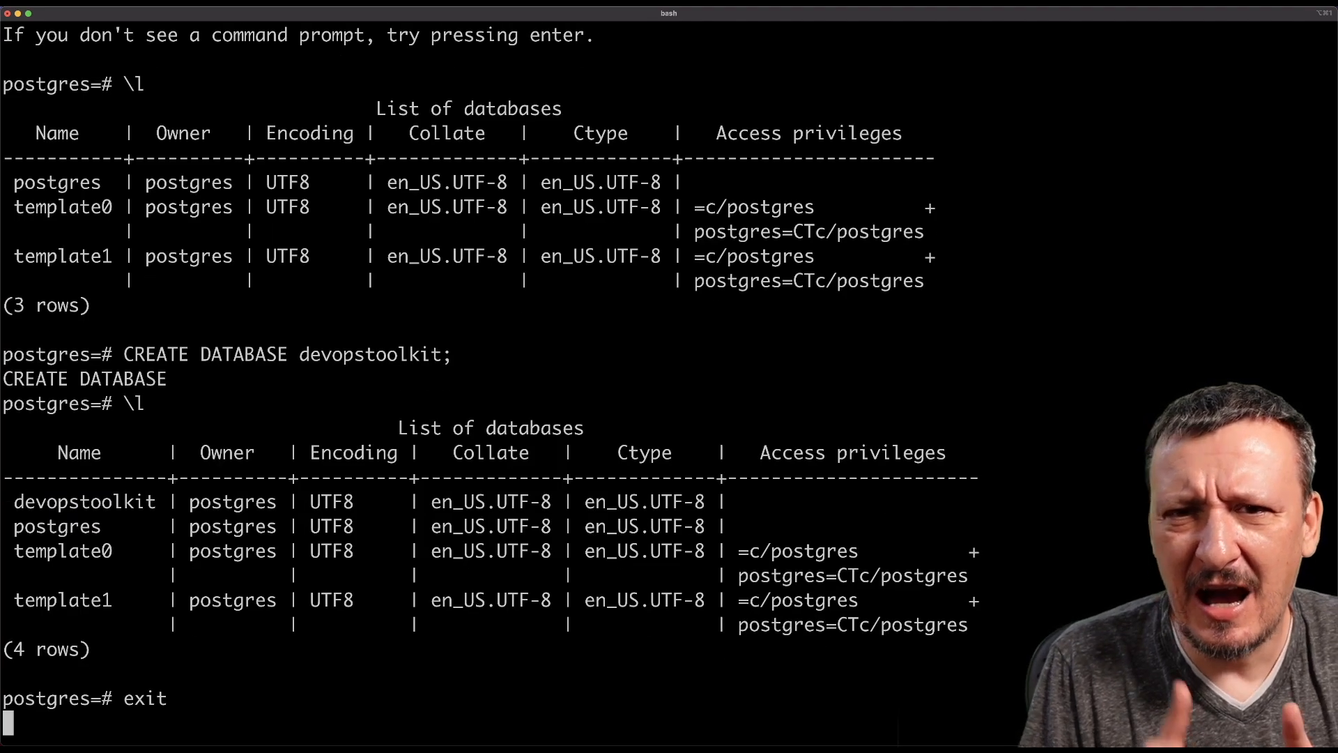
Show the SchemaHero Docs Supported Databases page scrolled to the versions table
key(Return)
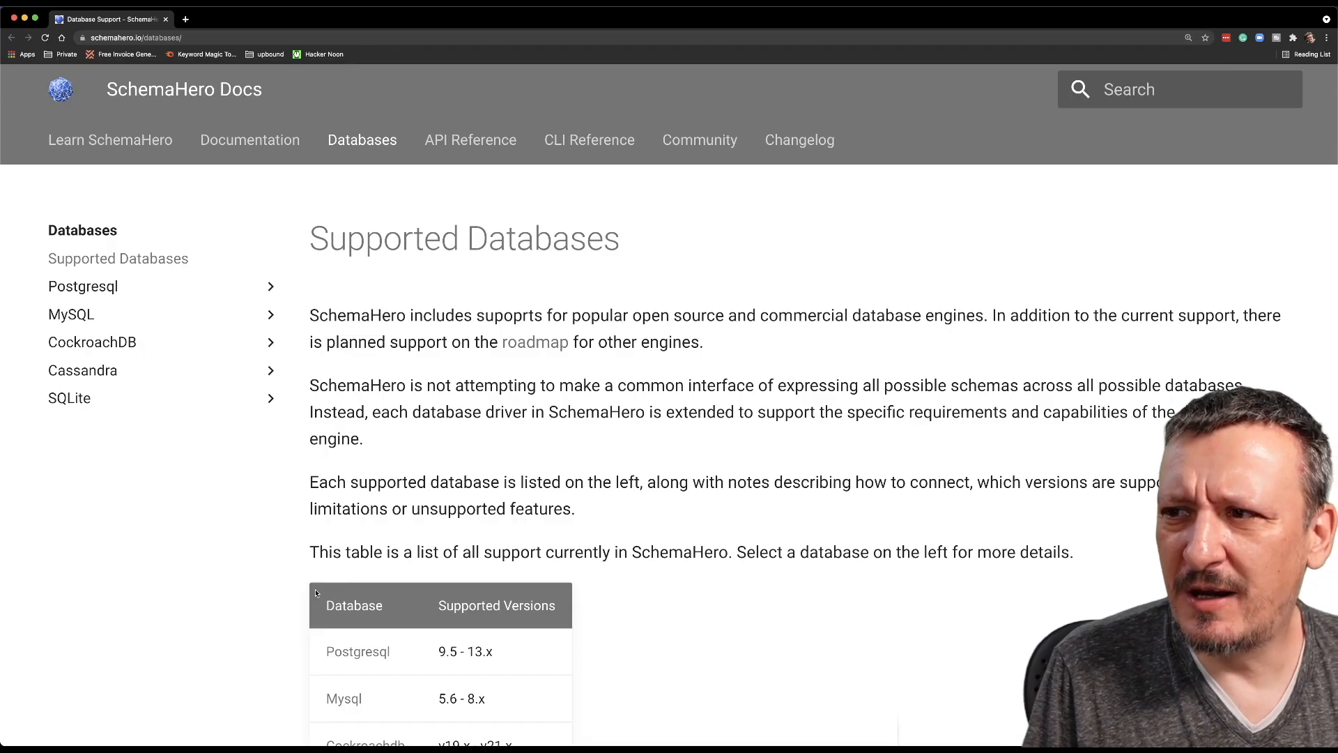
scroll(down, 3)
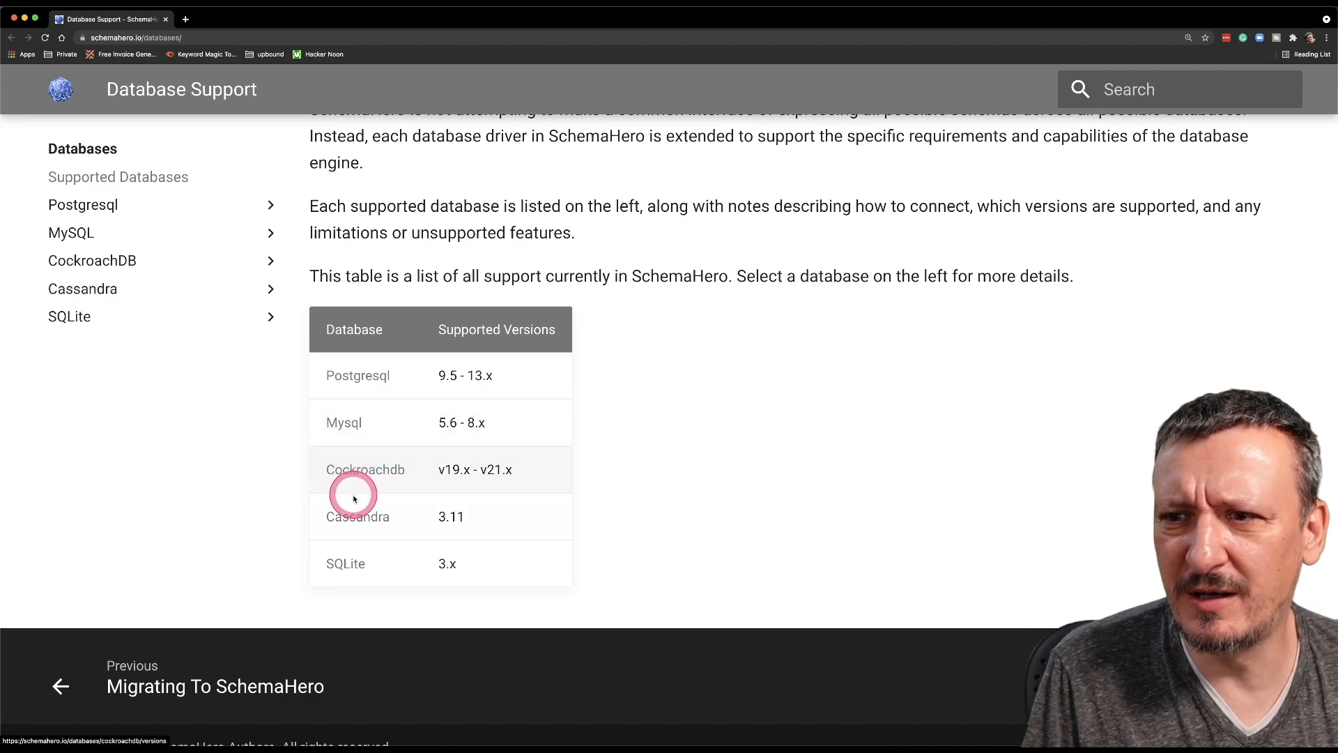
mouse_move(347, 562)
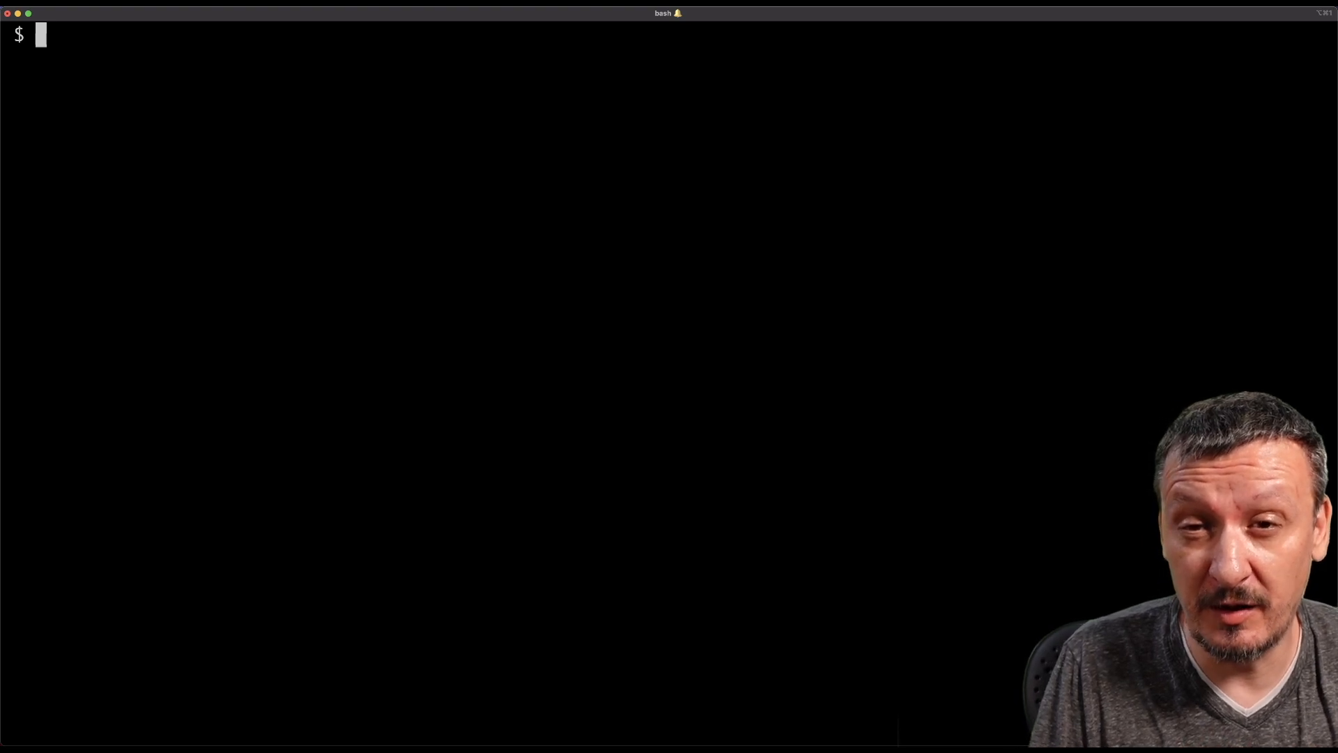
Cat db.yaml and highlight its Database kind, devopstoolkit name and immediateDeploy true
text(cat)
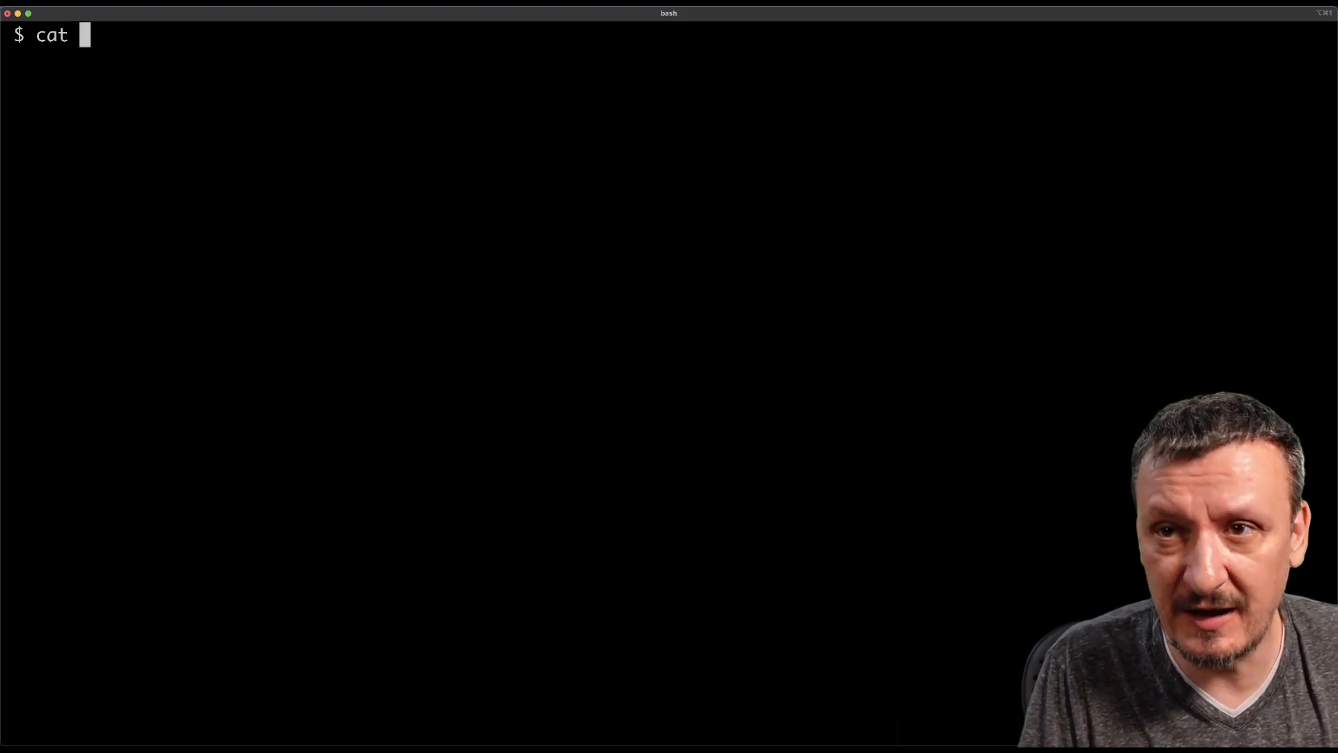
text(db.yaml)
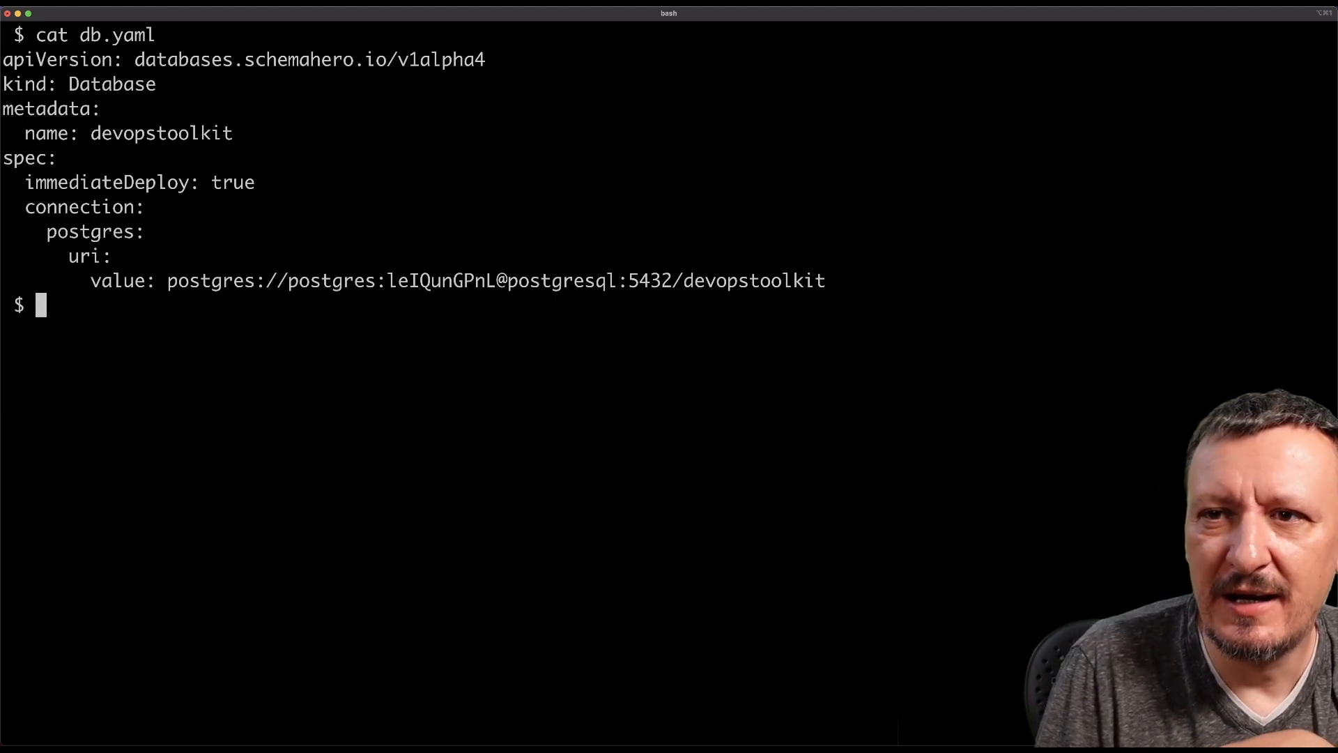
click(153, 134)
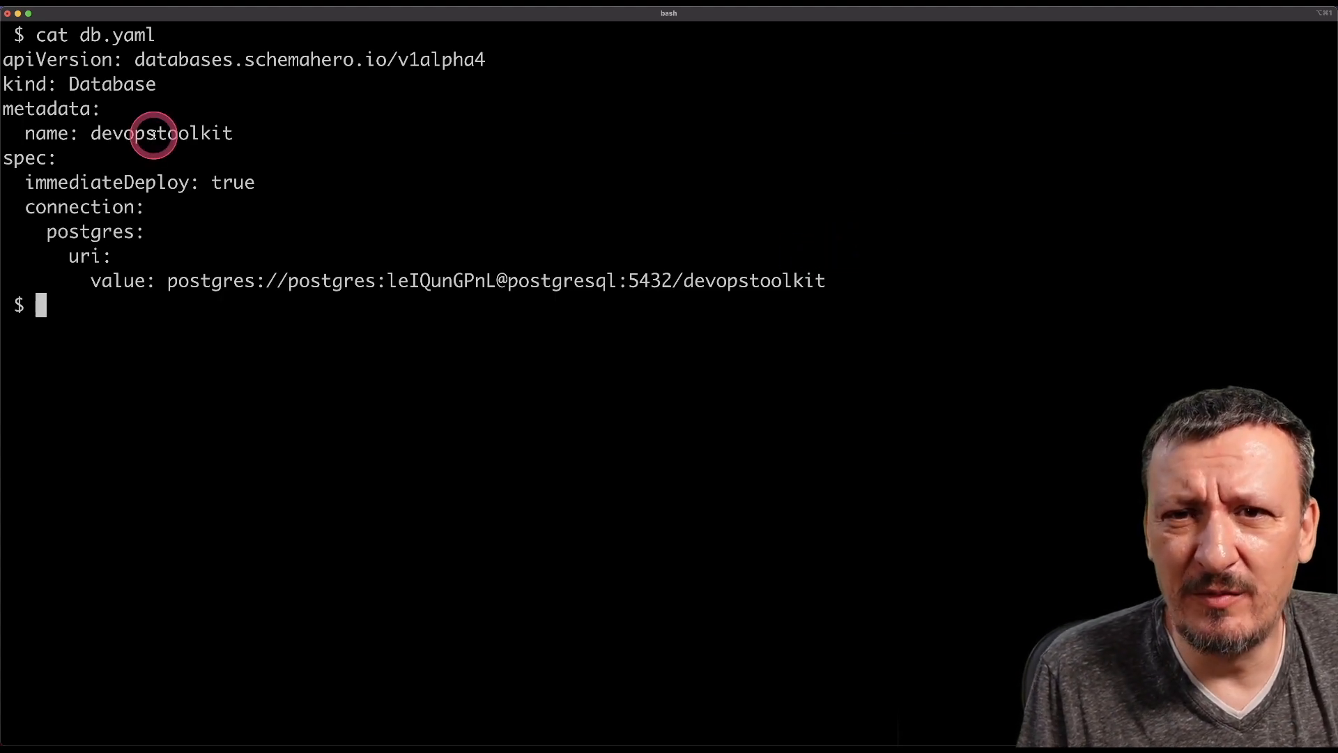
double_click(112, 83)
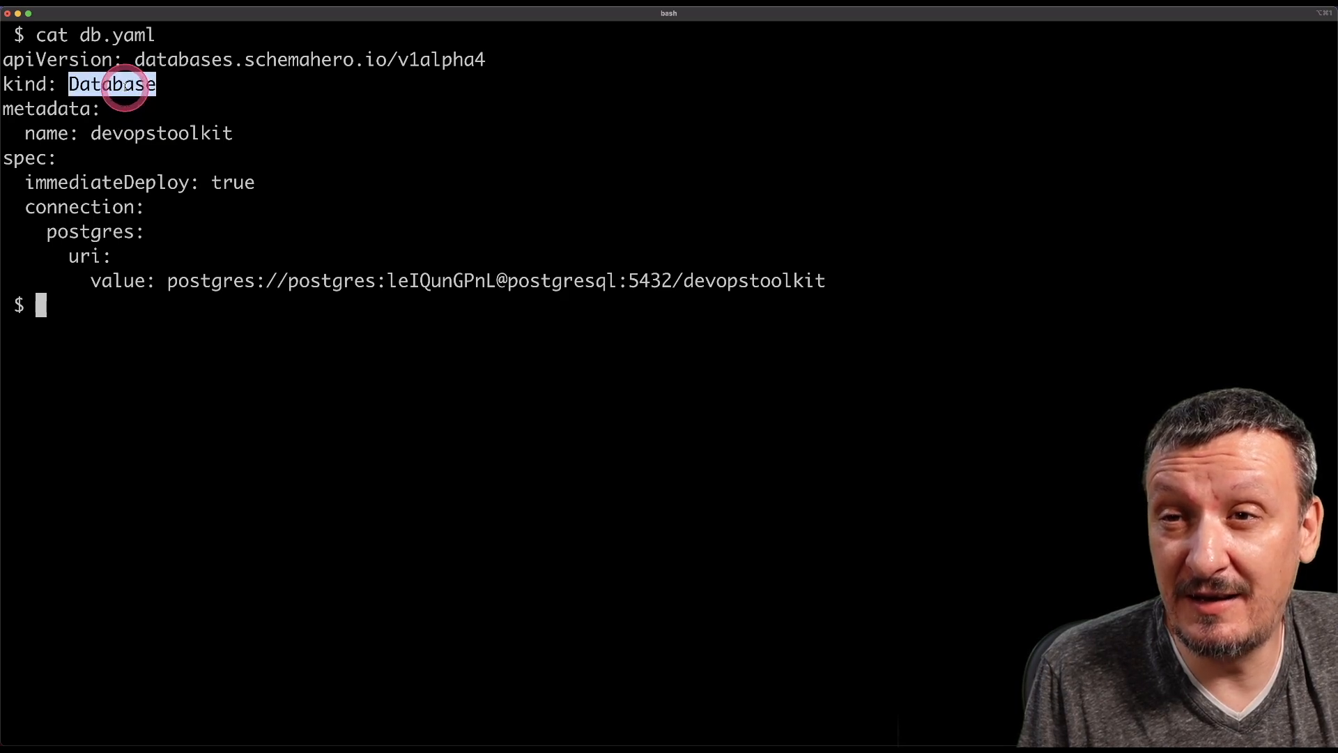
double_click(161, 134)
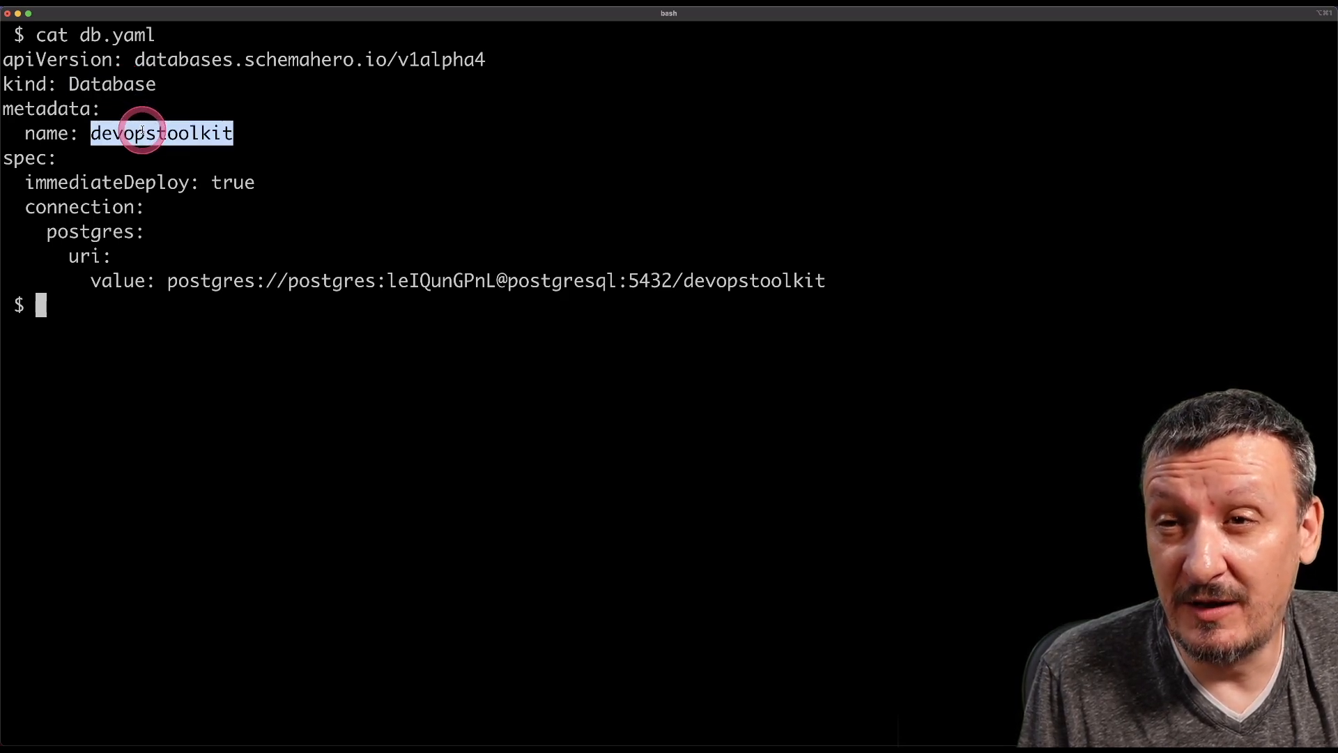
mouse_move(156, 181)
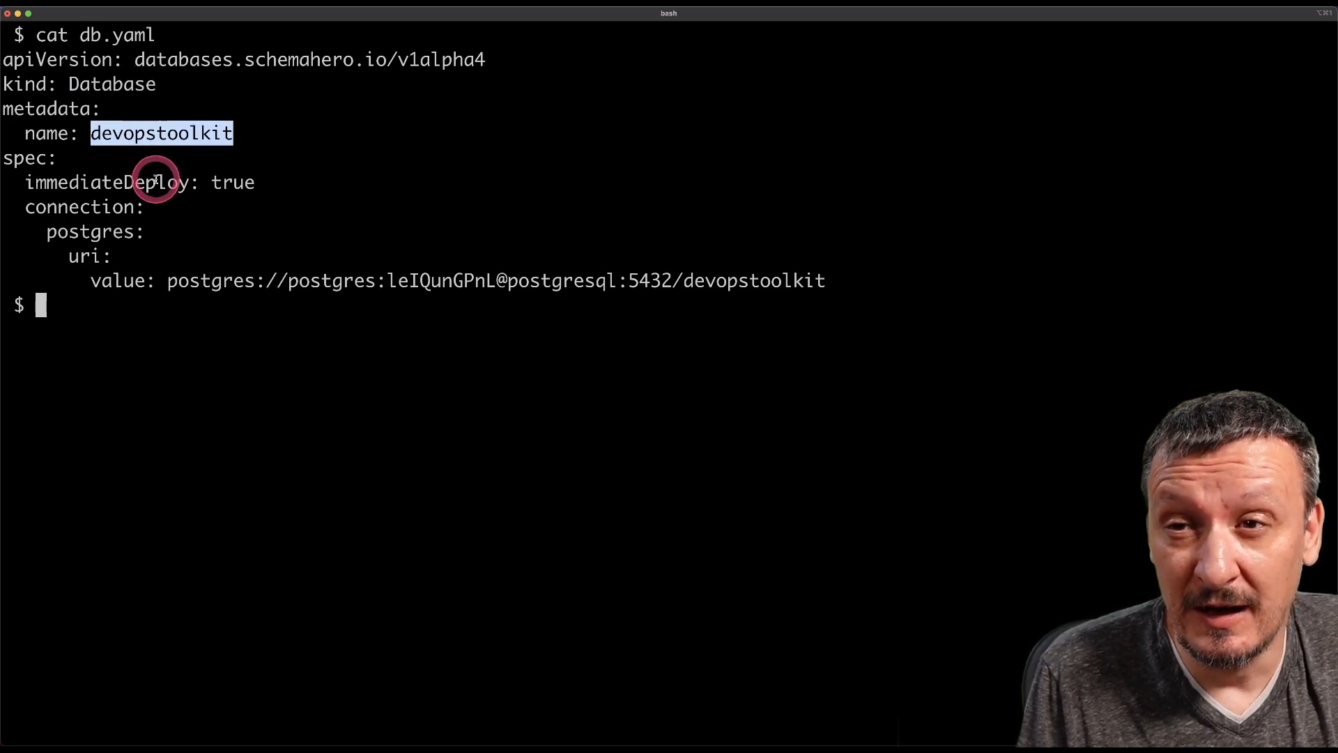
double_click(106, 181)
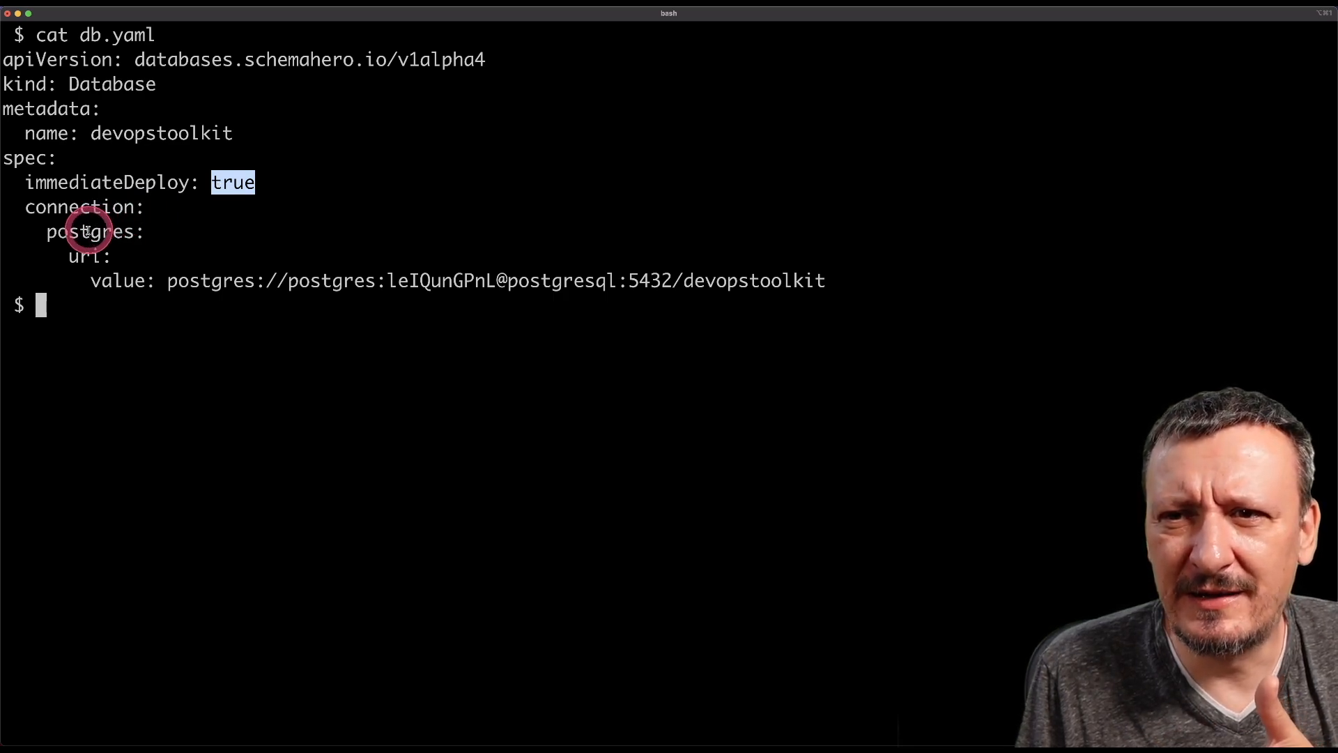
double_click(90, 232)
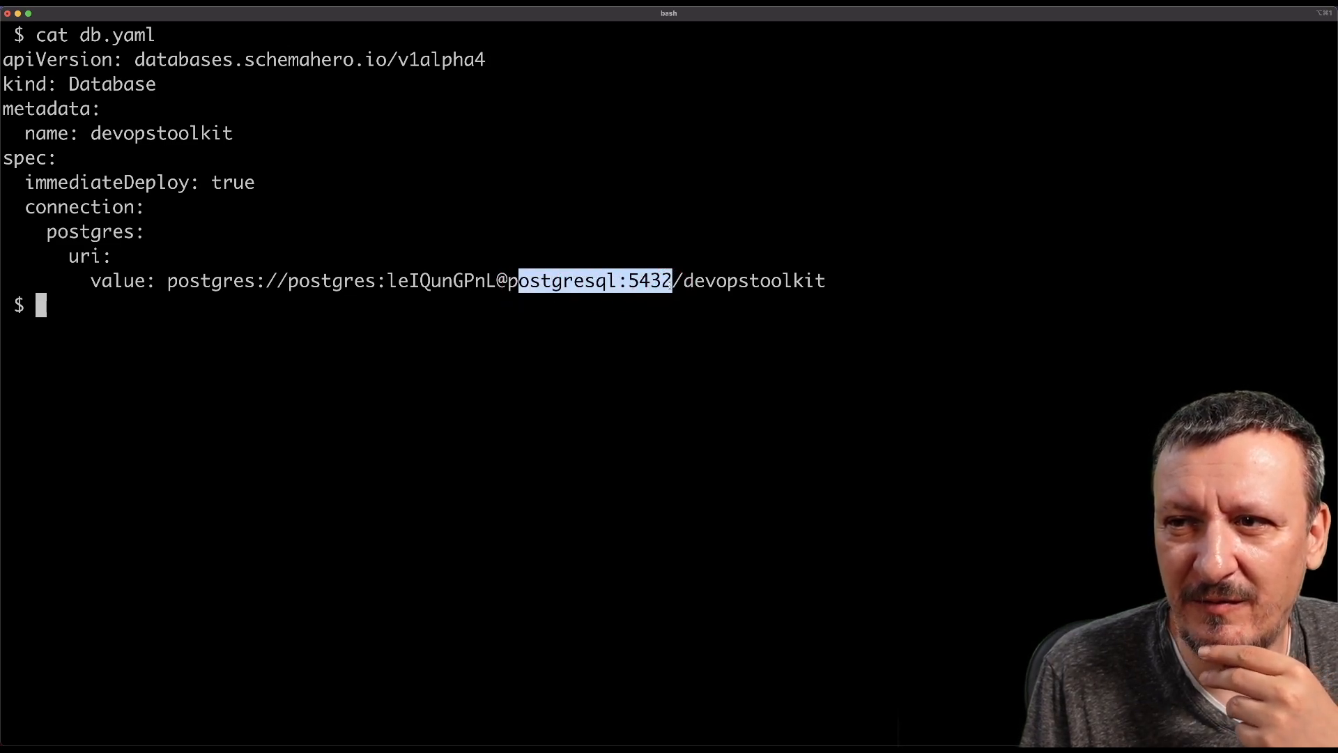
click(690, 281)
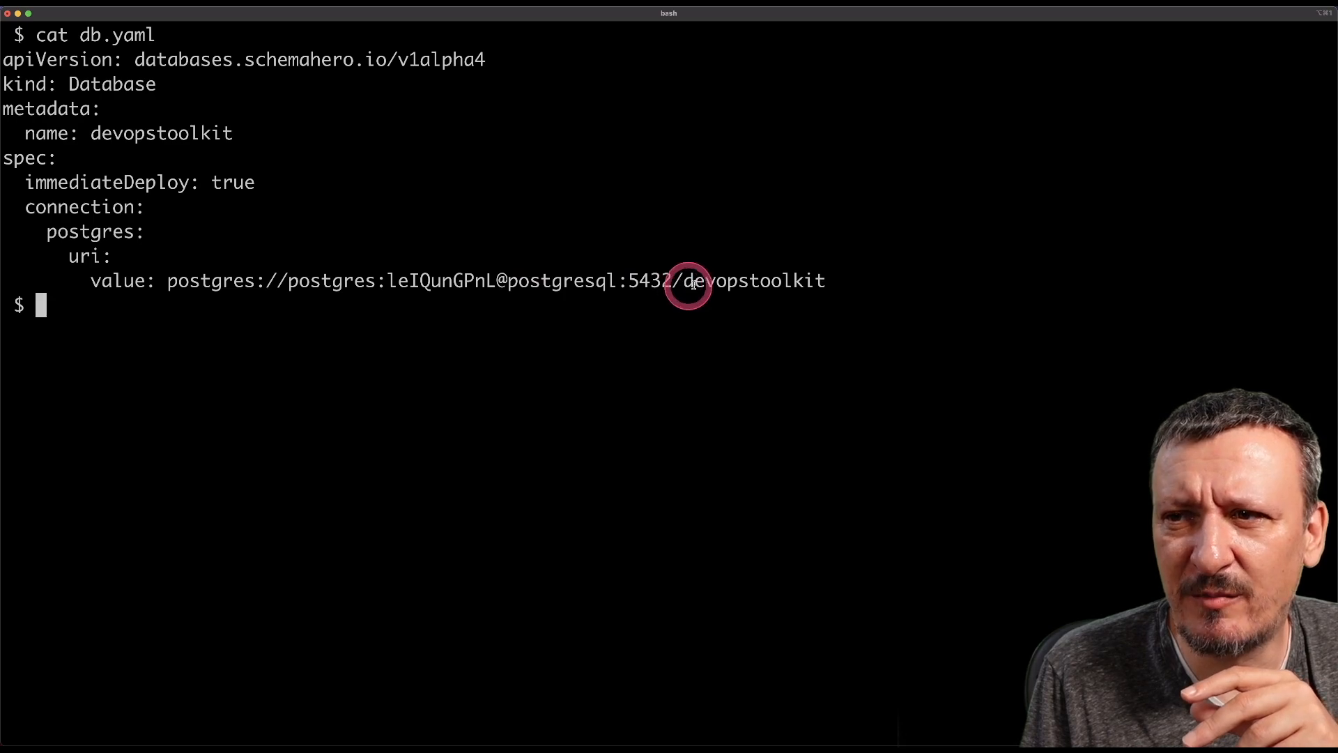
double_click(751, 280)
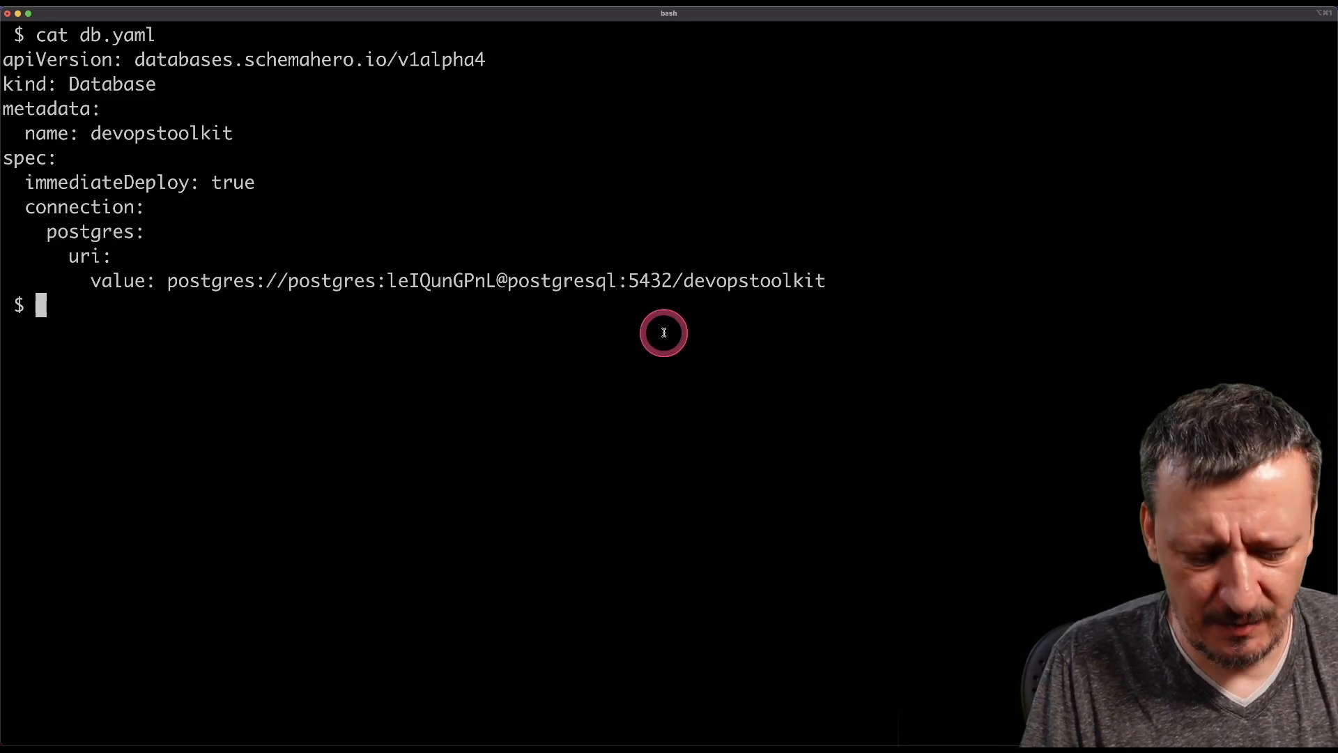
Apply db.yaml to the postgresql namespace, creating the devopstoolkit Database resource
text(kubectl --)
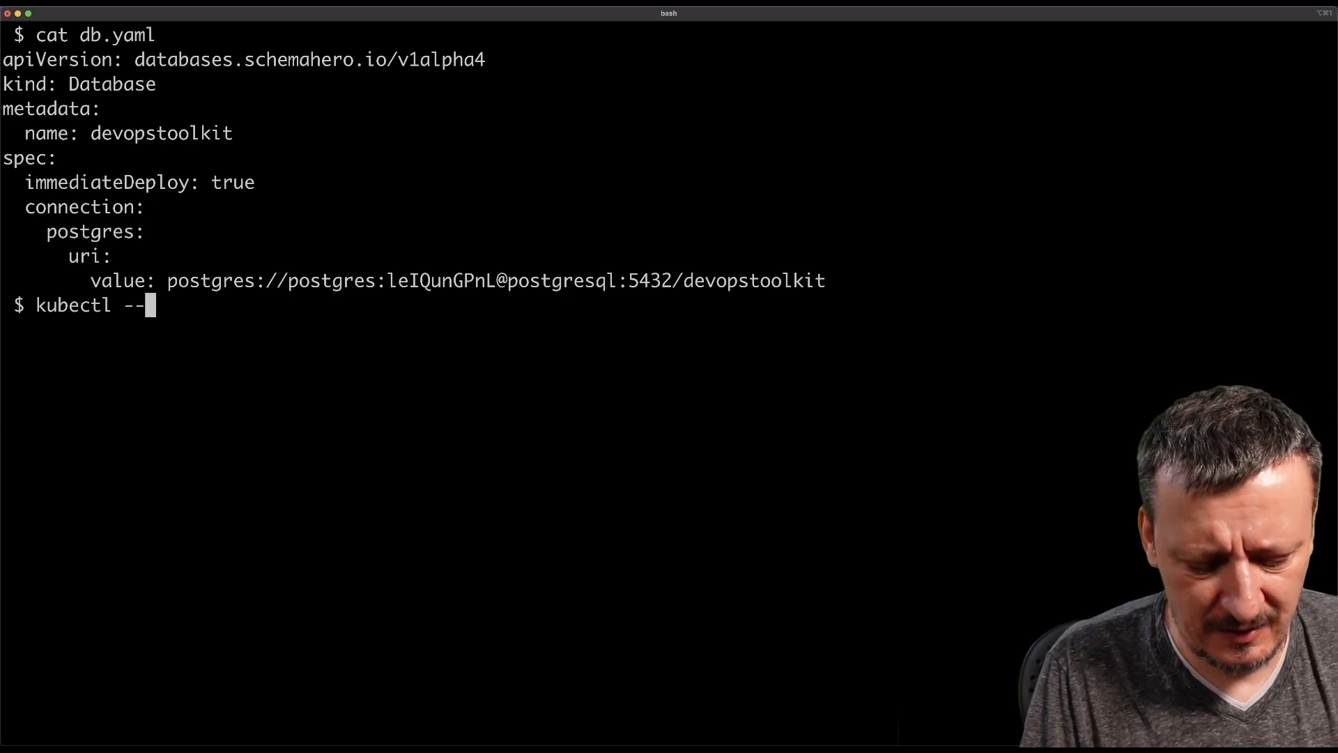
text(namespace postg)
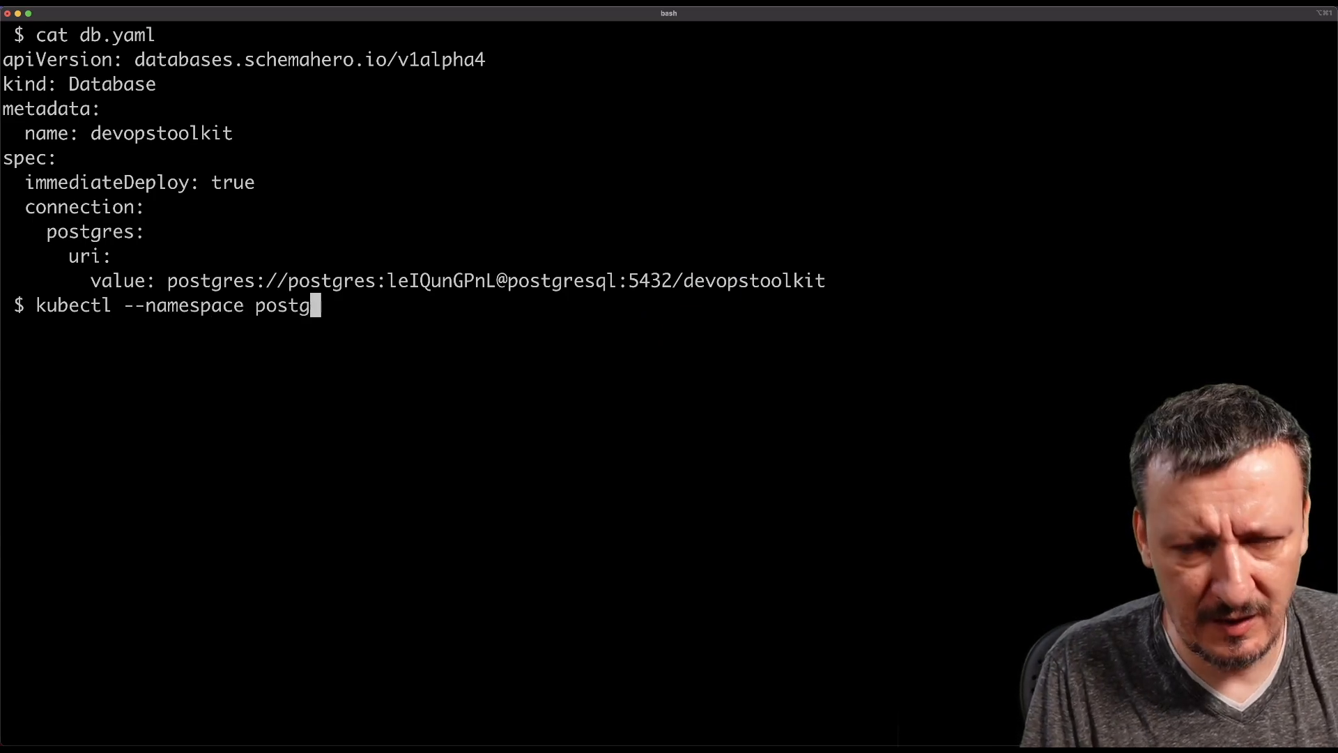
text(resql)
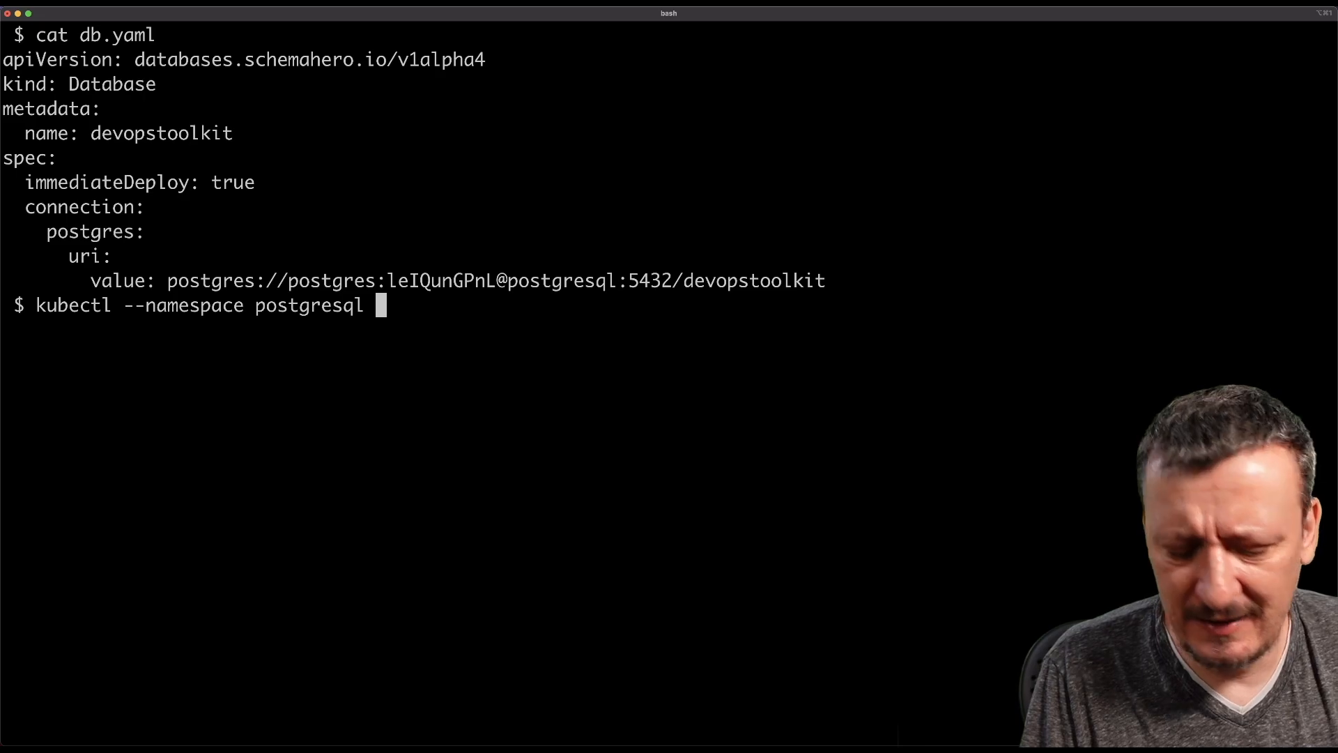
text(apply --filename db.yaml)
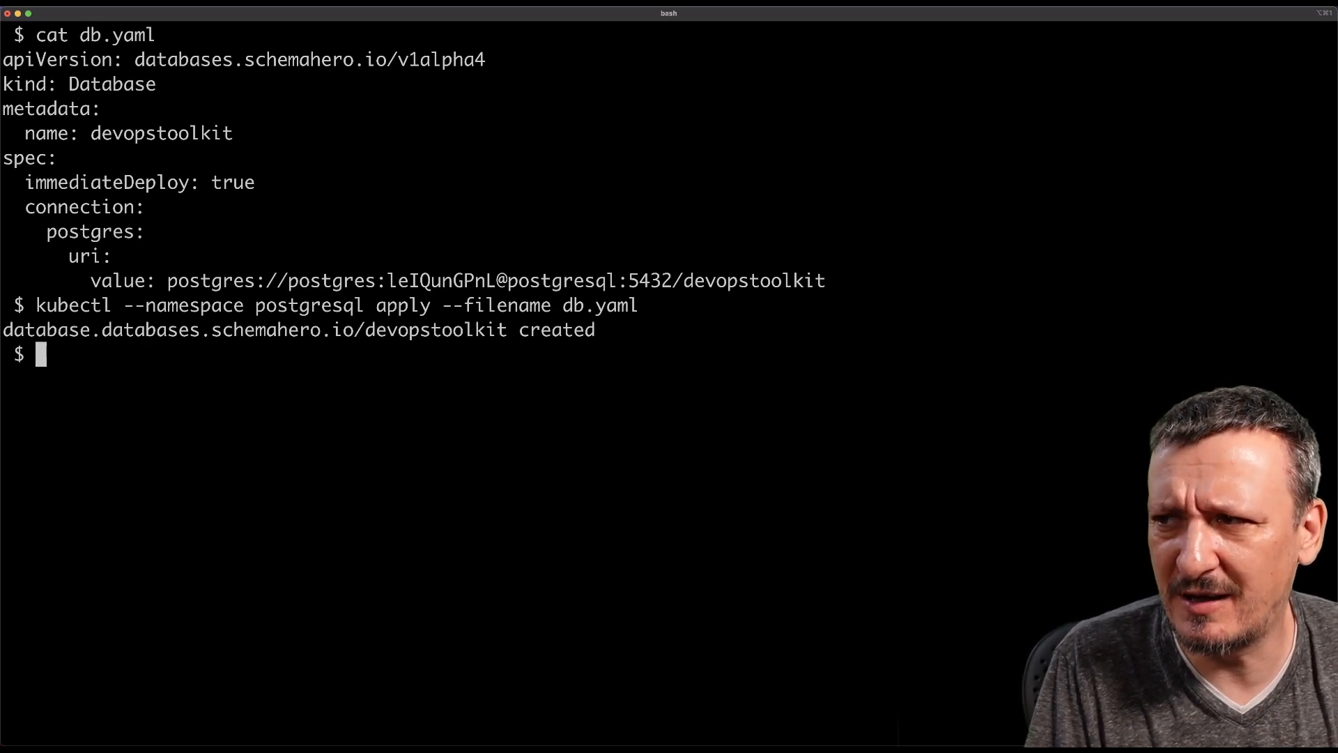
Type a kubectl --namespace postgresql command and clear the terminal to an empty prompt
text(kubectl --names)
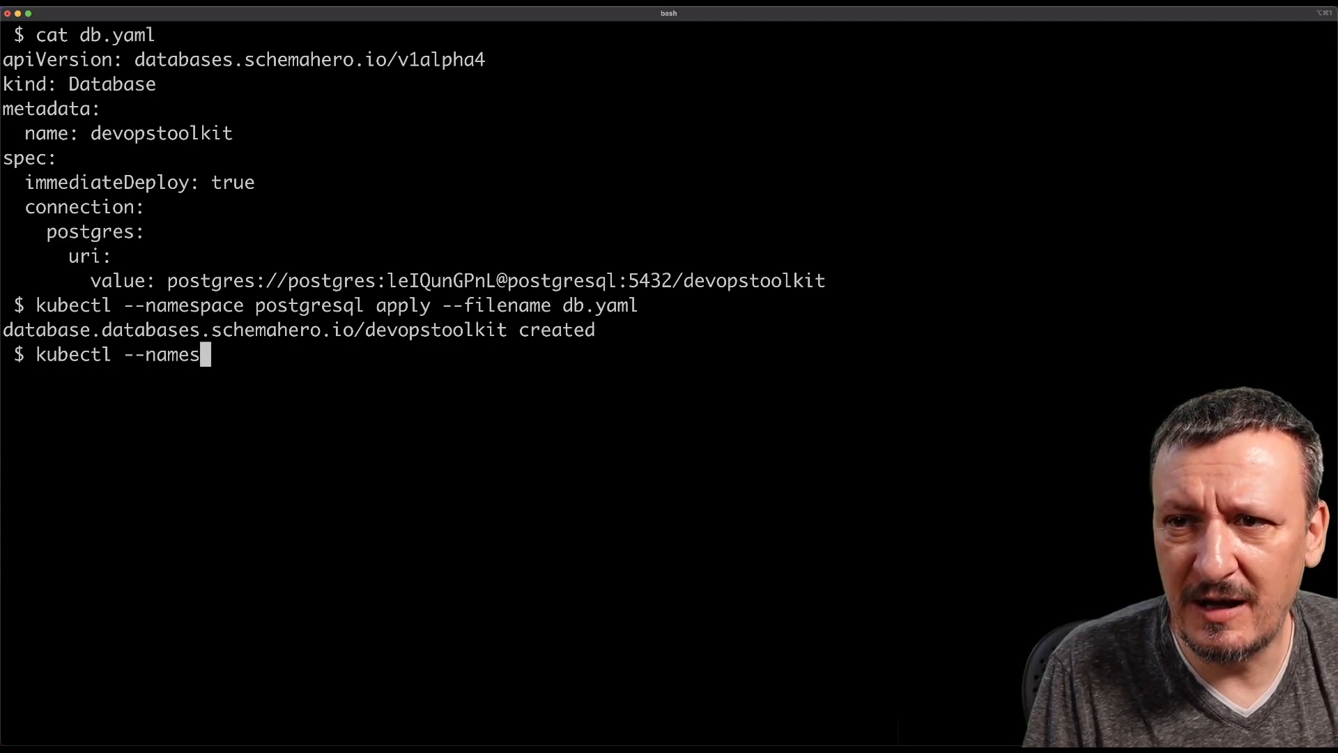
text(pace postgres)
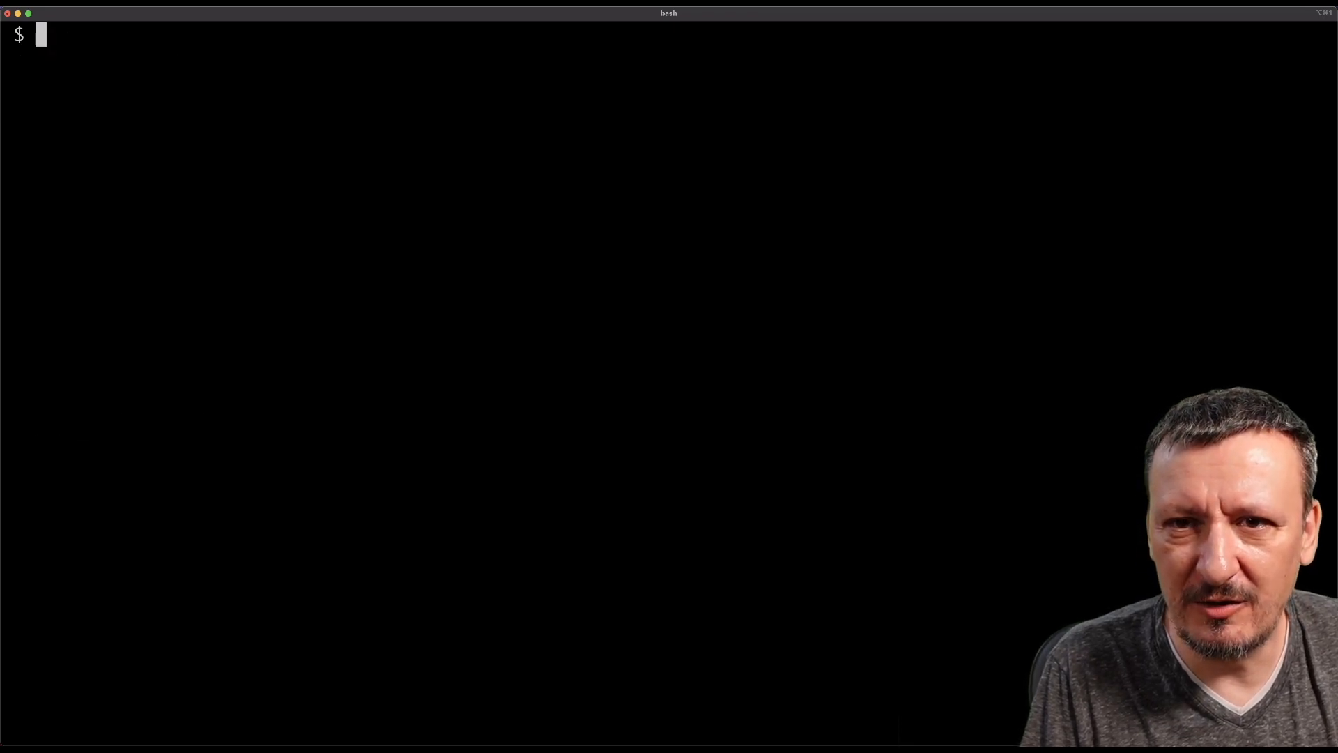
Cat table.yaml and highlight the postgres schema section and column definitions
text(cat table.yaml)
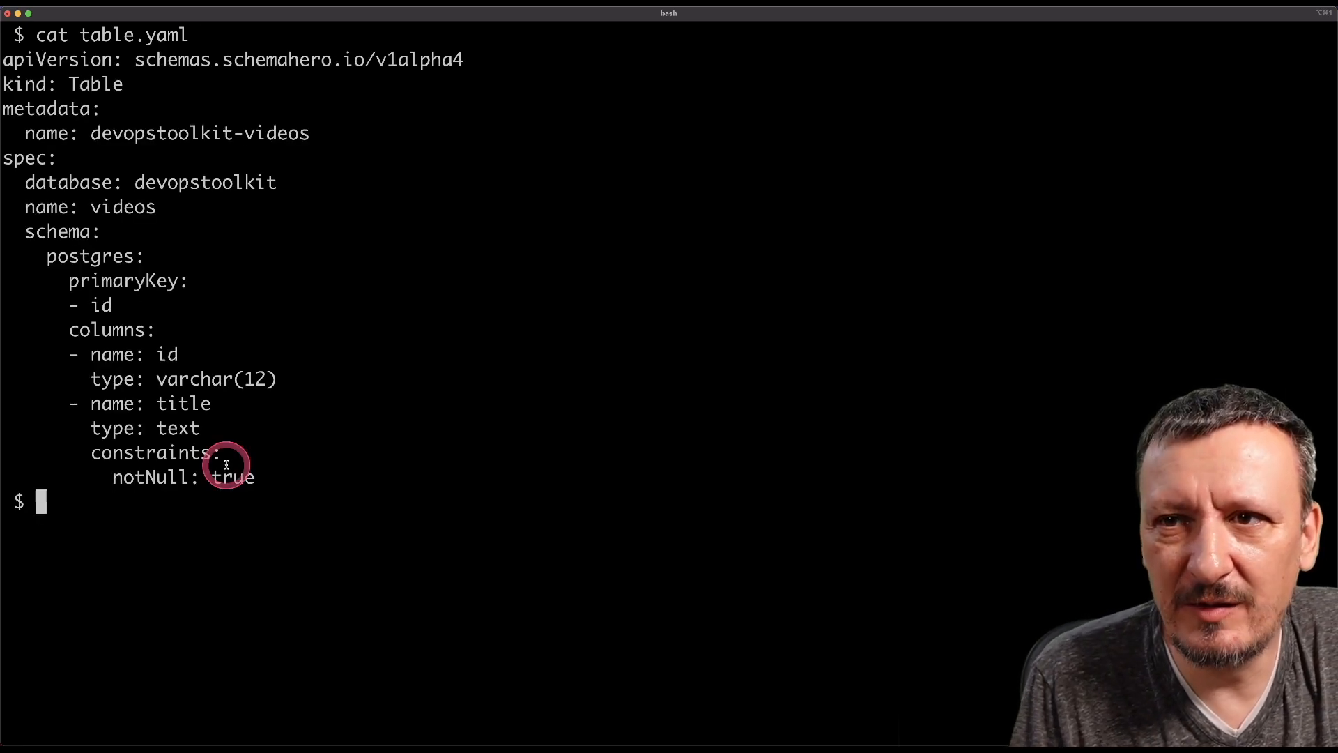
mouse_move(200, 354)
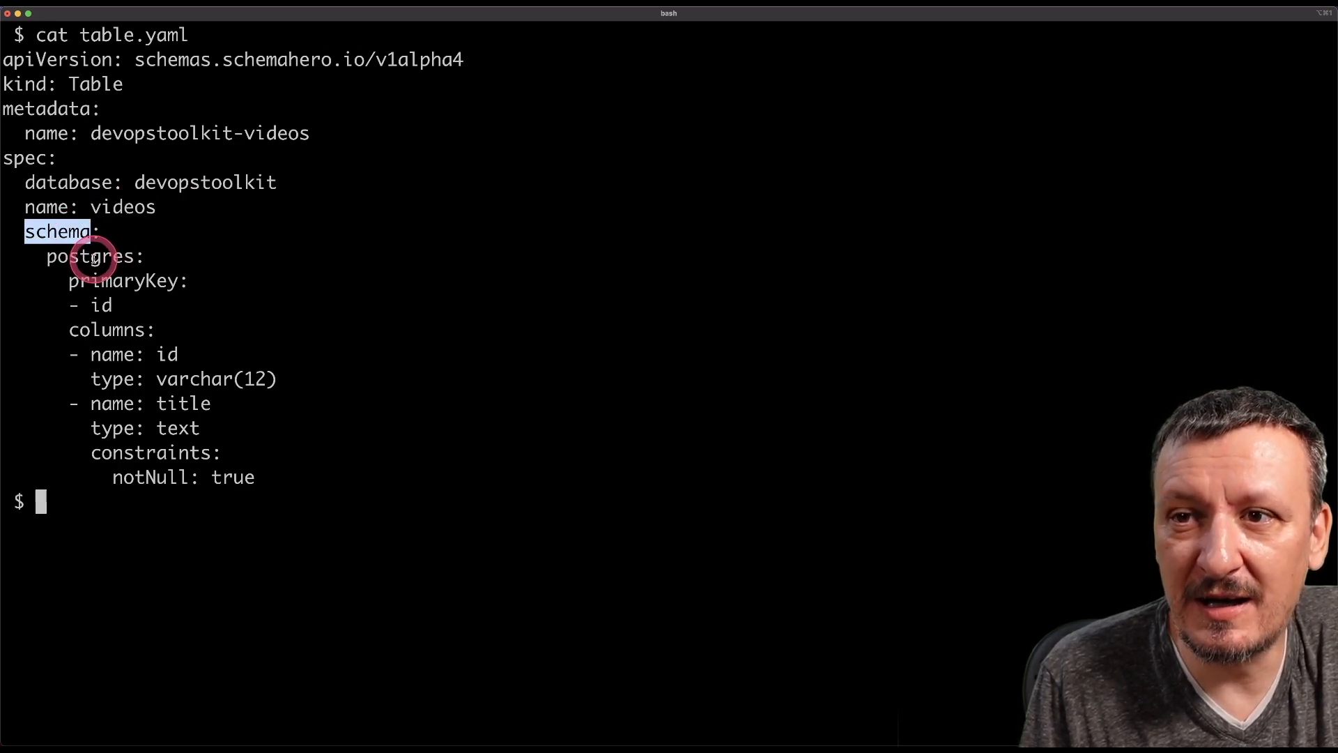
double_click(89, 257)
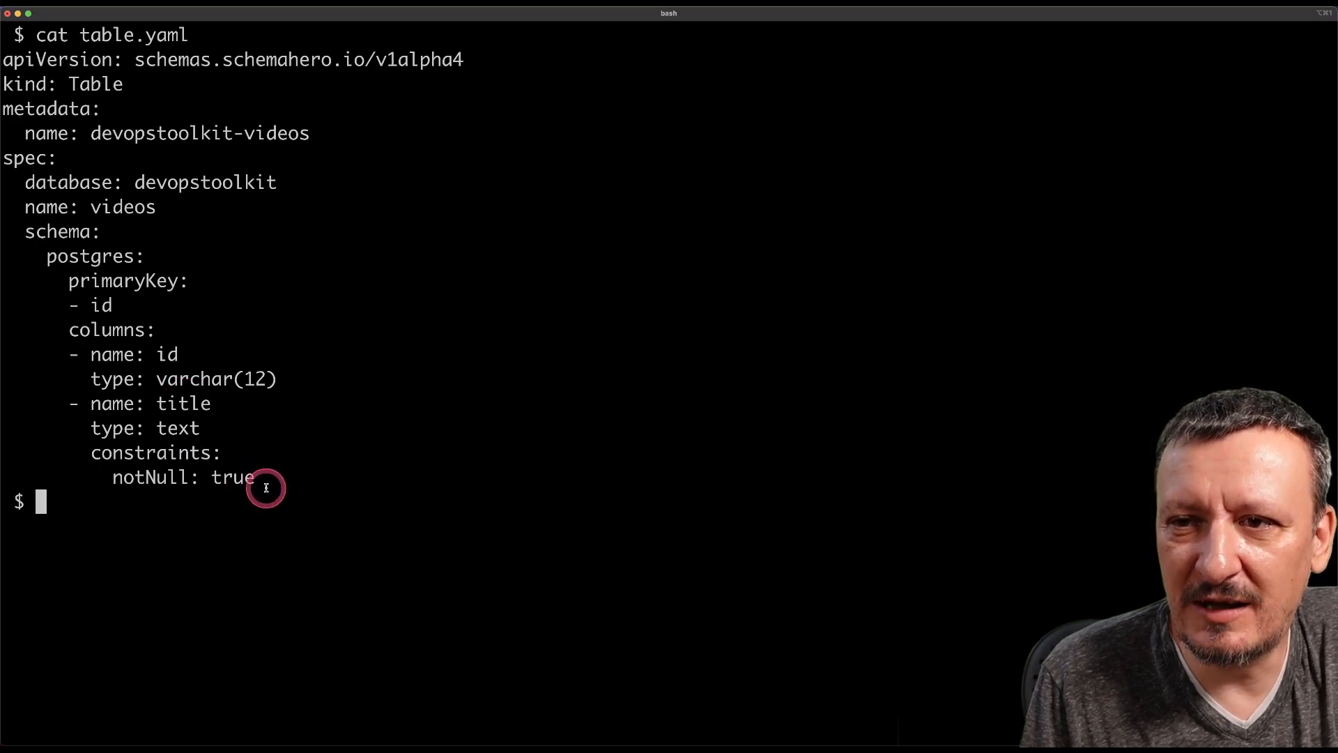
drag(265, 477, 37, 451)
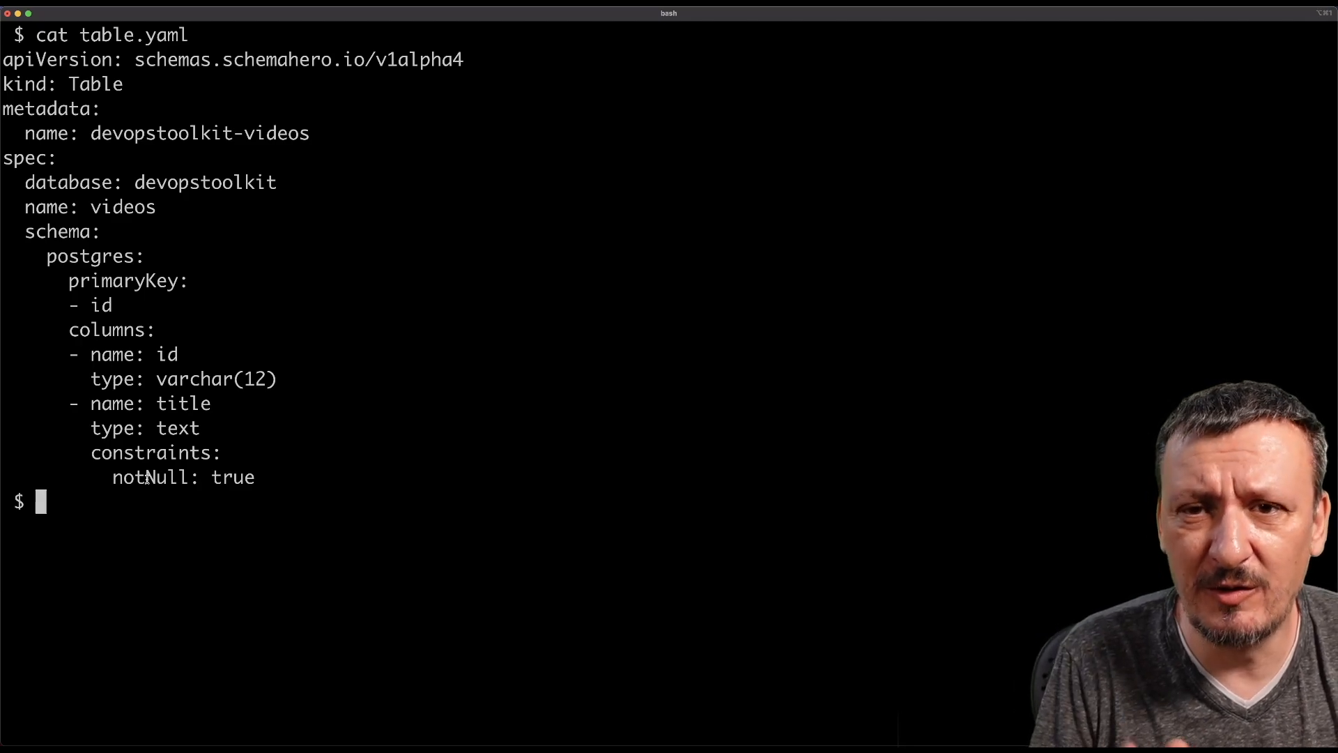
Apply table.yaml to the postgresql namespace, creating the devopstoolkit-videos Table resource
text(kube)
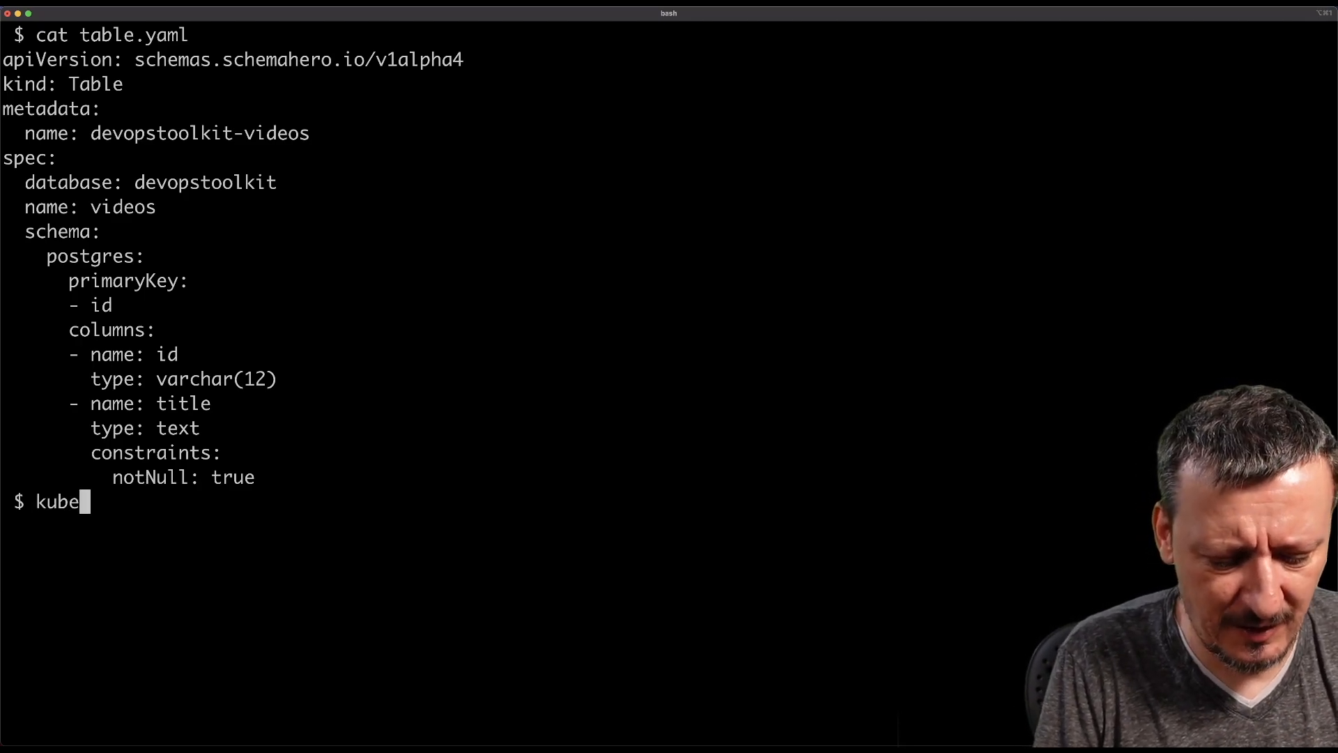
text(ctl --na)
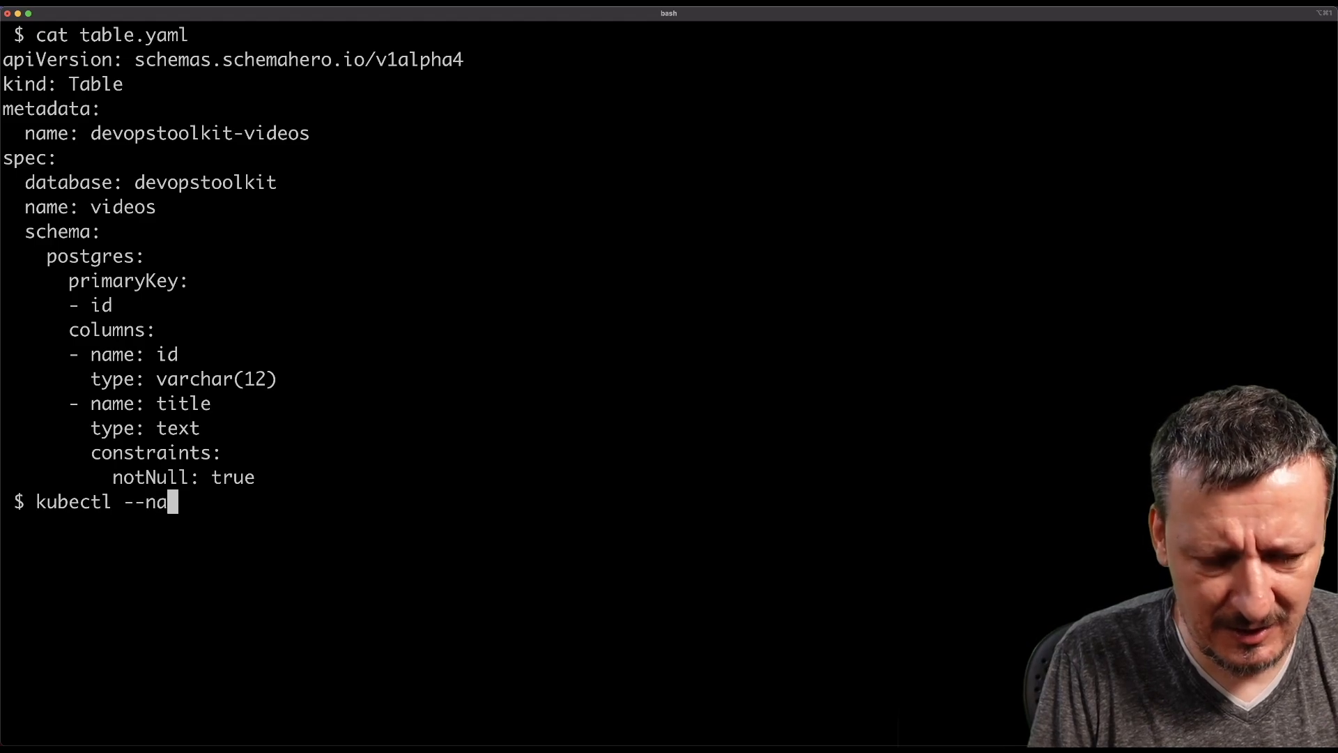
text(mespace postgre)
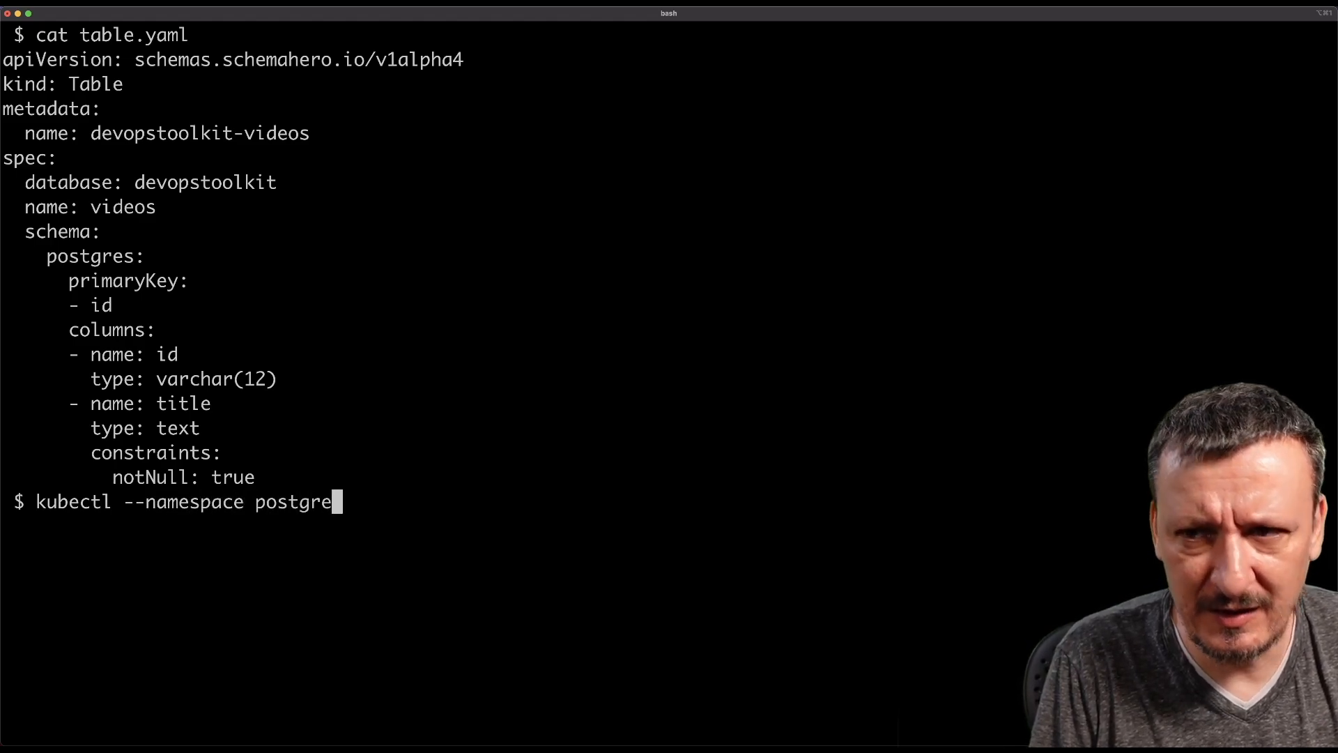
text(sql appl)
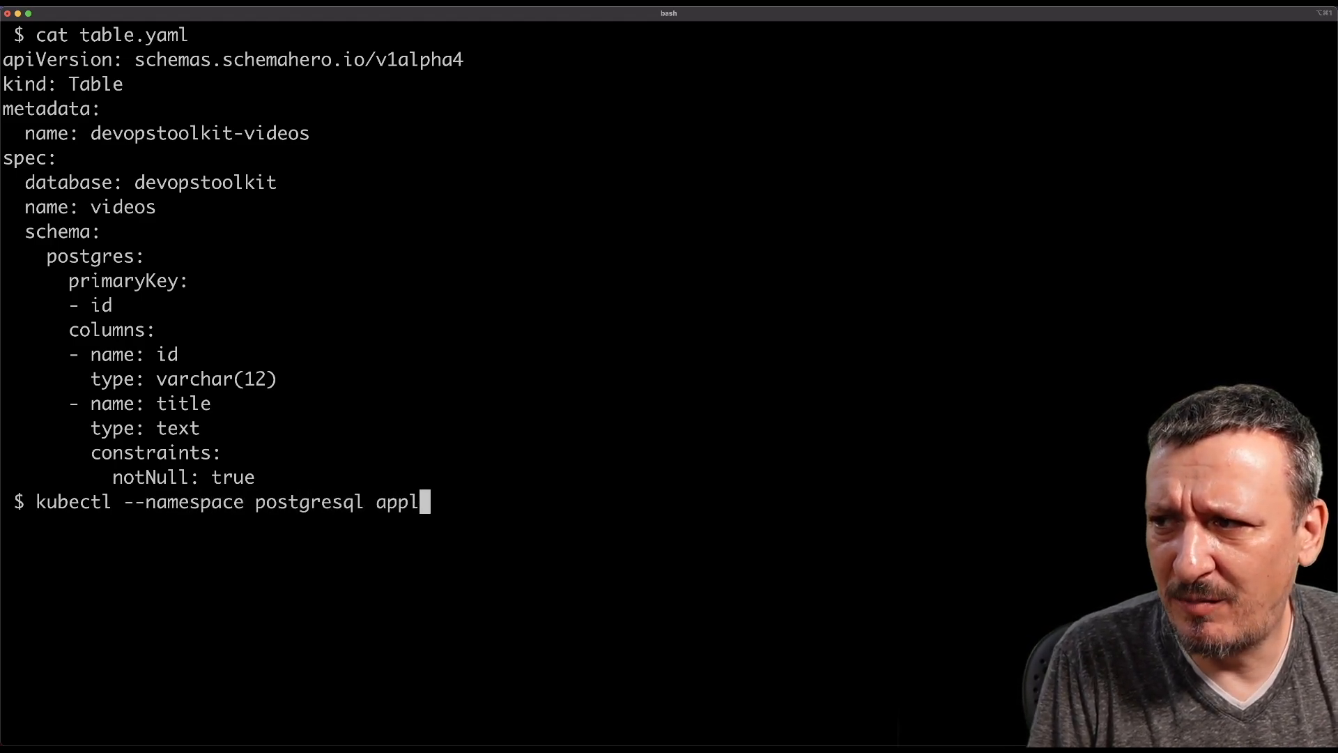
text(y --filename)
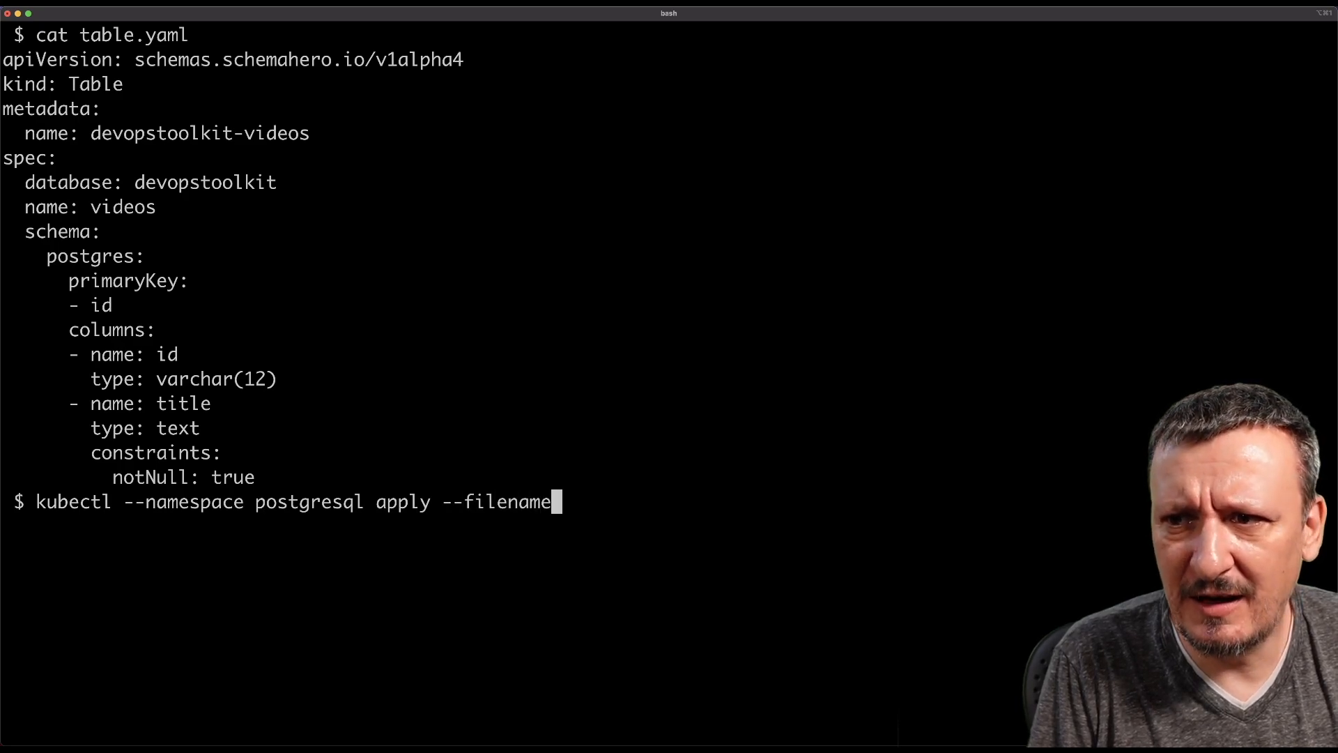
text(table.yaml)
text(kubectl --namespace postgresql)
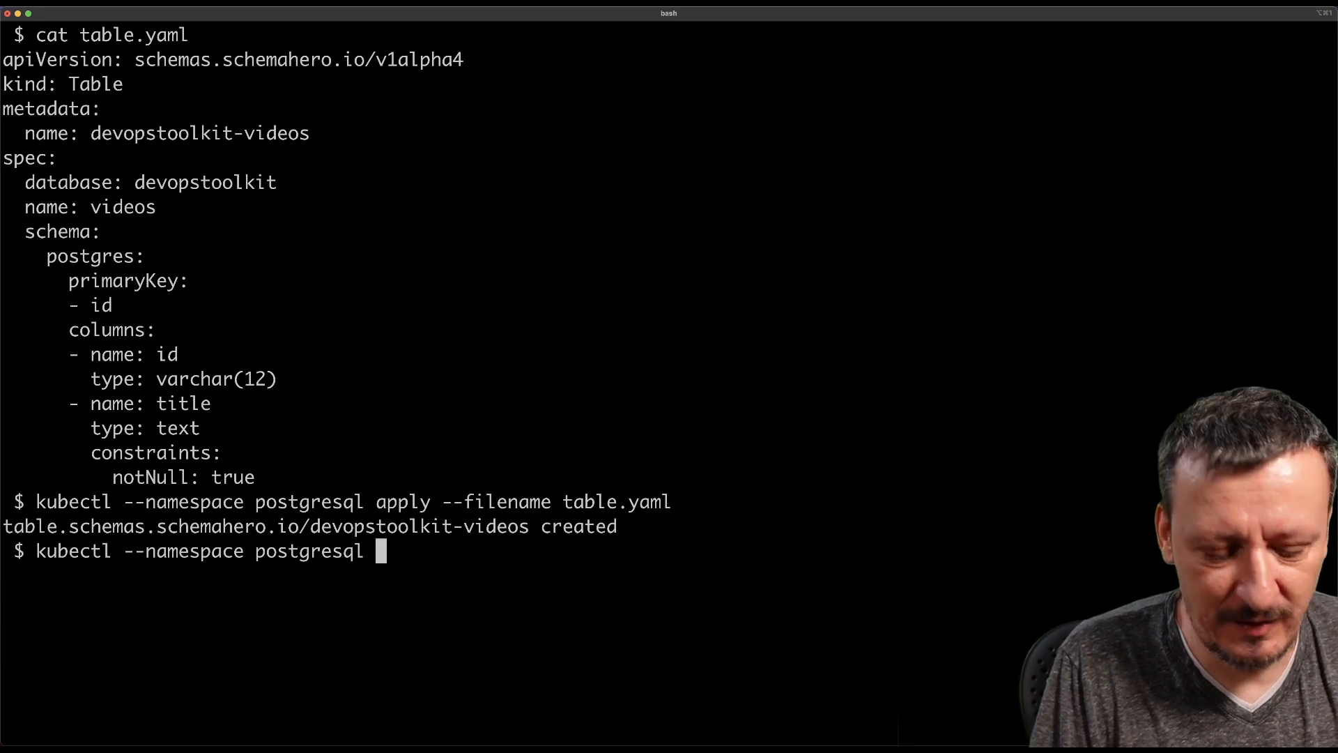
Run kubectl --namespace postgresql get tables, then clear the screen
text(get tab)
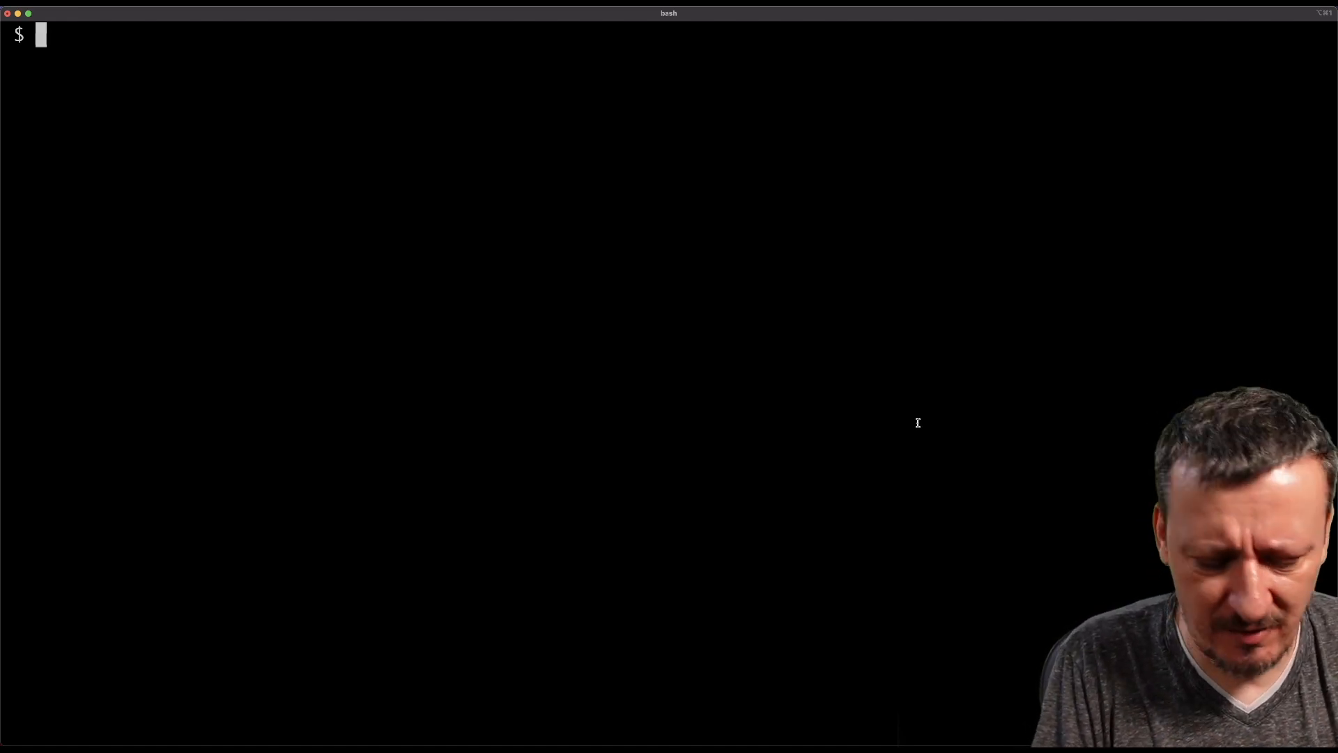
Run kubectl schemahero --namespace postgresql get migrations to list migrations
text(kubectl)
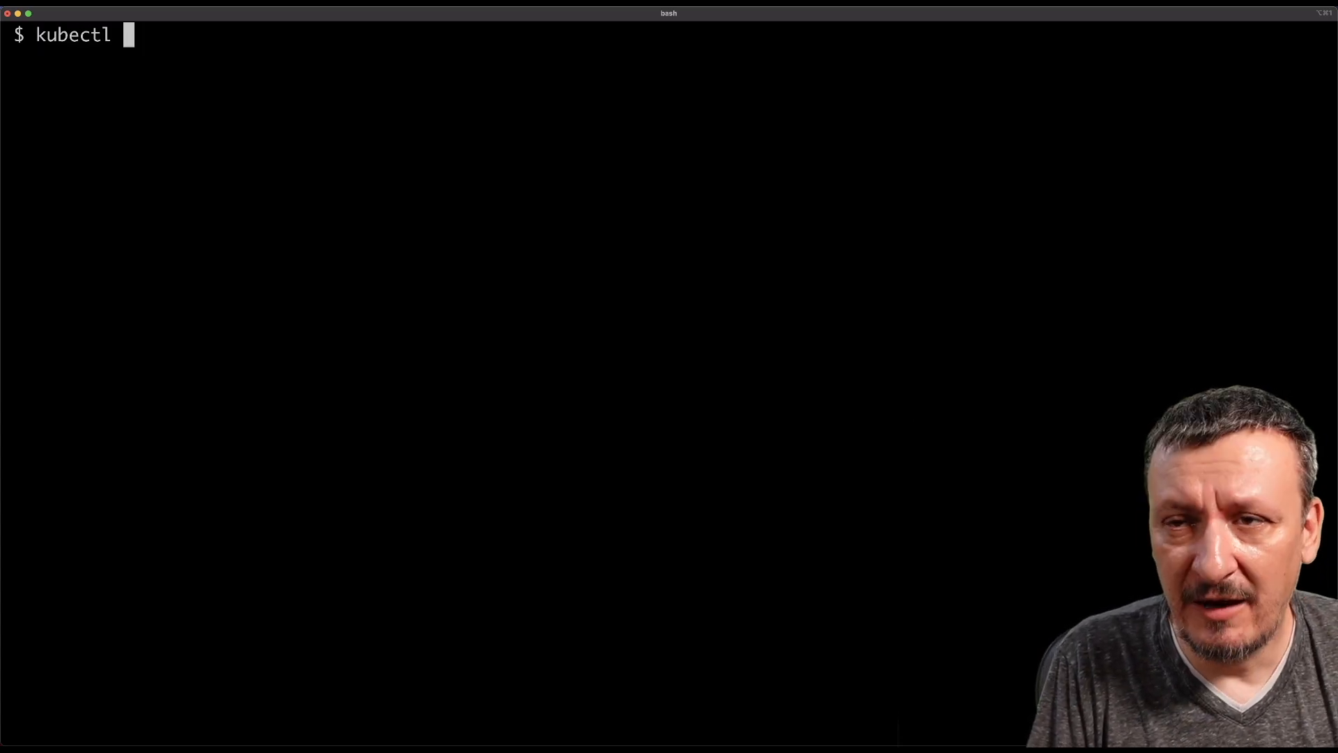
text(sc)
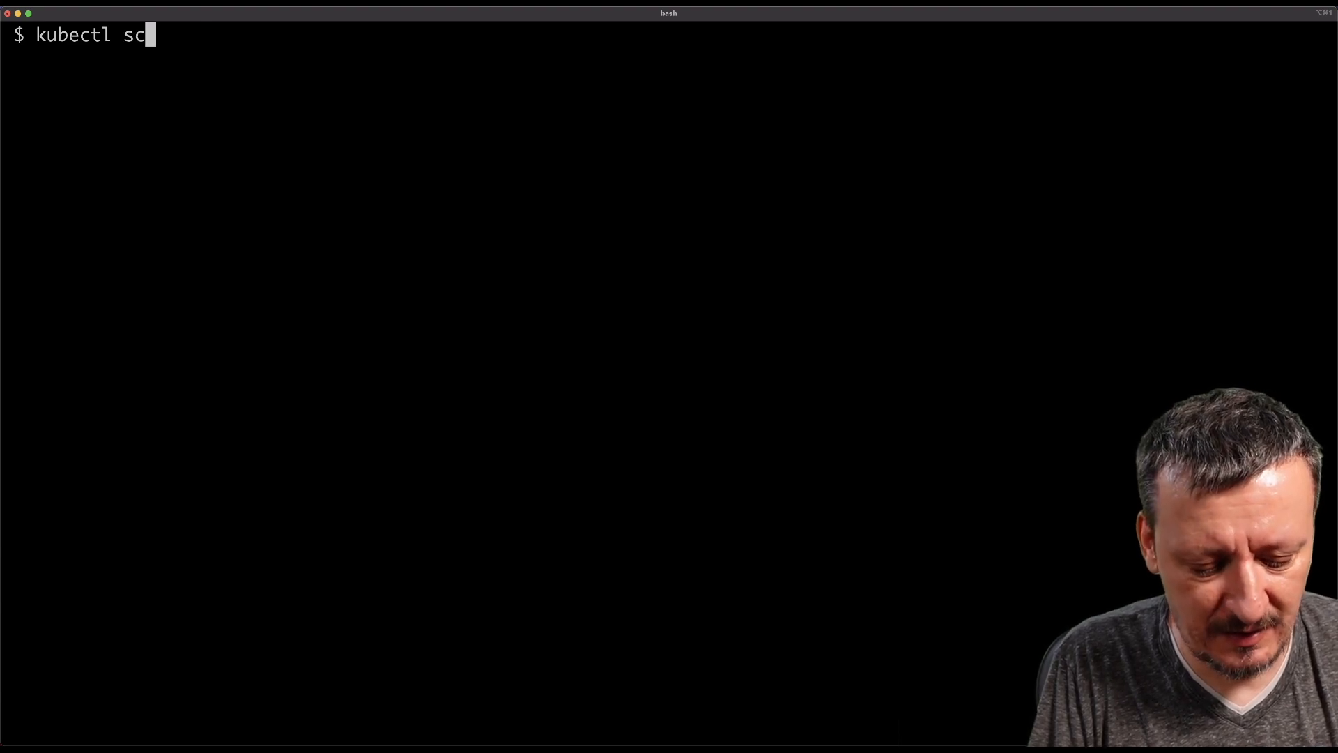
text(hemahero)
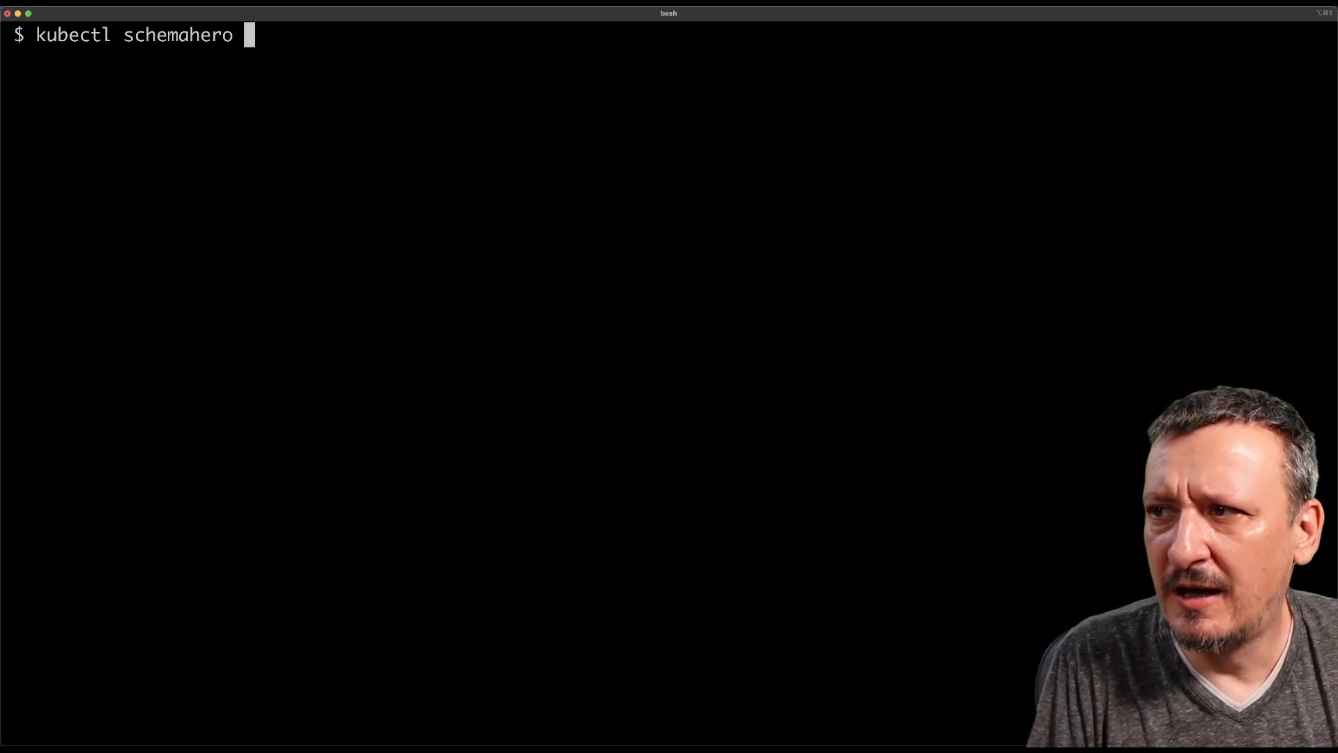
text(--namespace p)
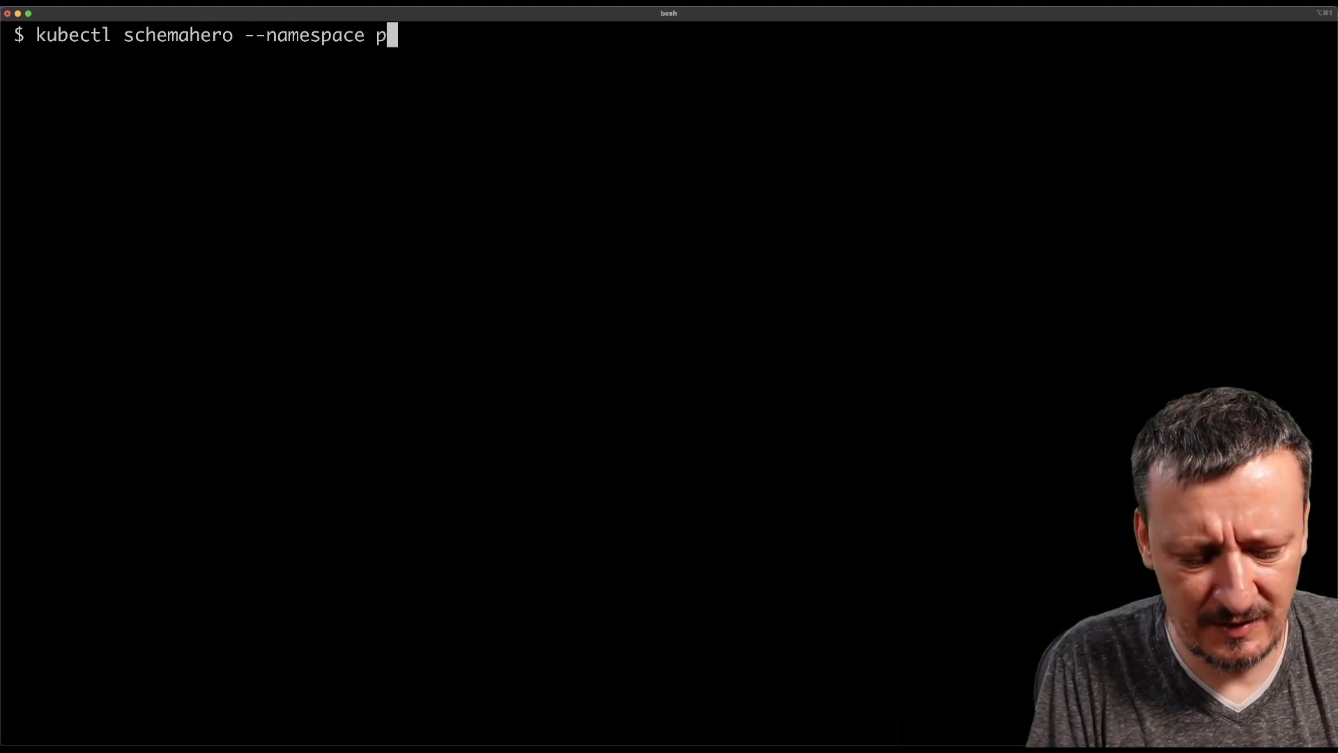
text(ostgresql)
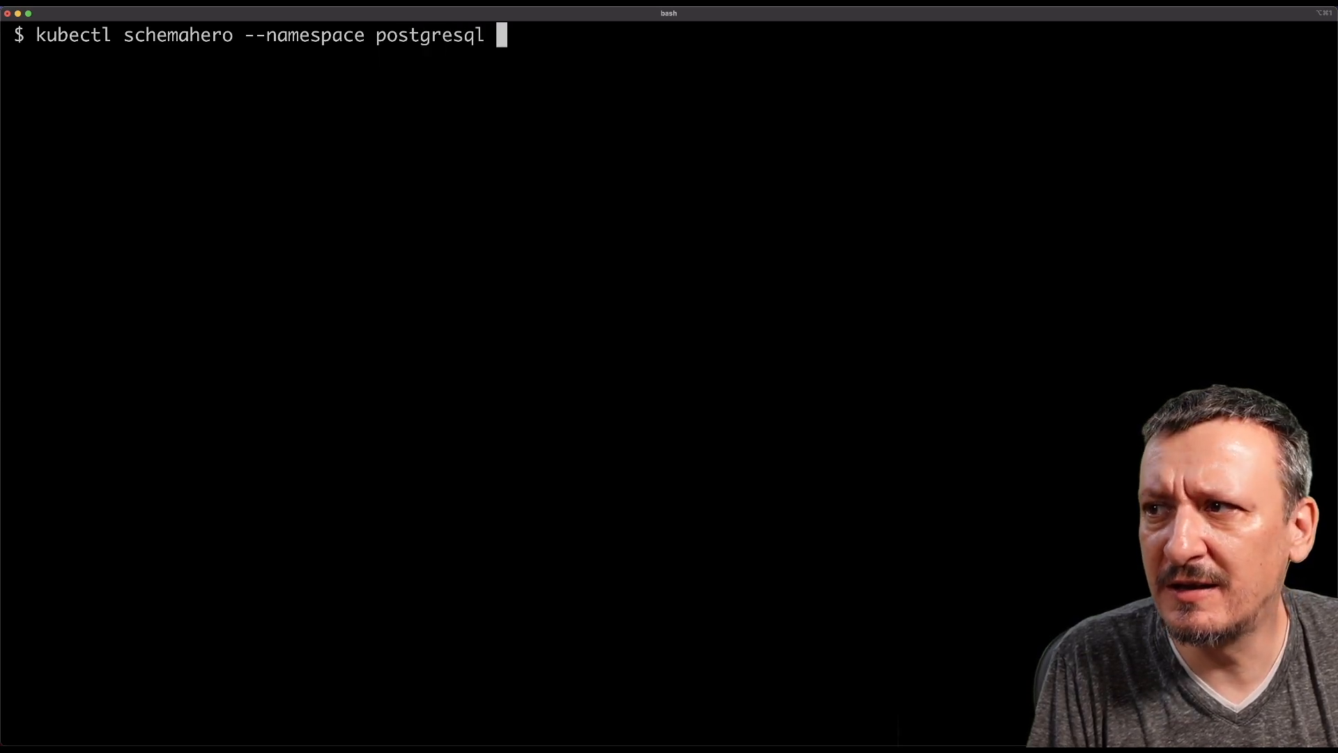
text(get migrations)
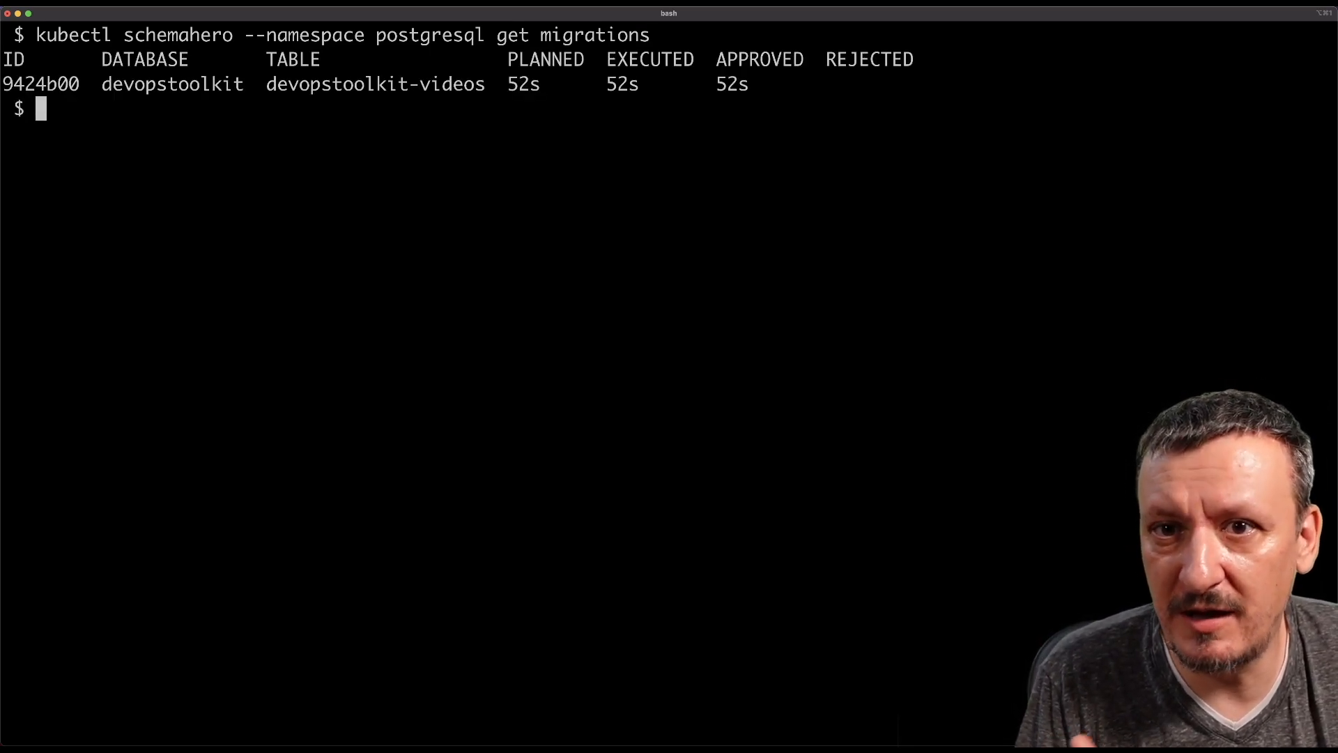
Highlight migration 9424b00's executed and approved times in the listing
click(673, 217)
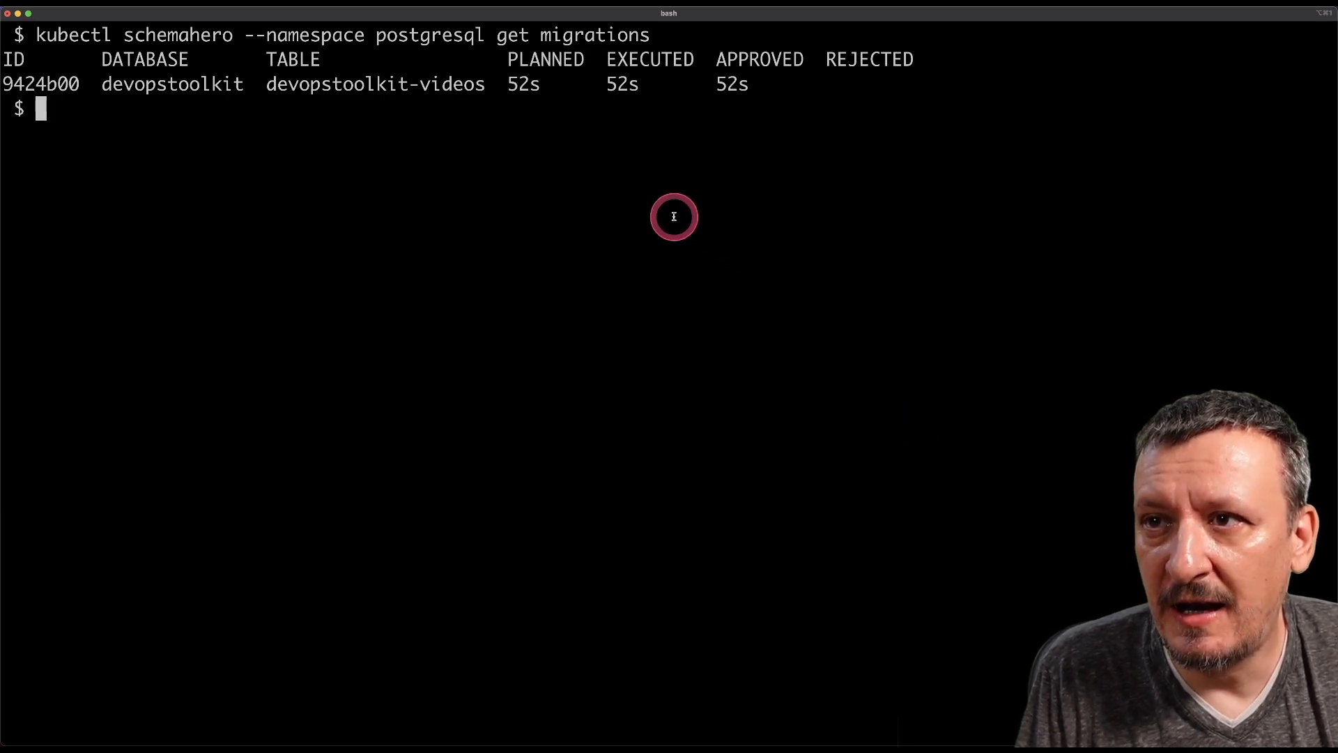
double_click(522, 84)
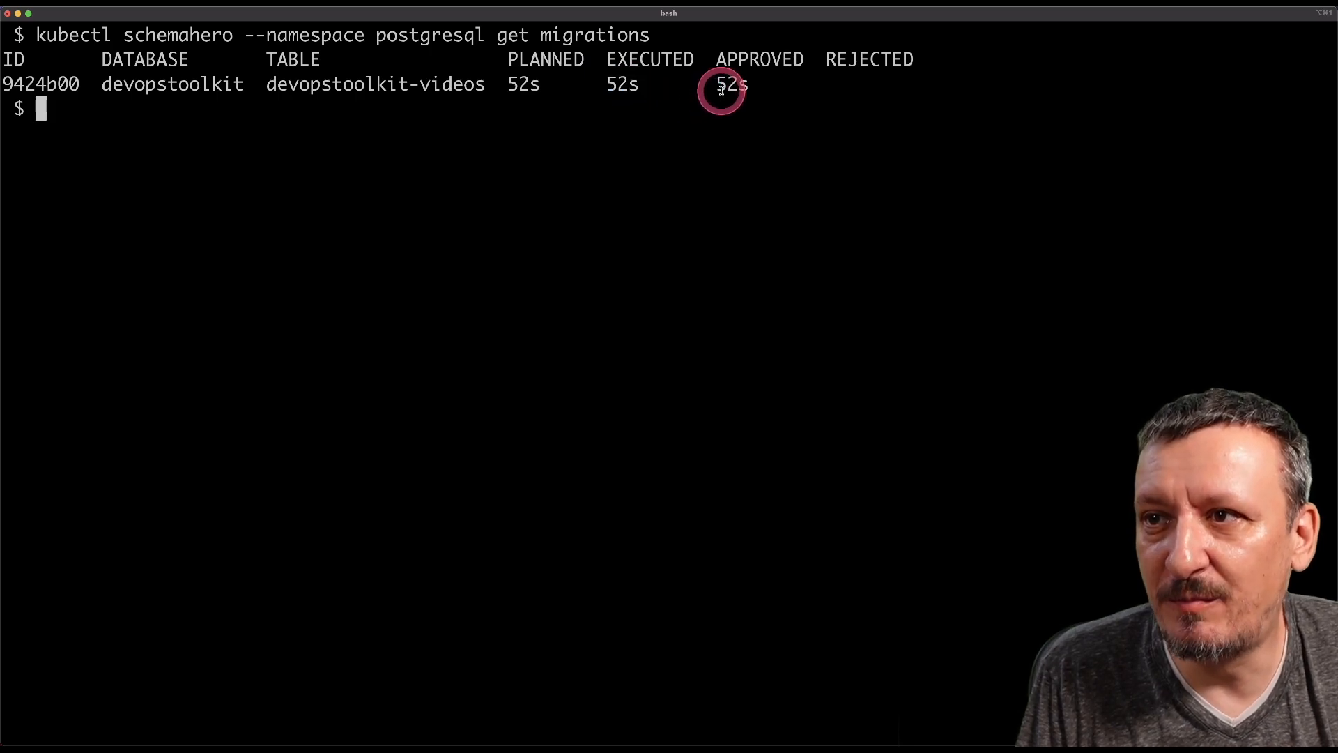
double_click(731, 84)
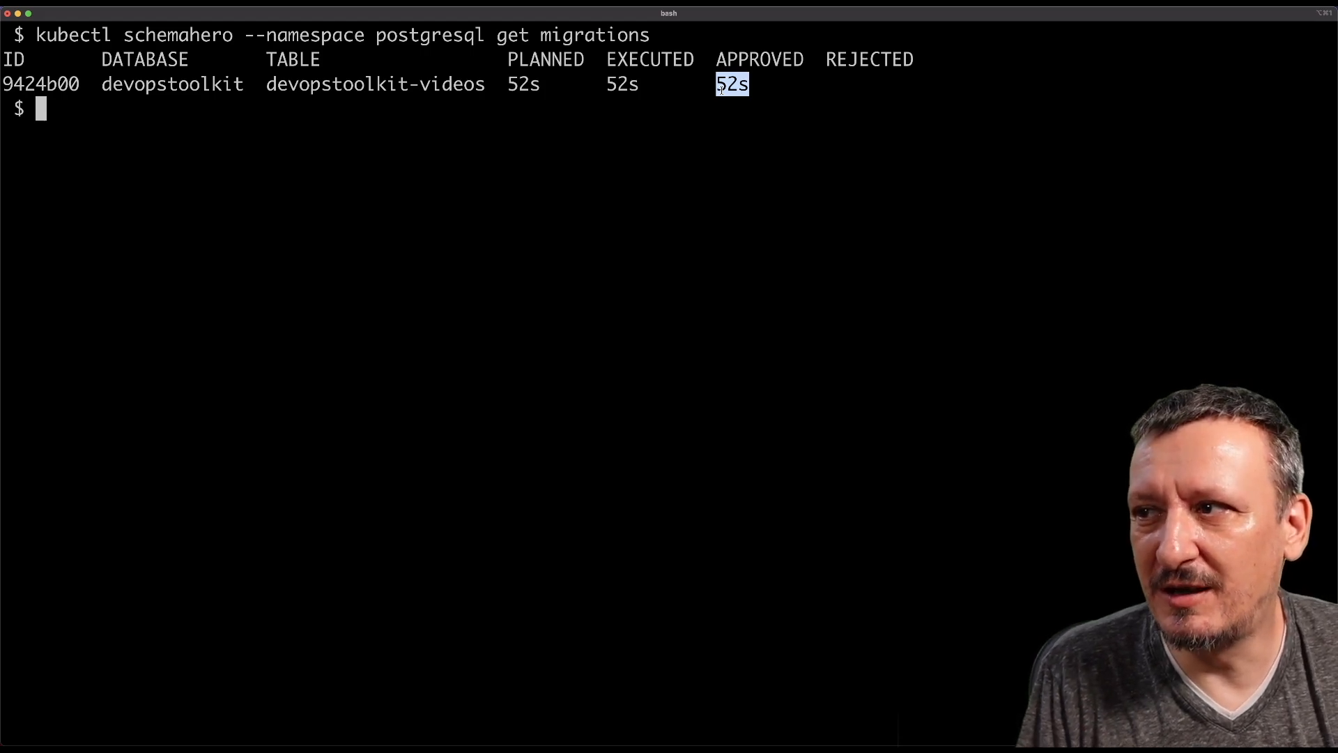
Run kubectl schemahero --namespace postgresql describe migration 9424b00
text(kubectl schemahero --namespace postgresql get migration)
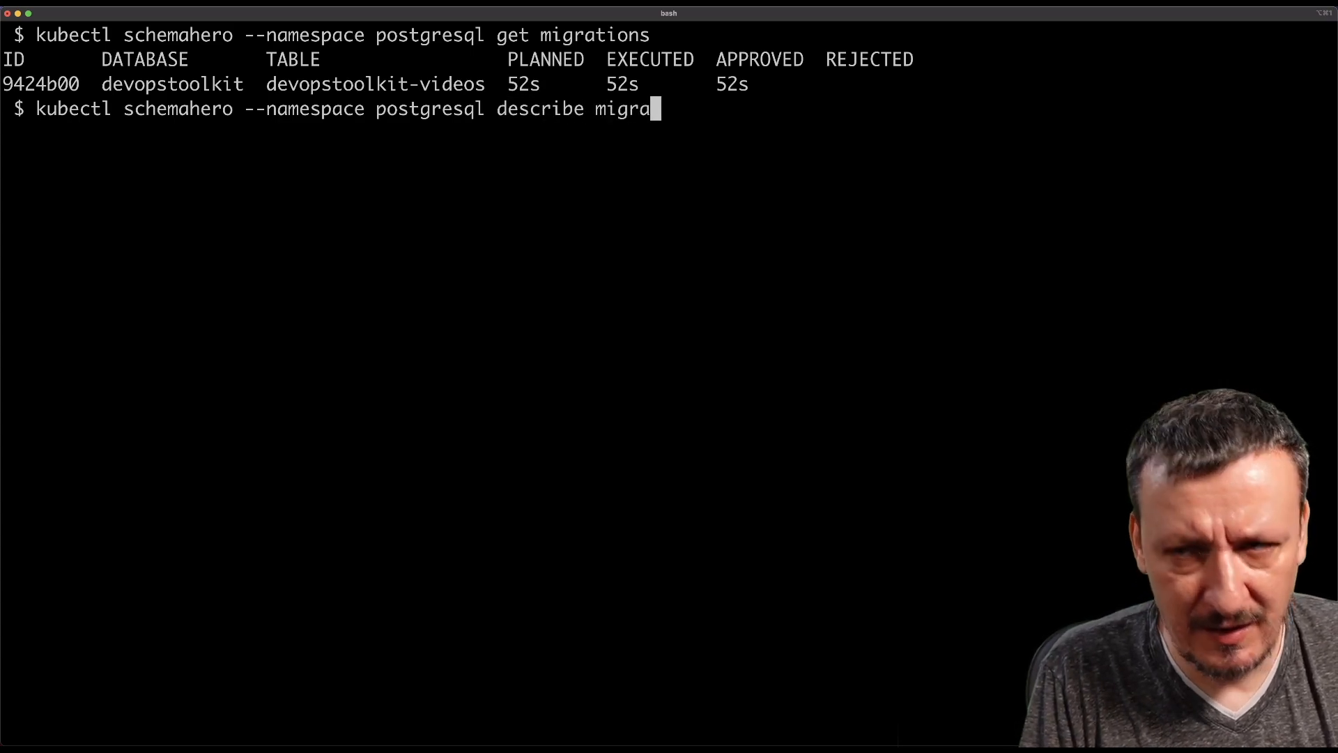
text(tion)
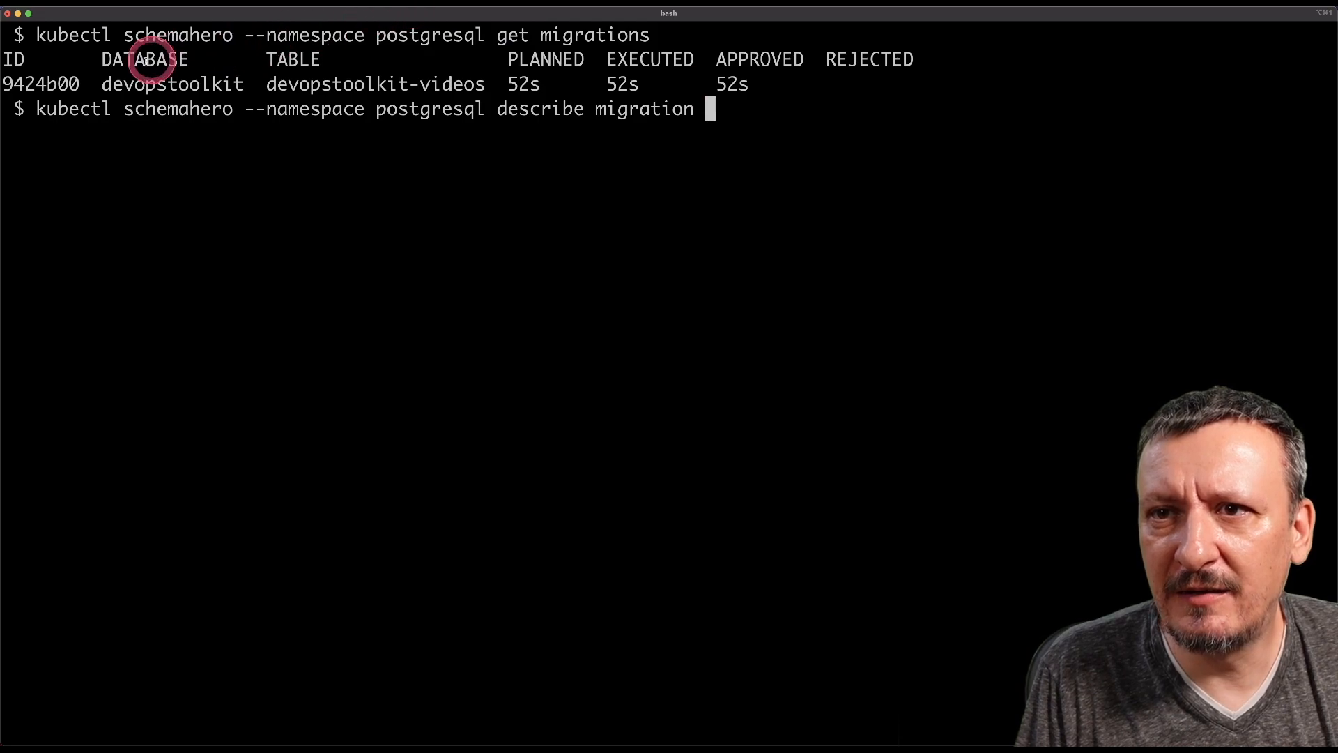
text(9424b00)
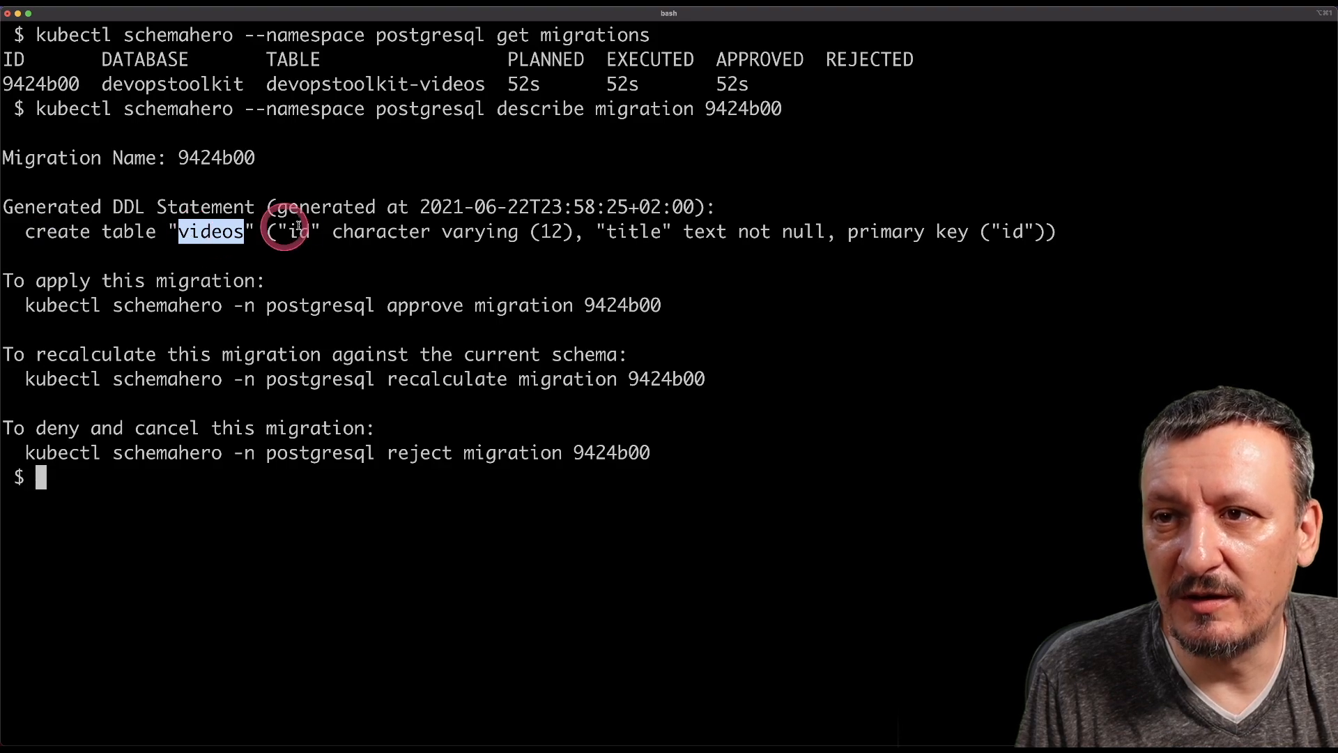
mouse_move(725, 231)
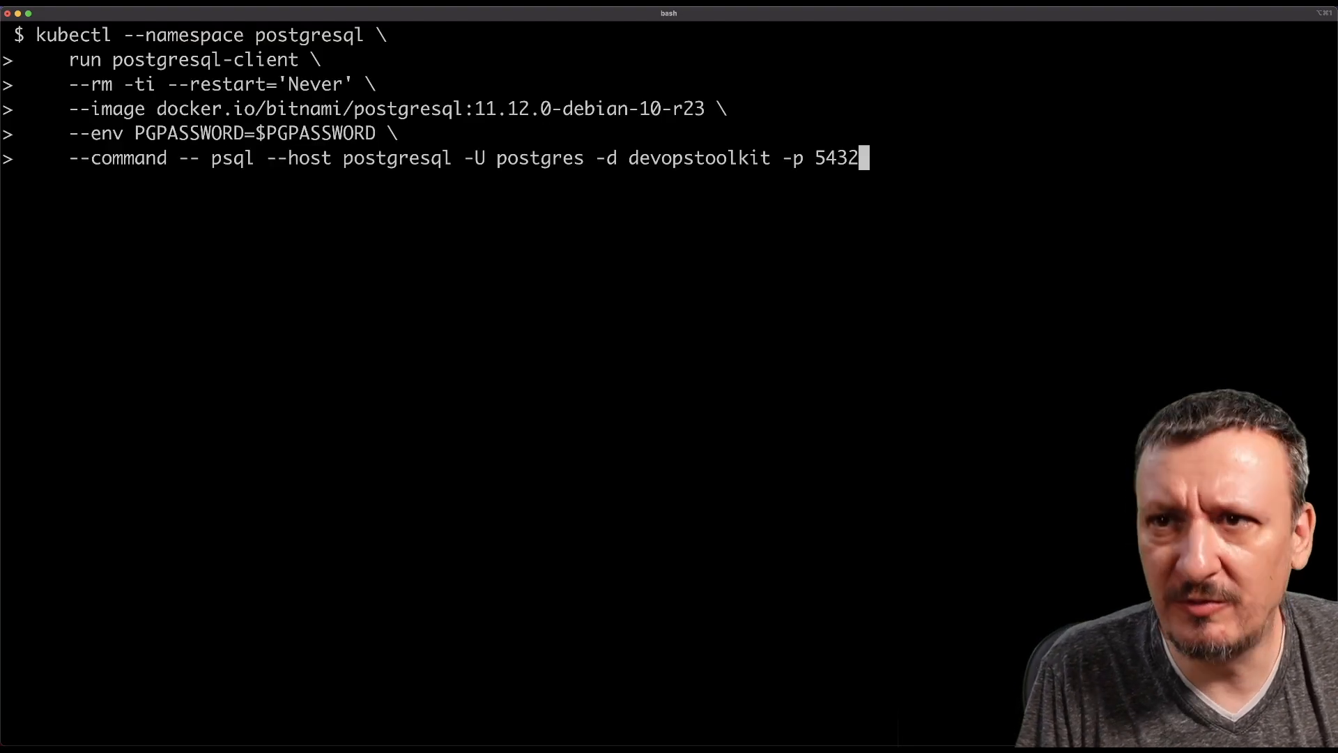
Launch the psql client, run \d videos to show id and title columns, then exit
key(enter)
text(\)
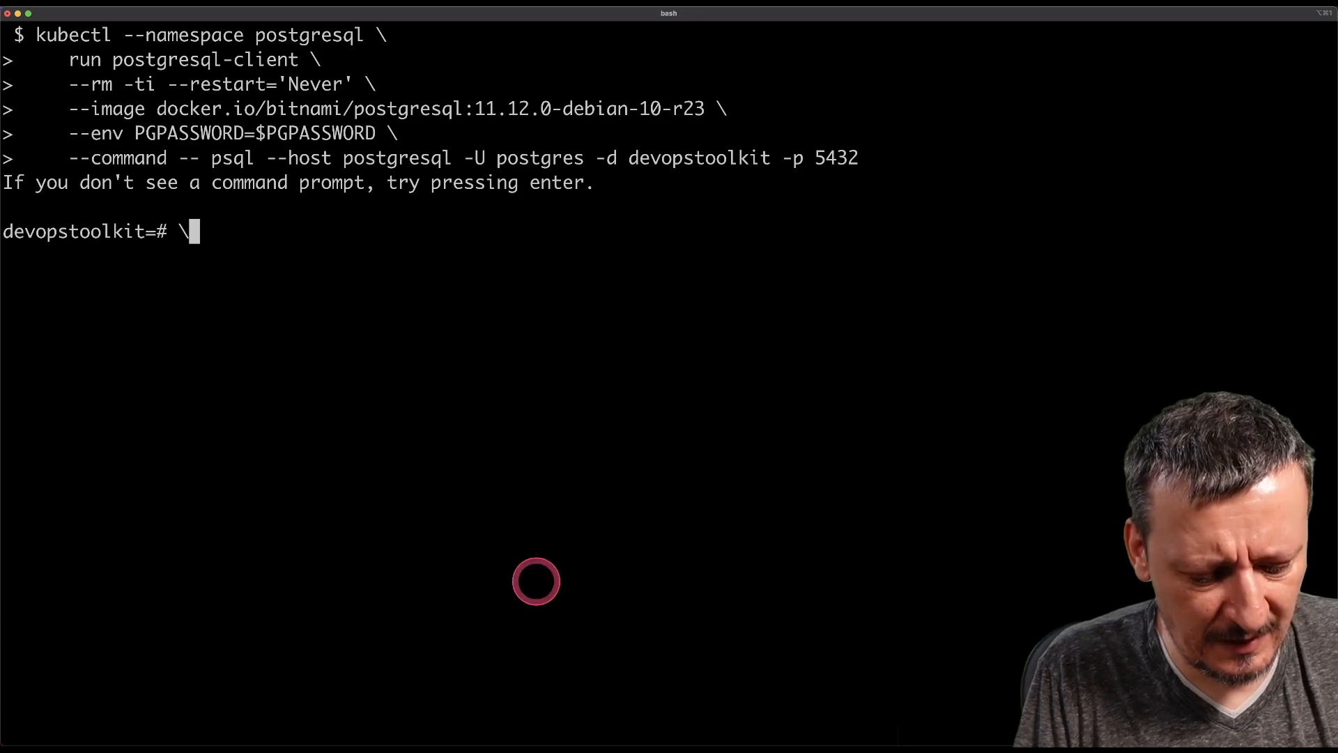
text(d videos)
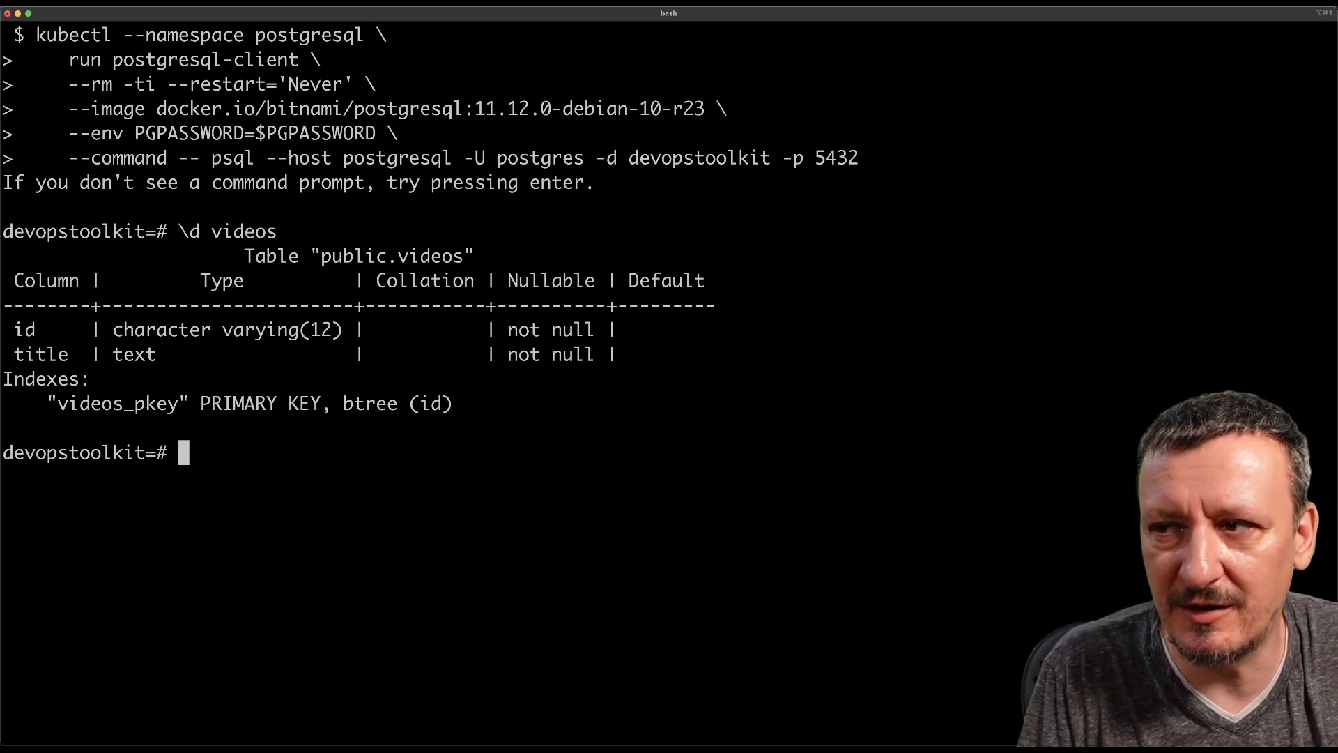
text(exit)
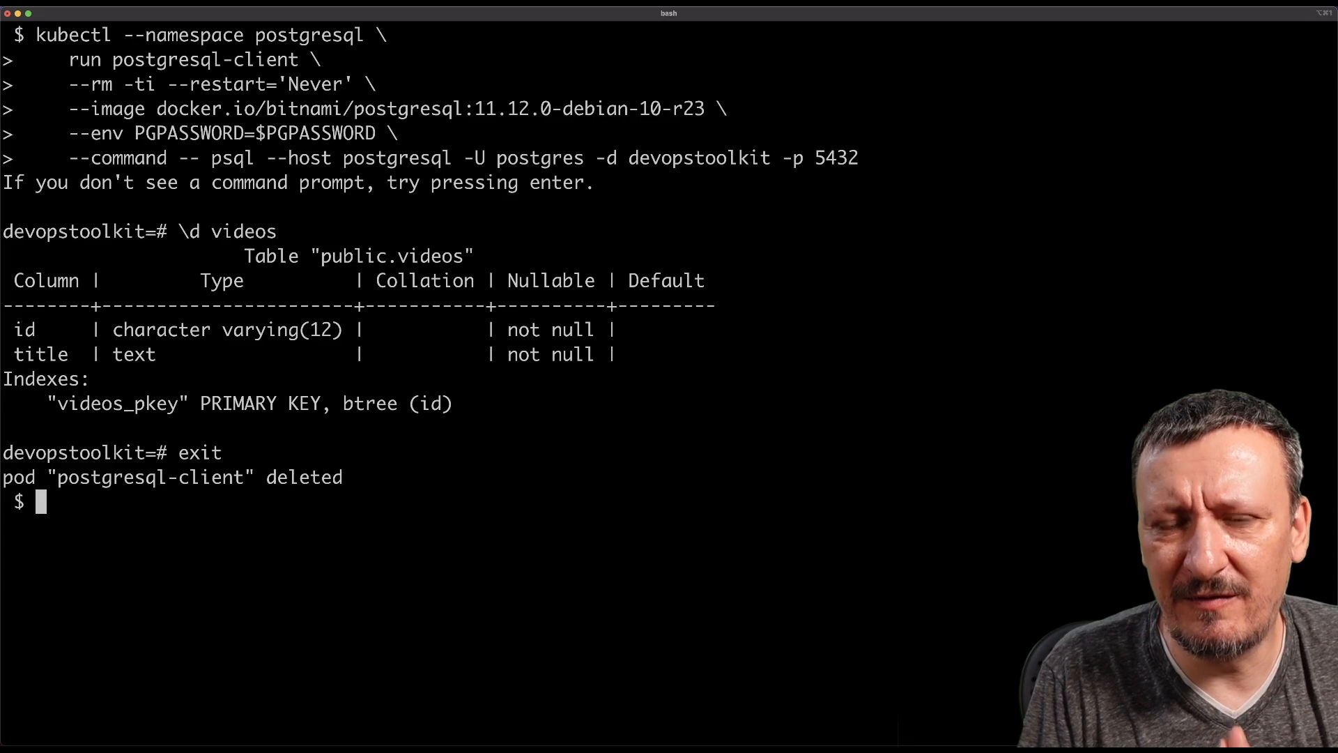
mouse_move(864, 420)
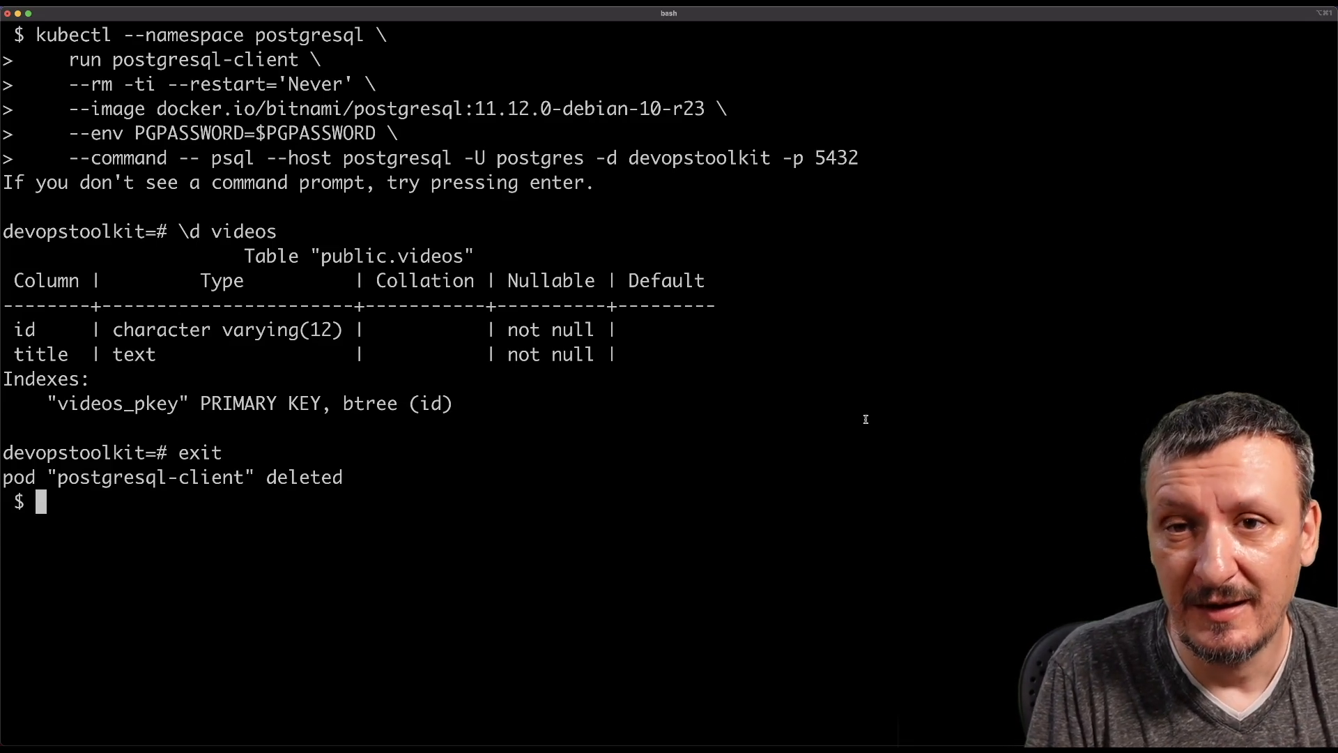
Run cat table2.yaml to display the revised videos Table definition
text(cat)
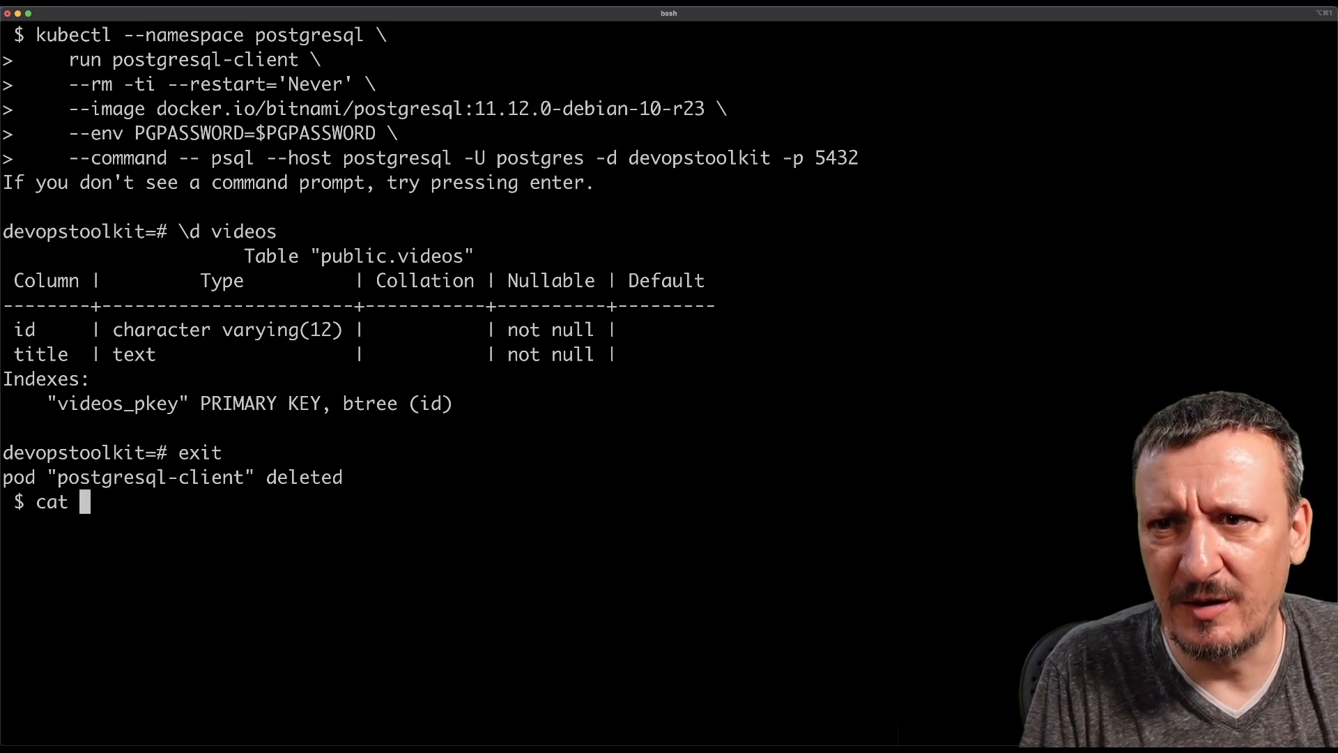
text(table2.yaml)
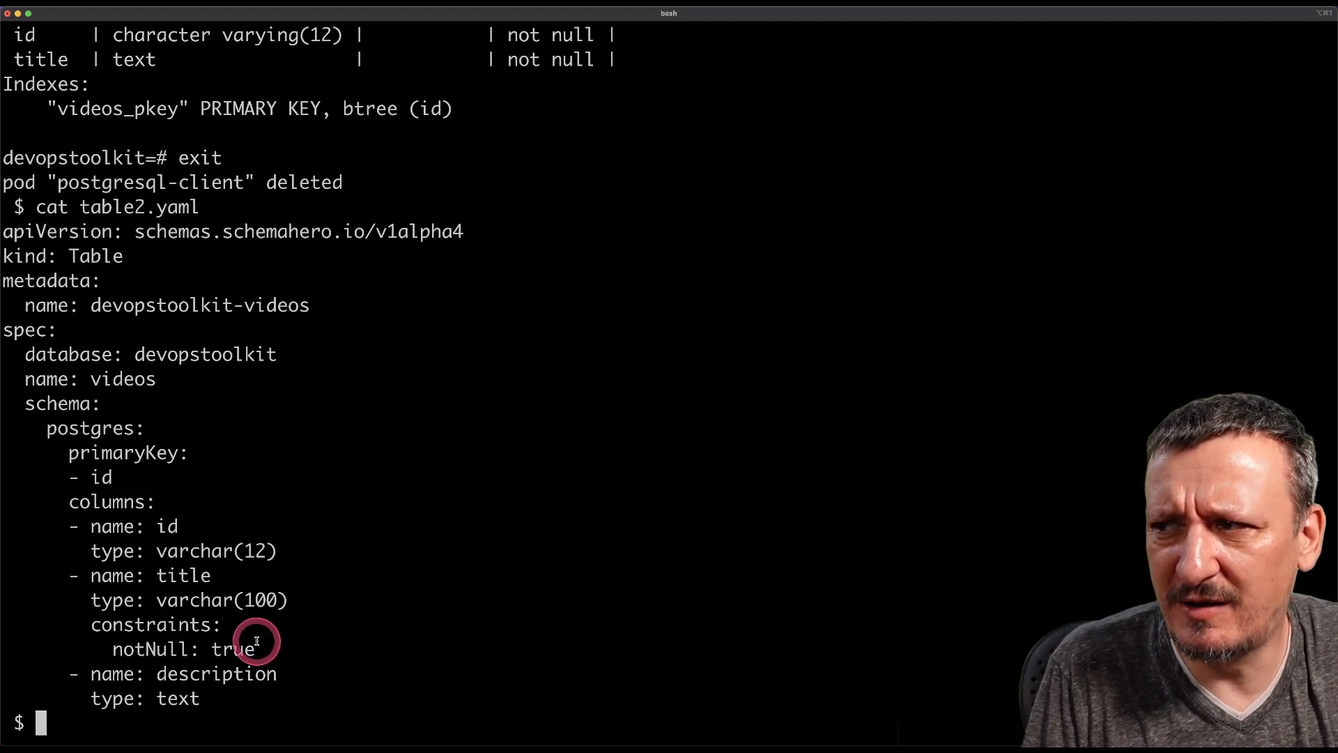
Run diff table.yaml table2.yaml to show the varchar(100) title and added description
text(diff)
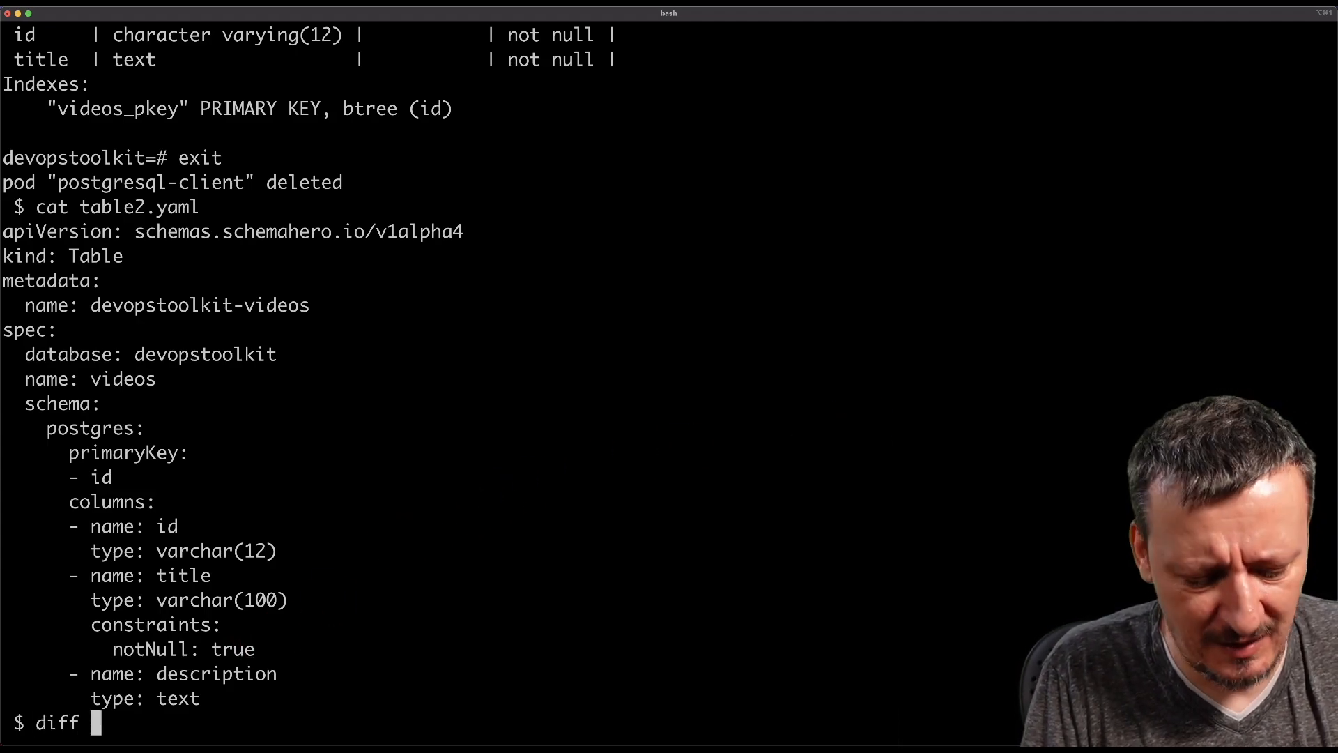
text(table.yaml)
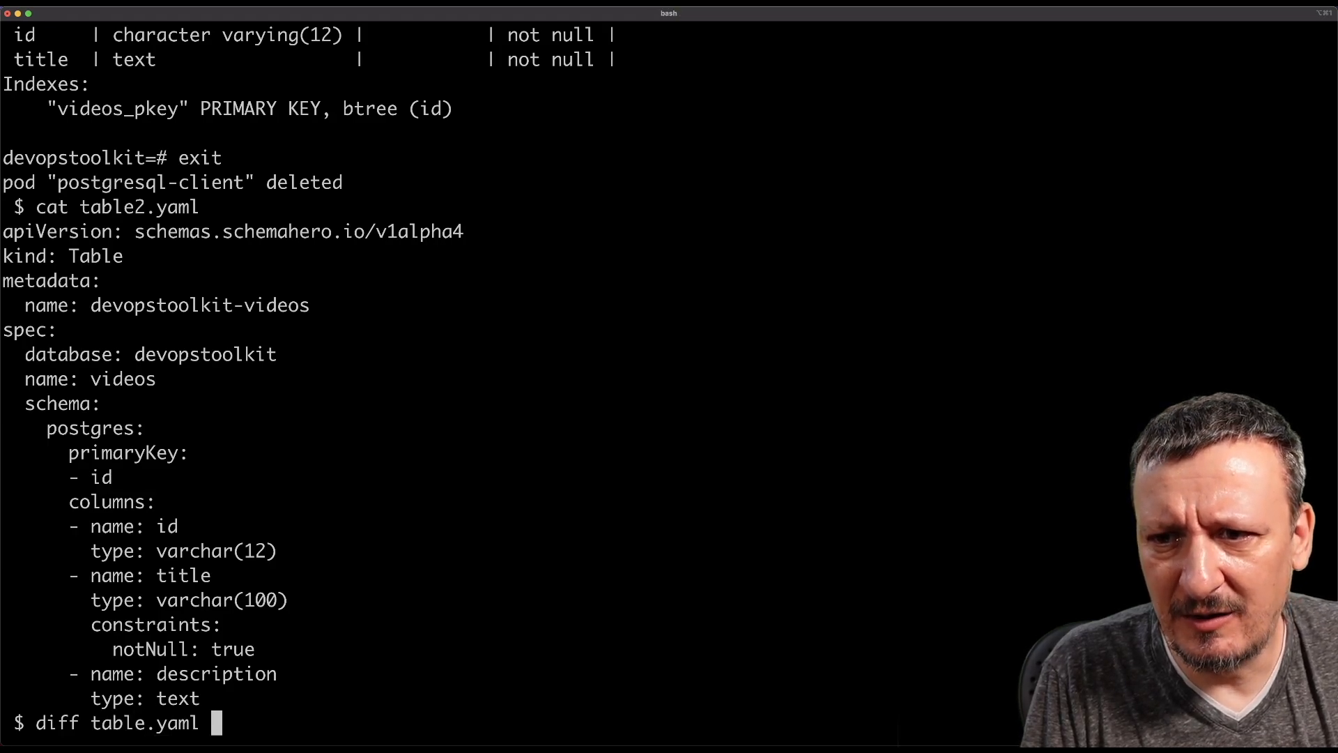
text(table2.yaml)
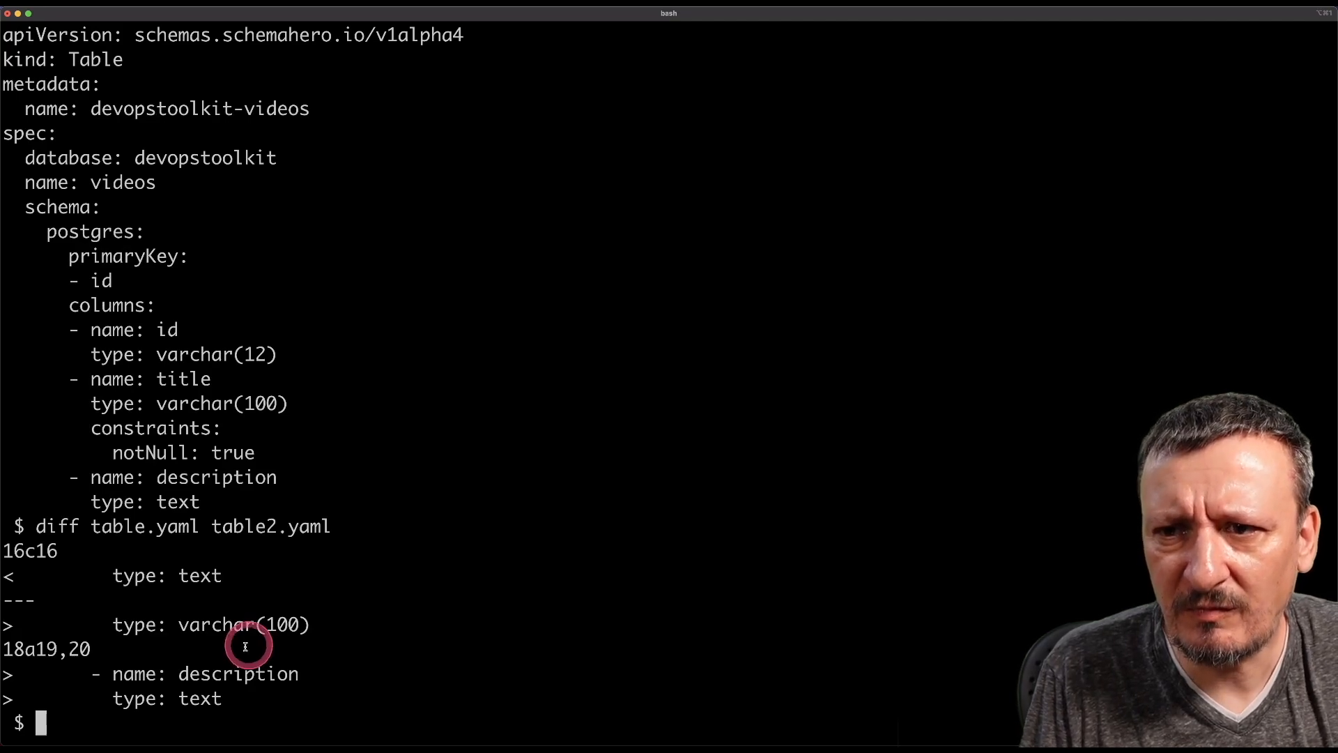
mouse_move(180, 624)
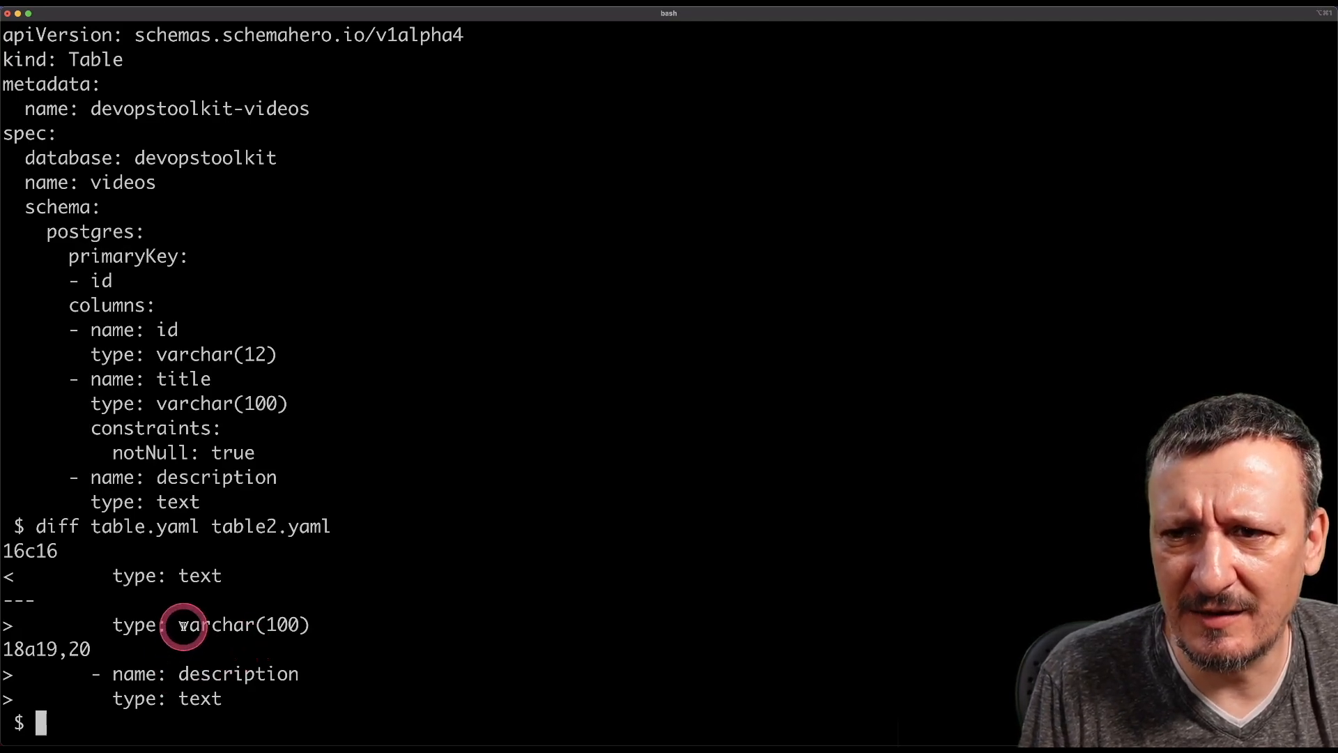
mouse_move(145, 580)
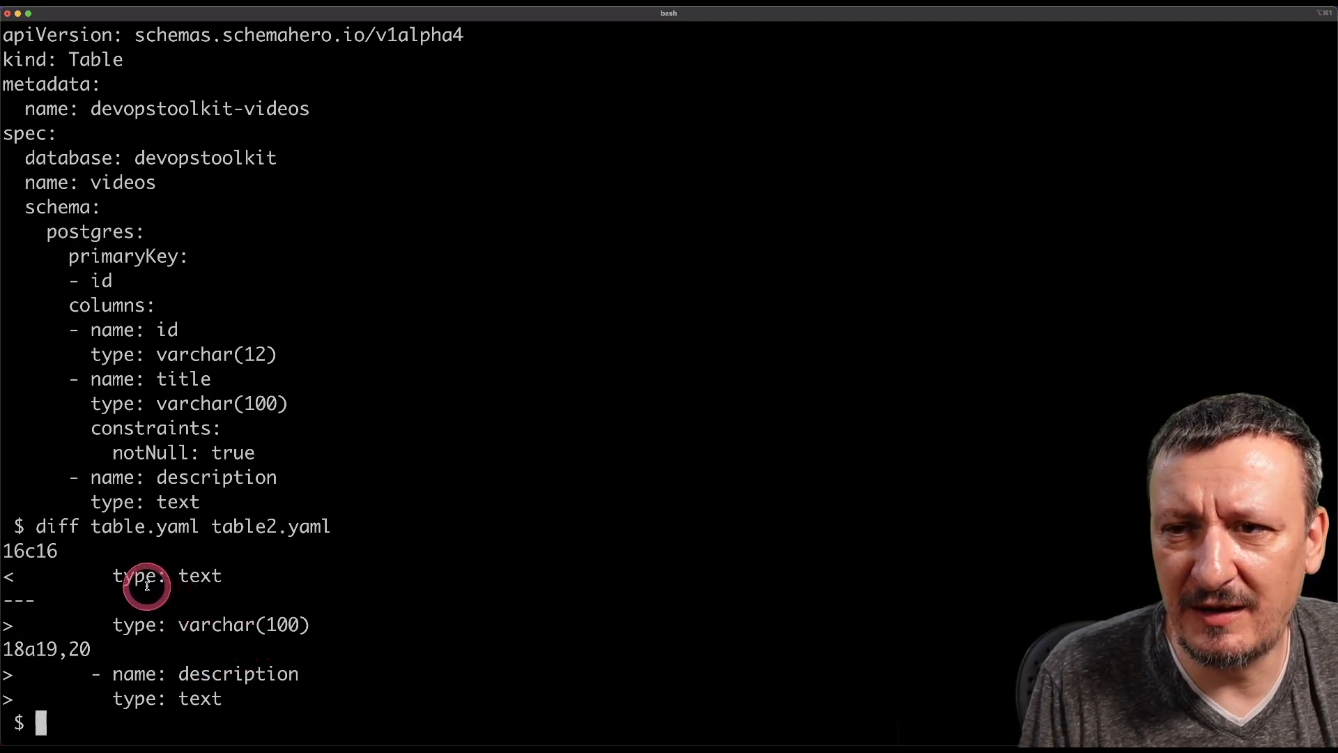
mouse_move(180, 625)
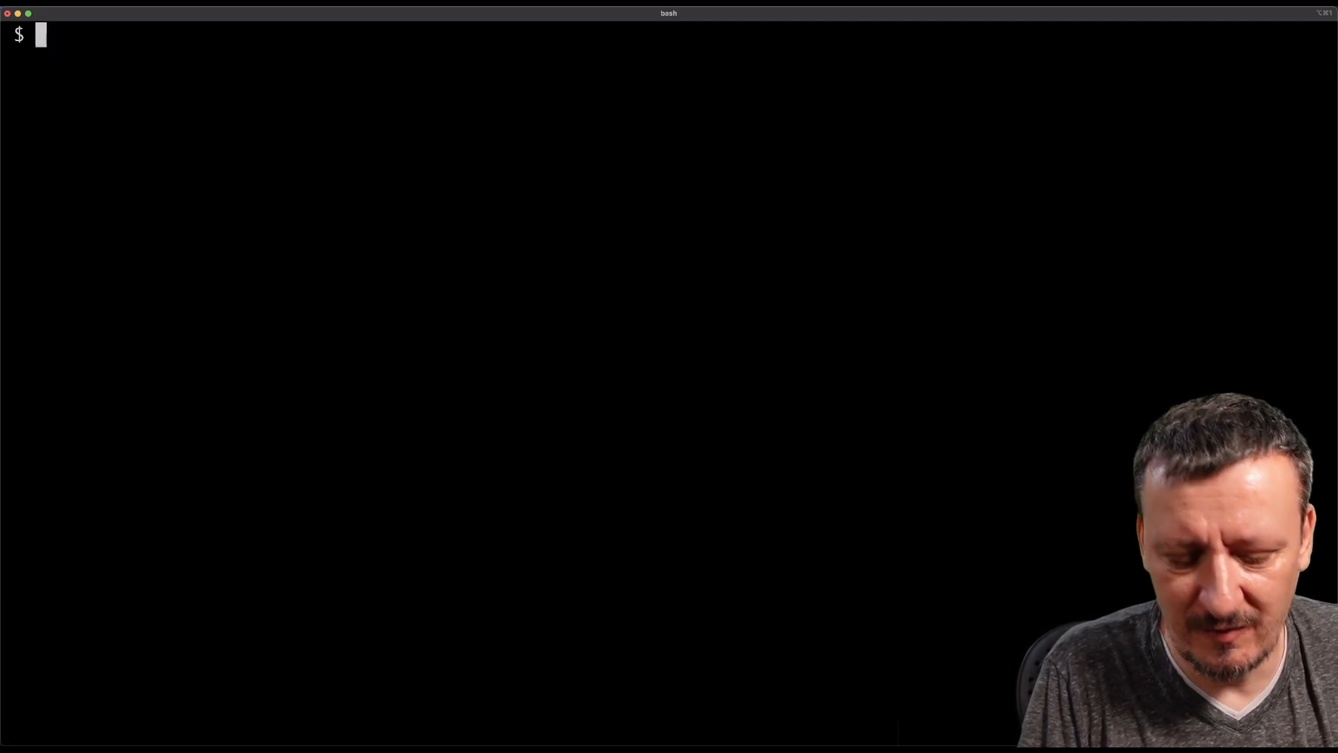
Run kubectl --namespace postgresql apply --filename table2.yaml, configuring devopstoolkit-videos
text(kubectl -)
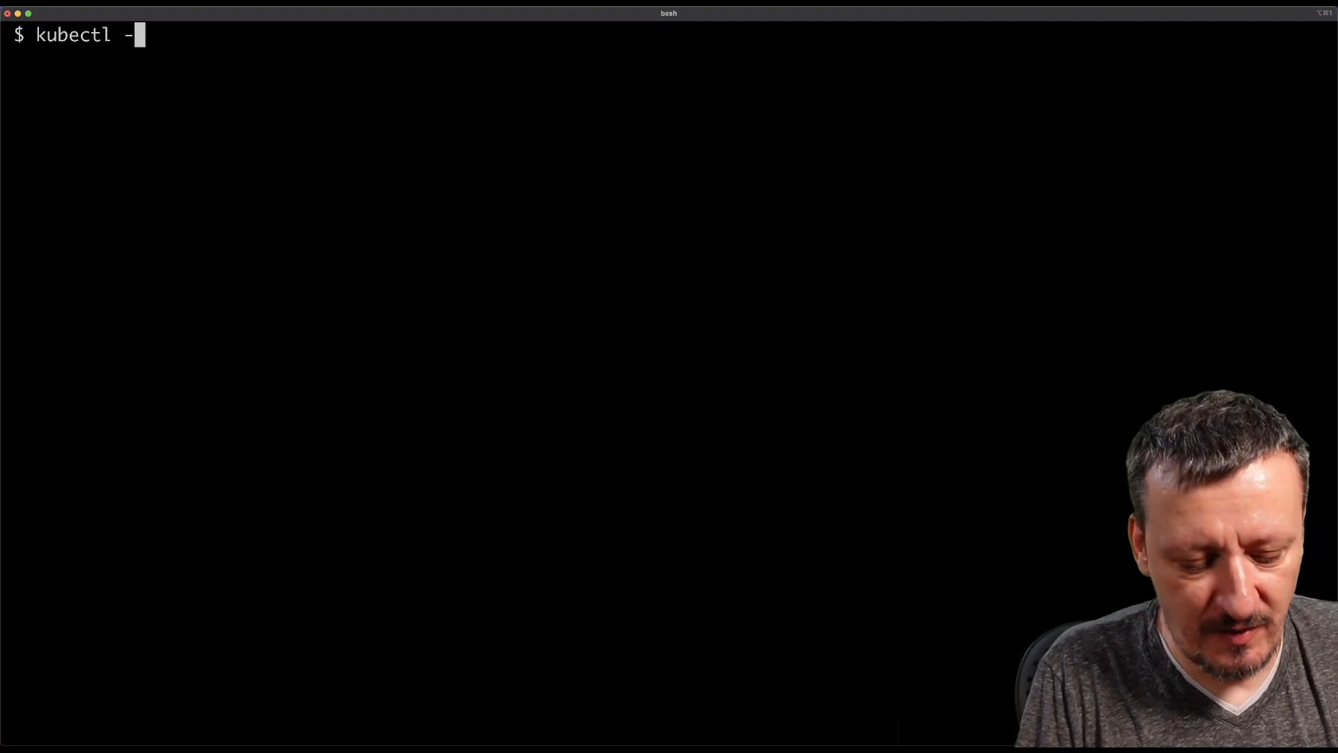
text(-namespa)
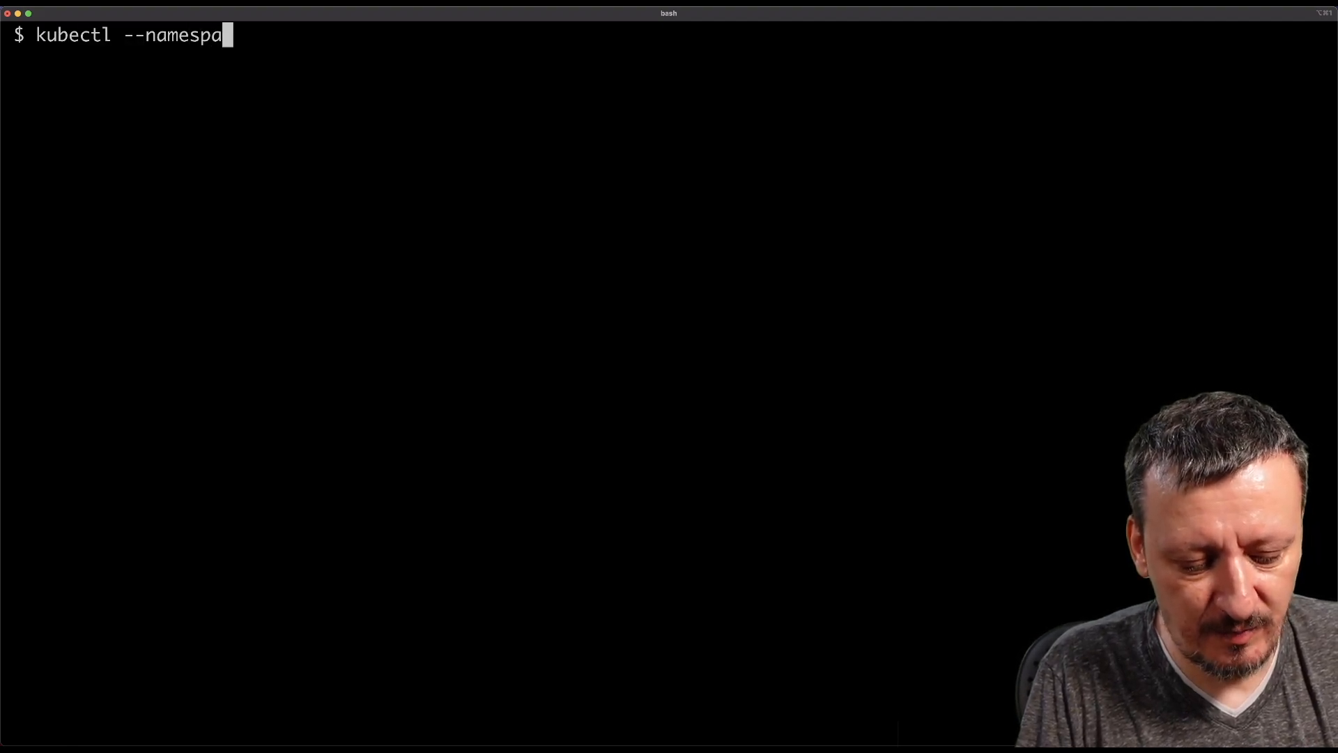
text(ce post)
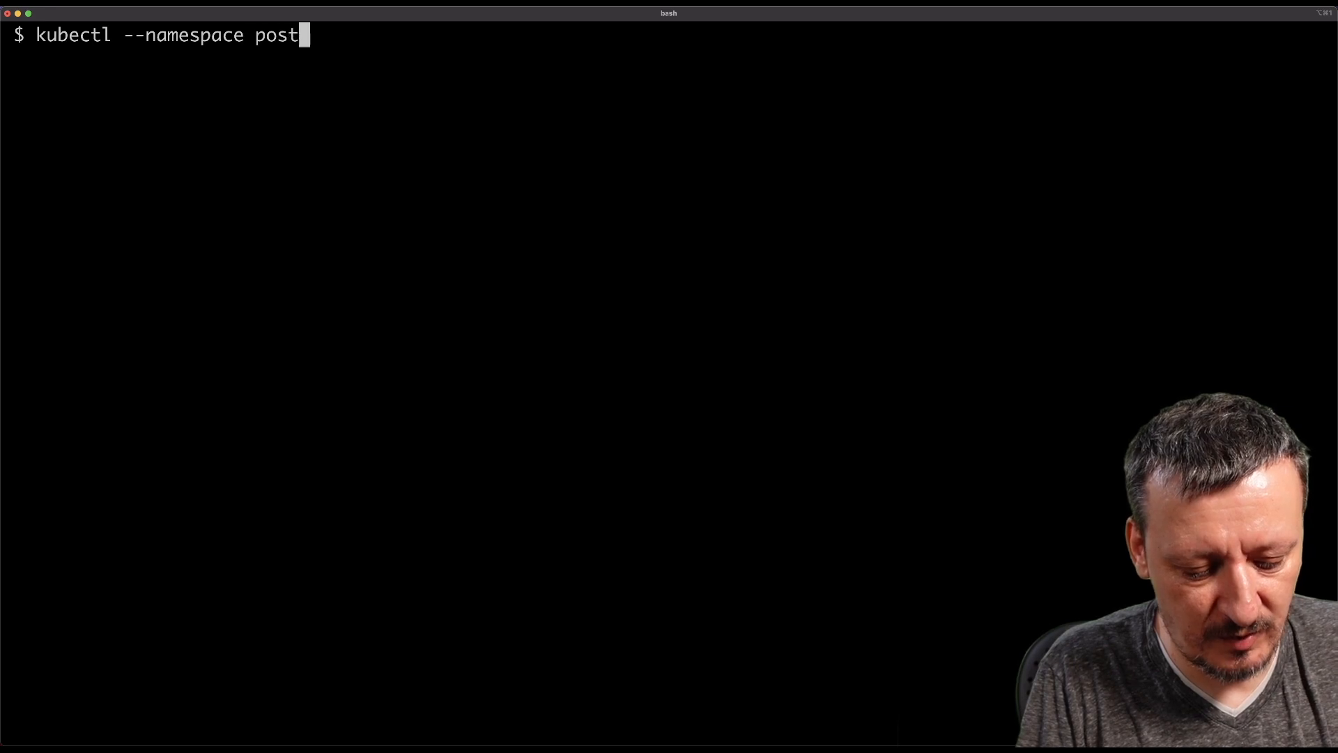
text(gresql ap)
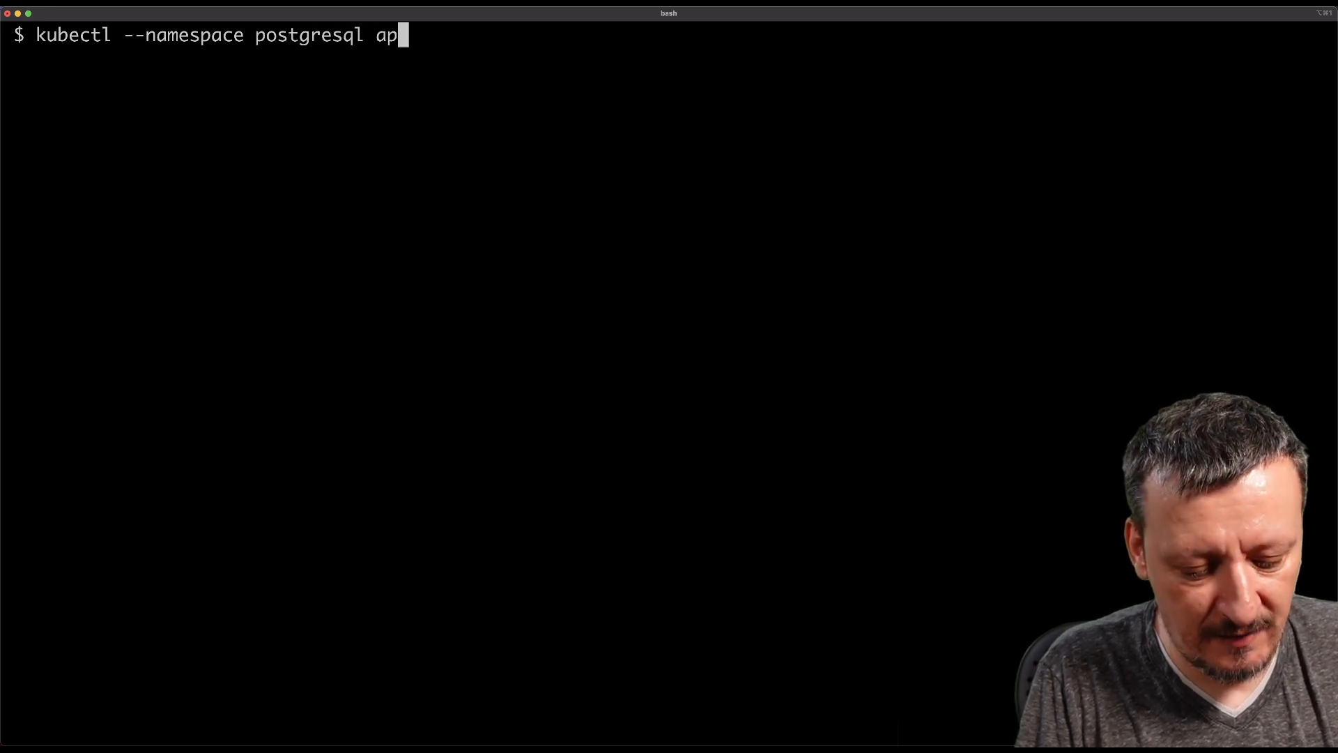
text(ply --filen)
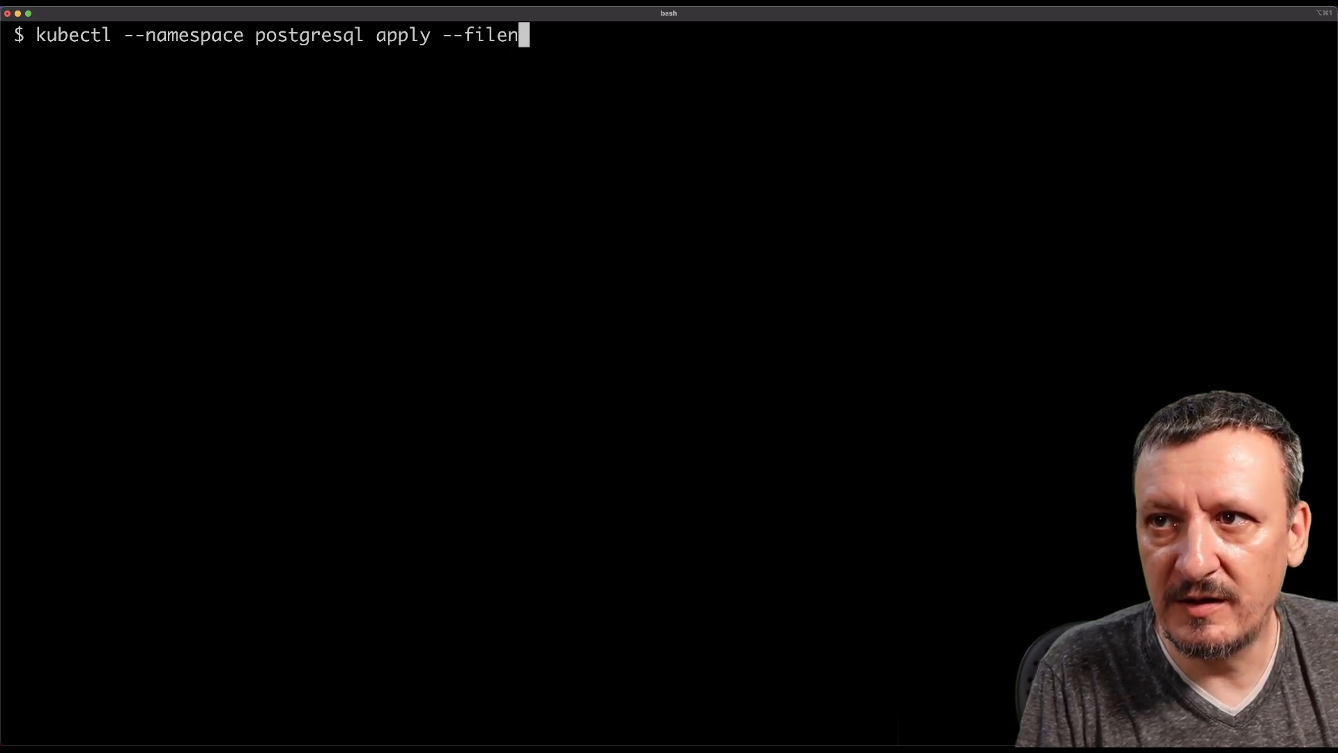
text(ame t)
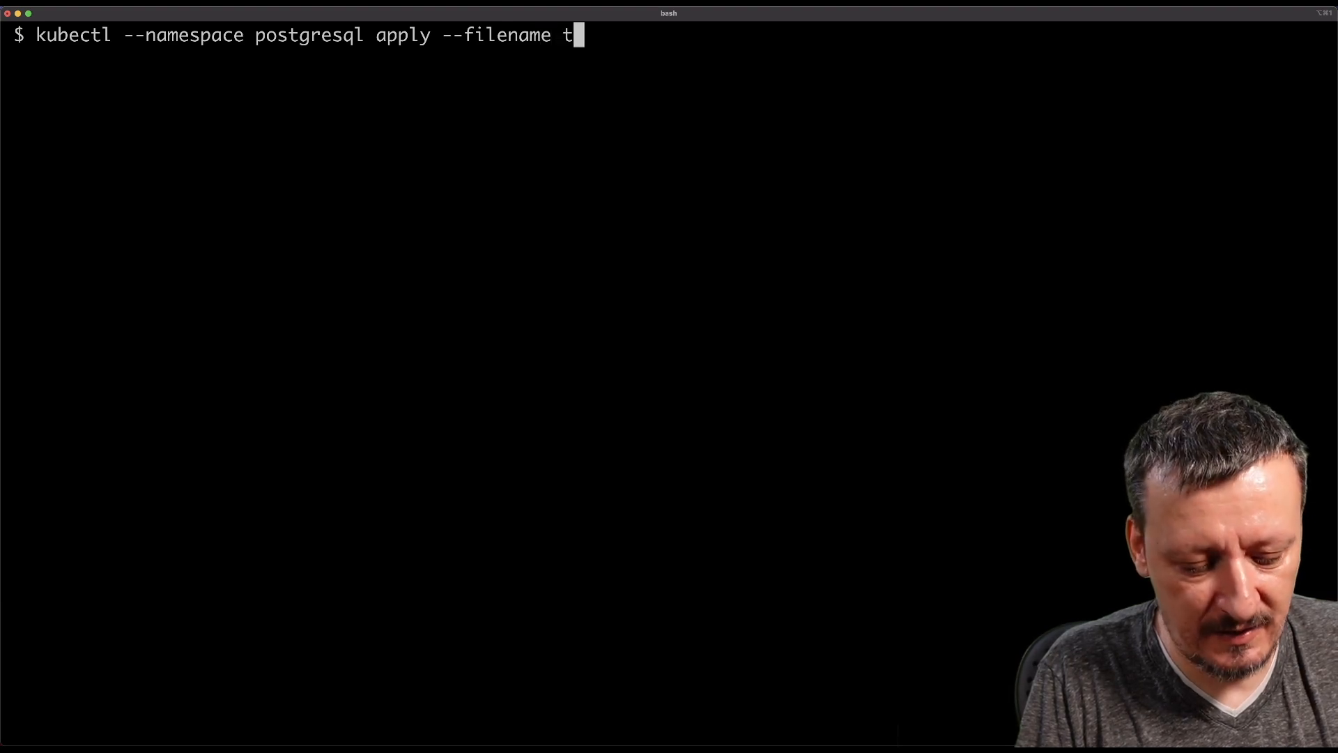
key(Return)
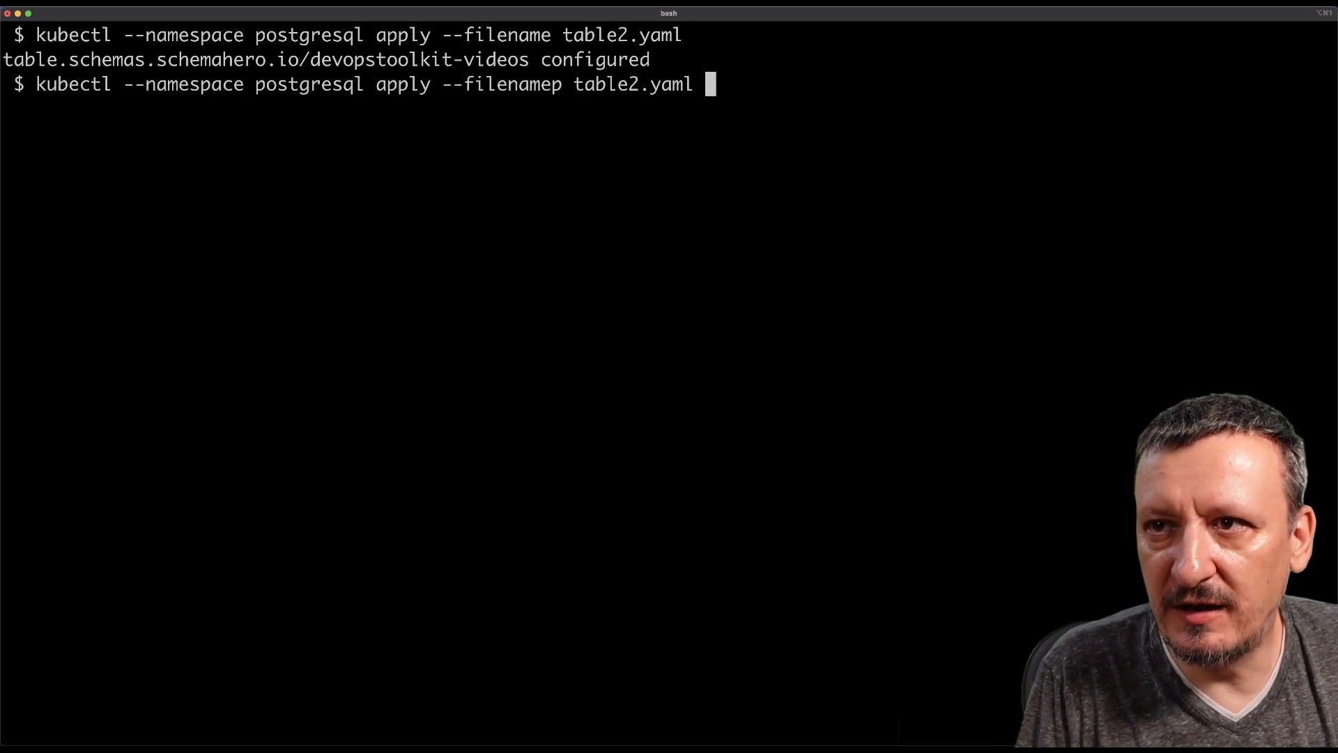
Clear, list the SchemaHero migrations again and copy the new migration ID 825d6d4
text(clear)
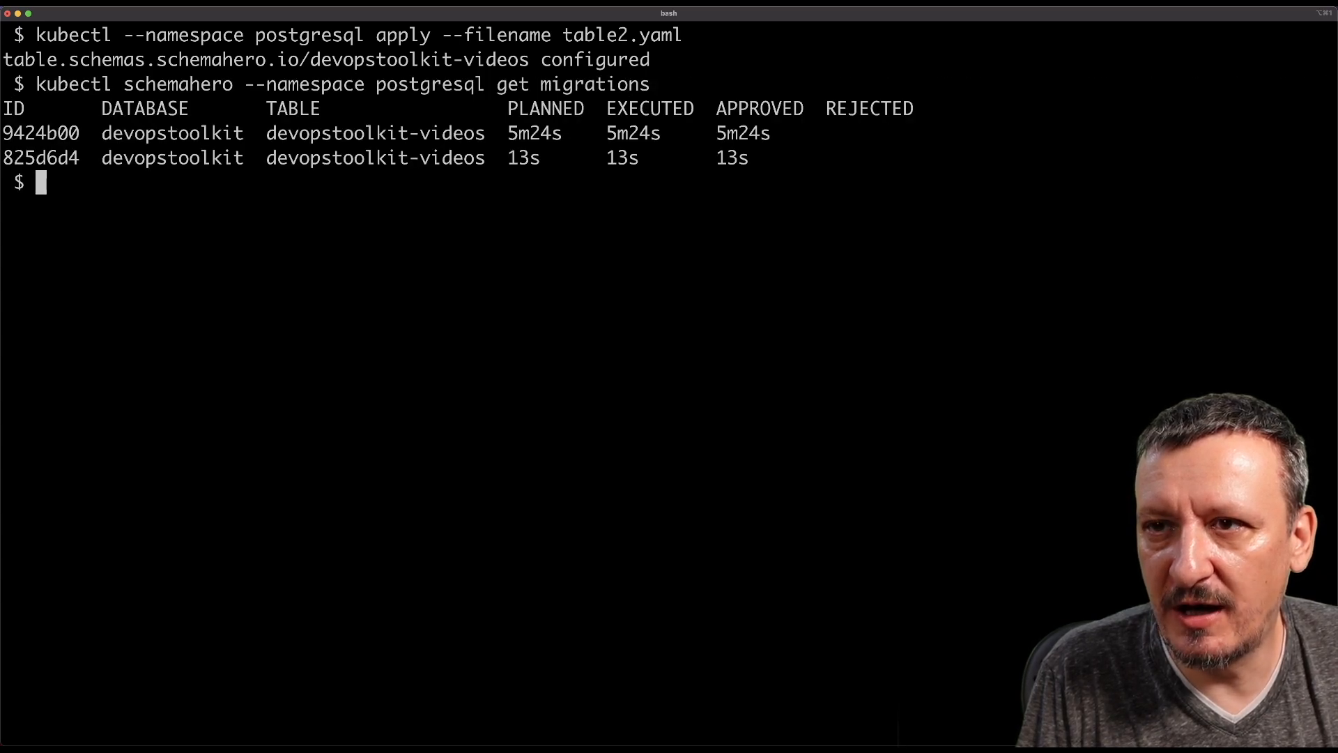
click(58, 598)
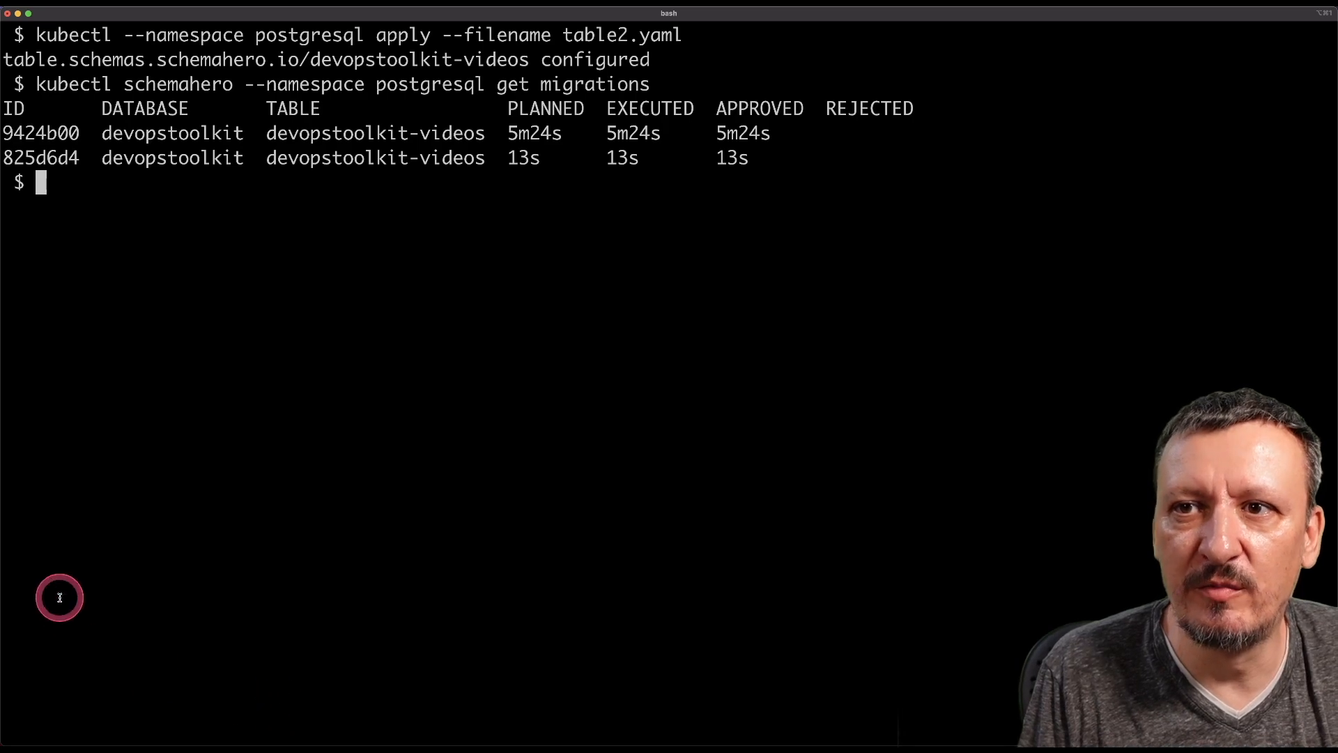
double_click(41, 134)
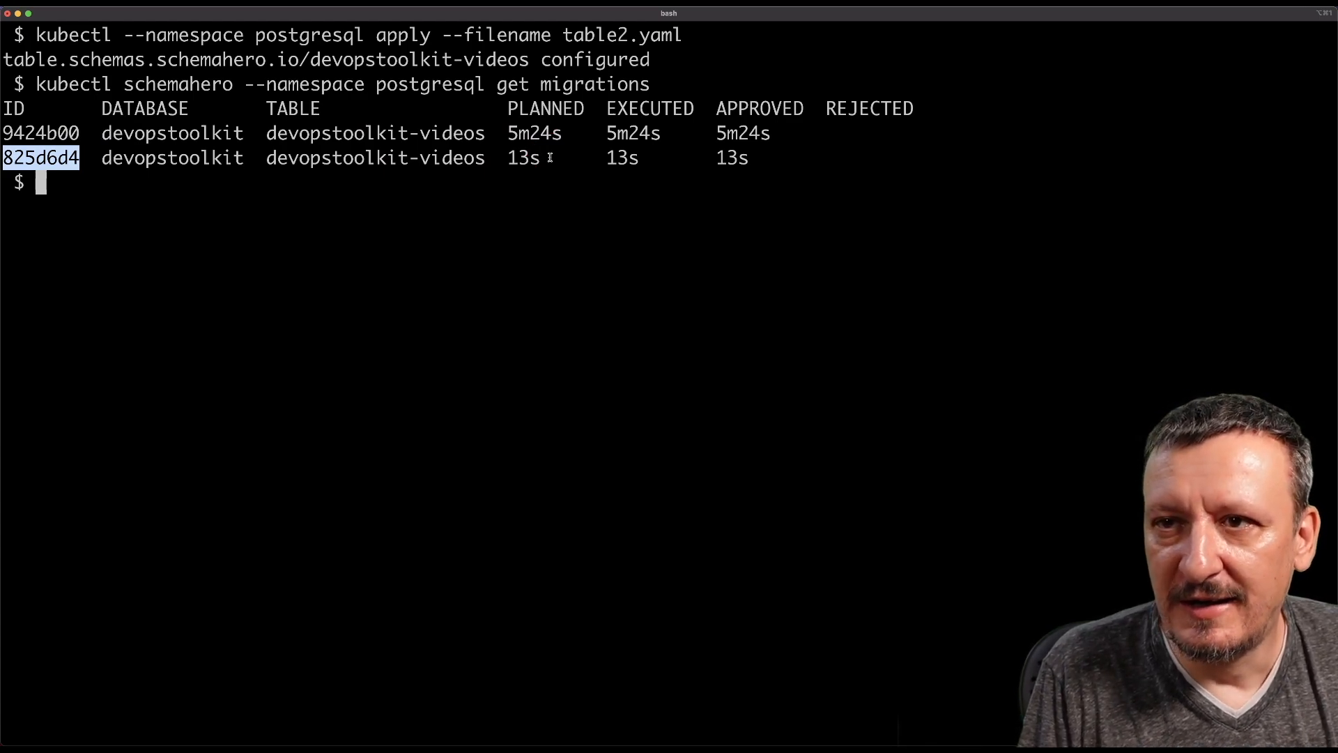
Clear and describe migration 825d6d4, highlighting the alter of the videos title column
text(clear)
text(kubectl schemahero --namespace postgresql describe migration 825d6d4)
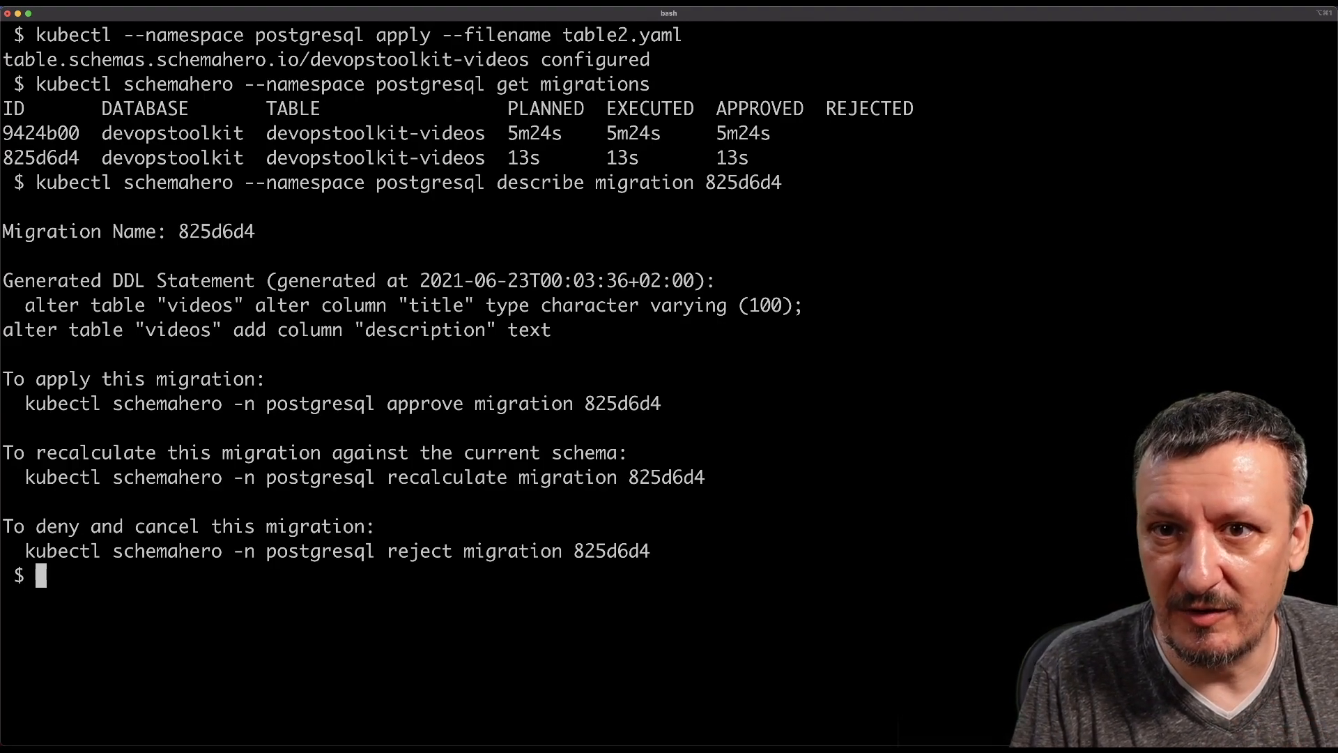
click(257, 232)
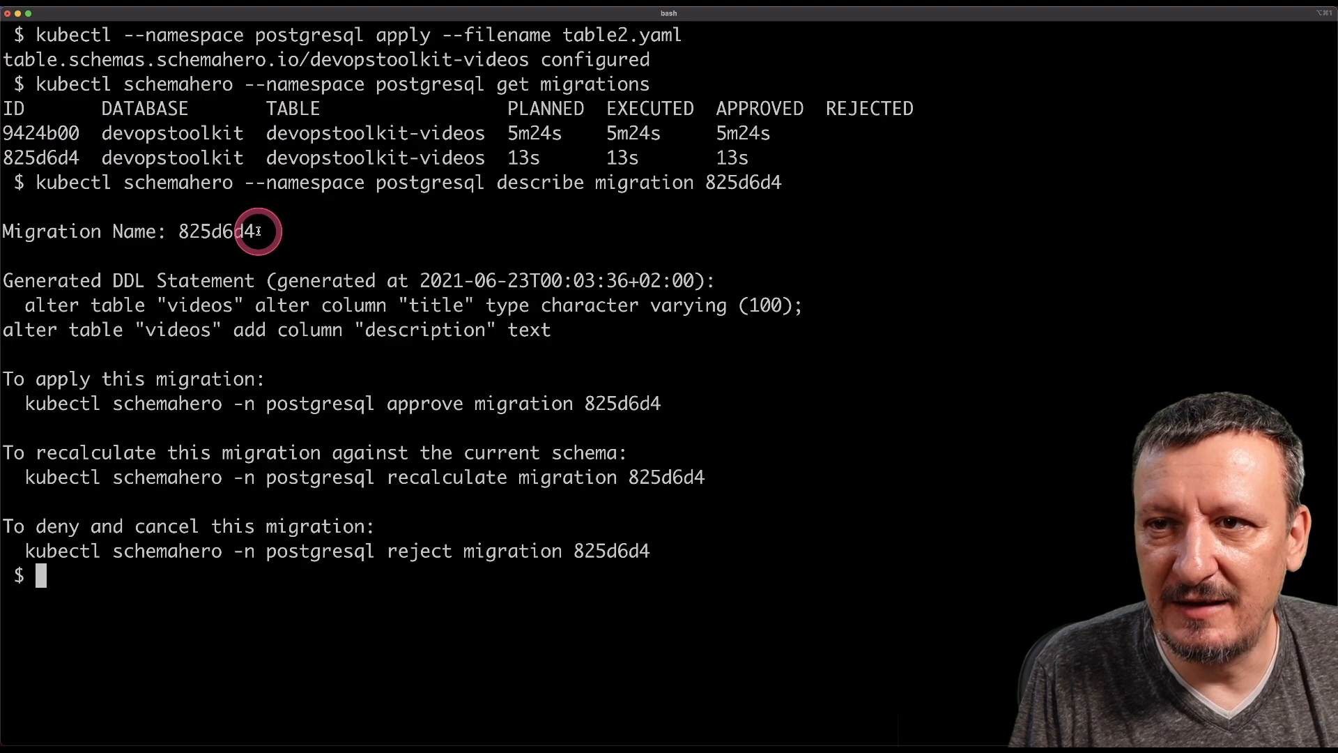
mouse_move(196, 298)
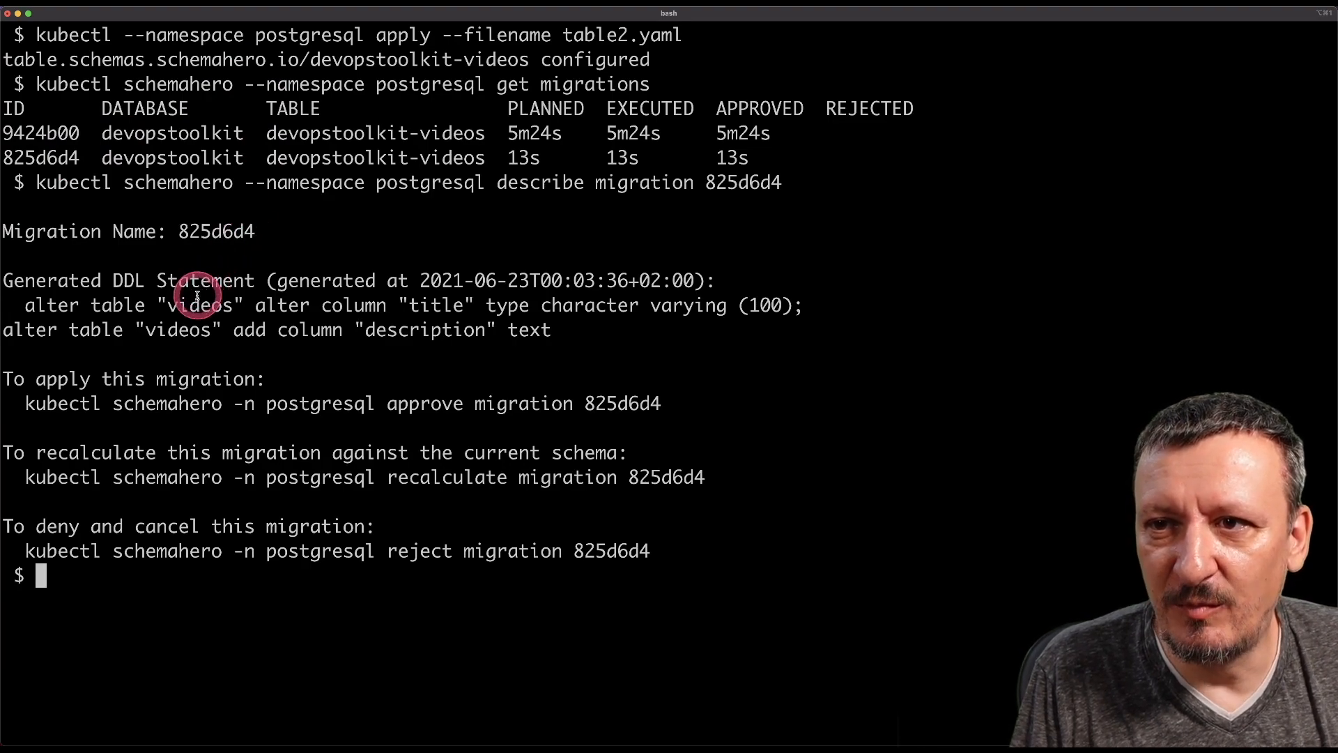
double_click(198, 305)
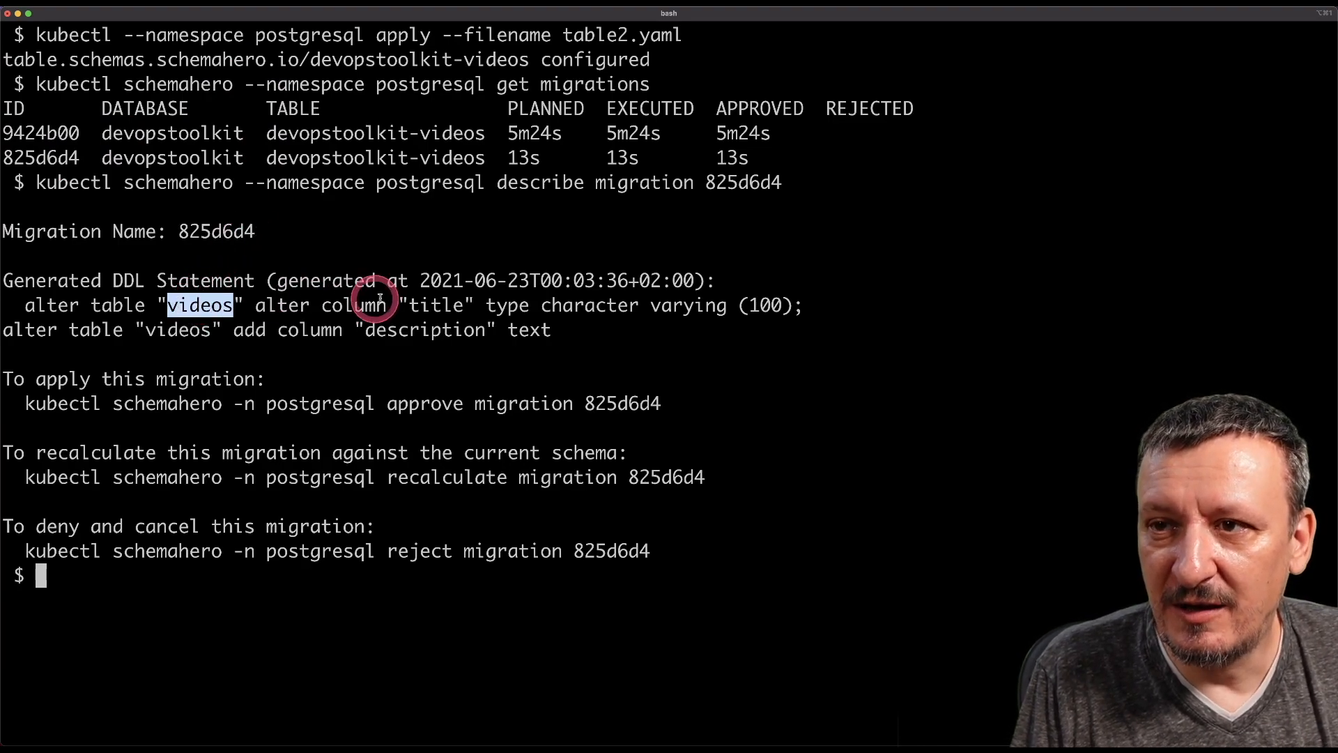
double_click(436, 305)
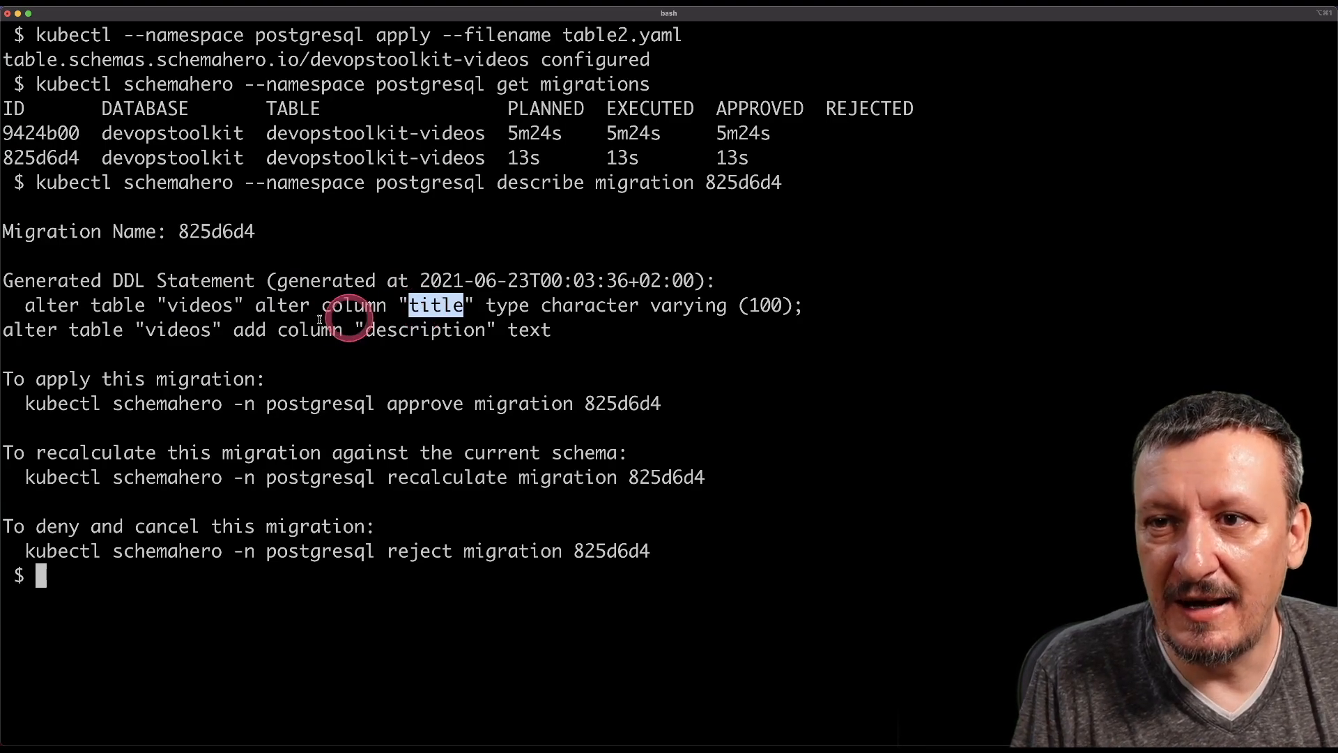
Highlight the second statement adding the description column to videos
double_click(177, 330)
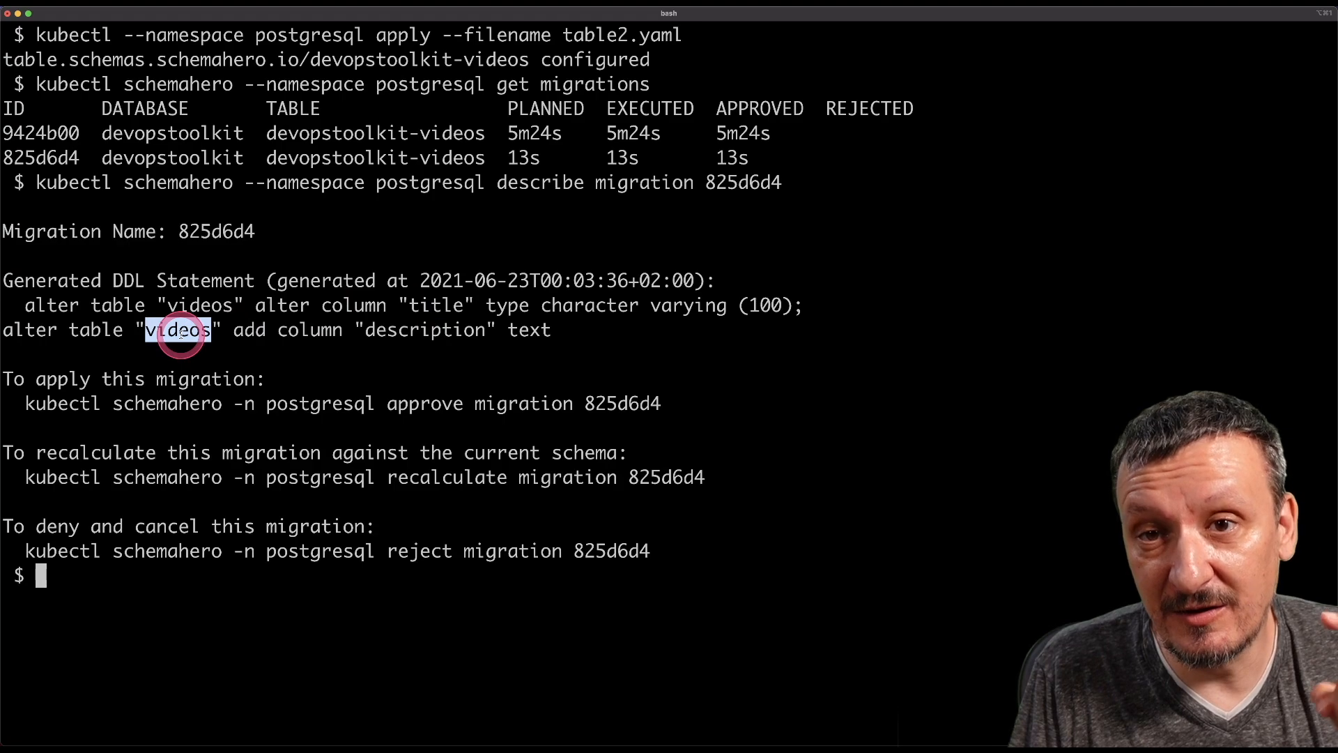
double_click(310, 331)
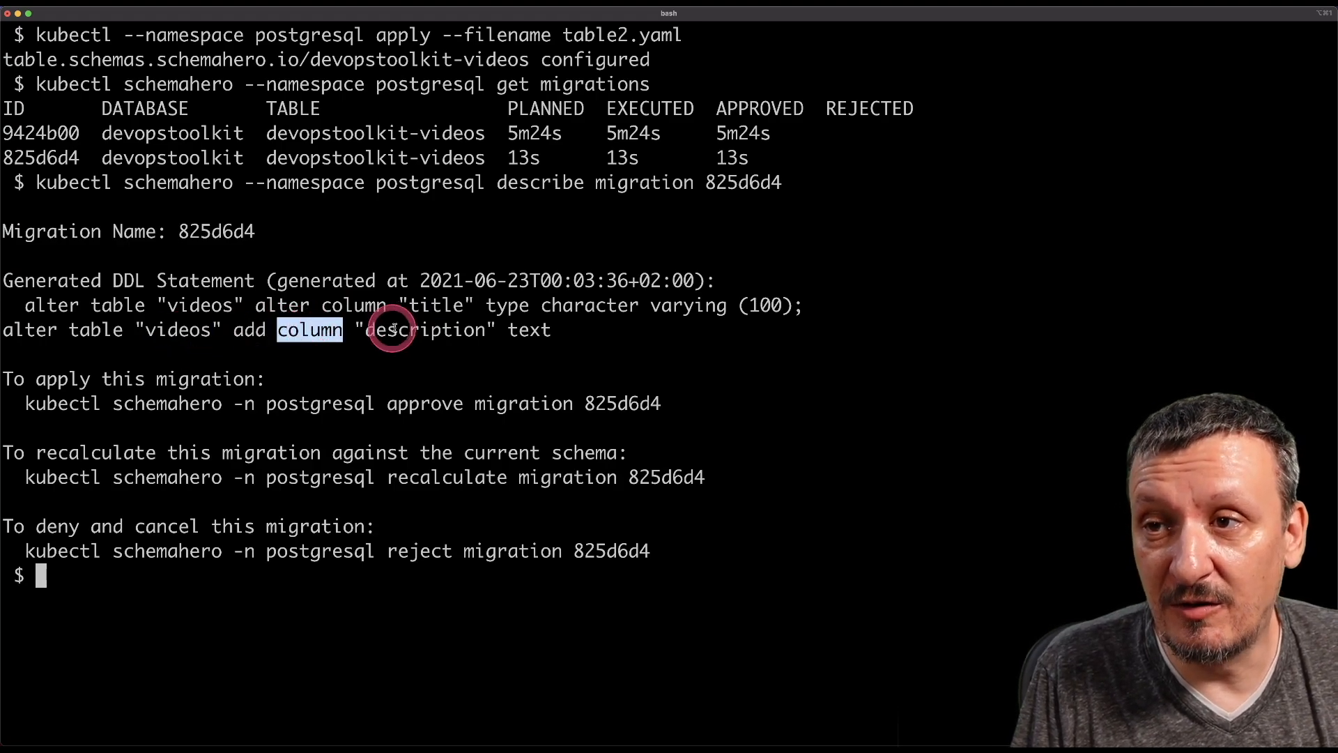
double_click(530, 331)
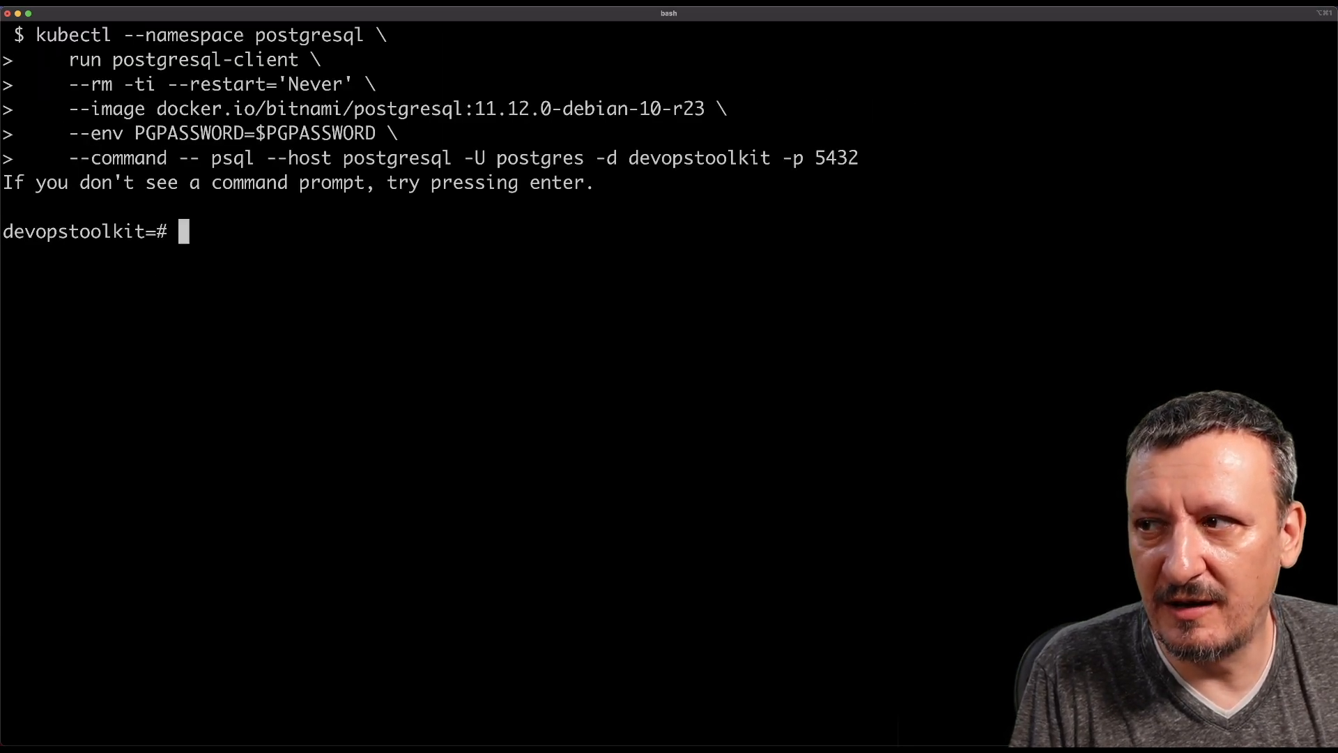
In psql run \d videos to show varchar(100) title and description, then exit
text(\d videos)
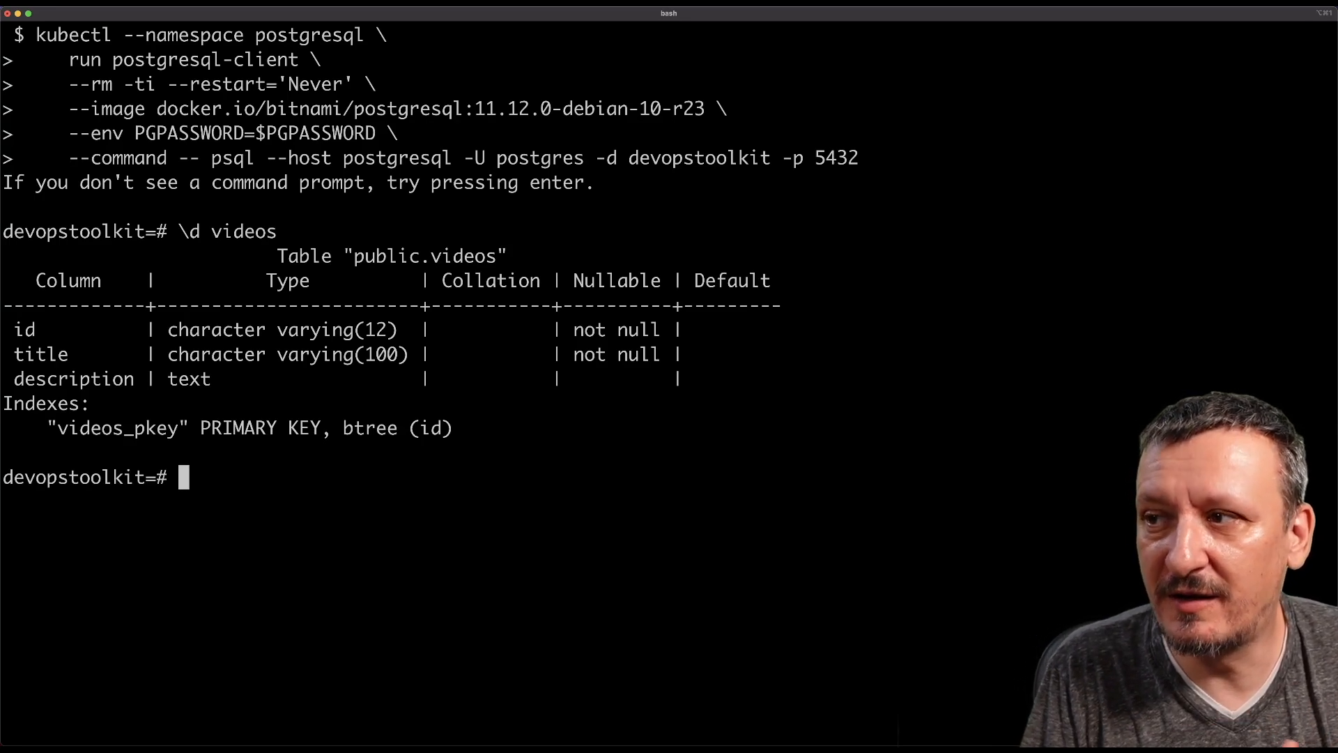
text(exit)
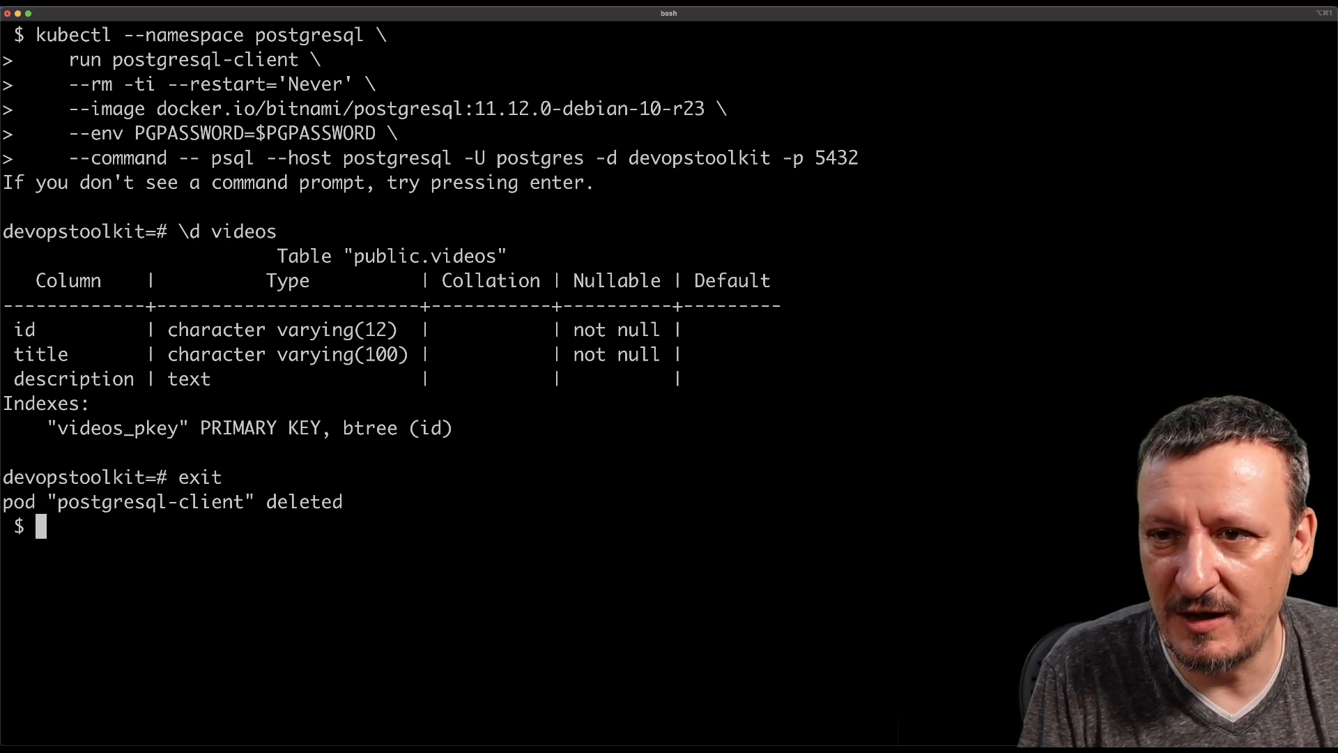
Type kubectl --namespace postgresql apply --filename table.yaml at the prompt without running it
text(kubec)
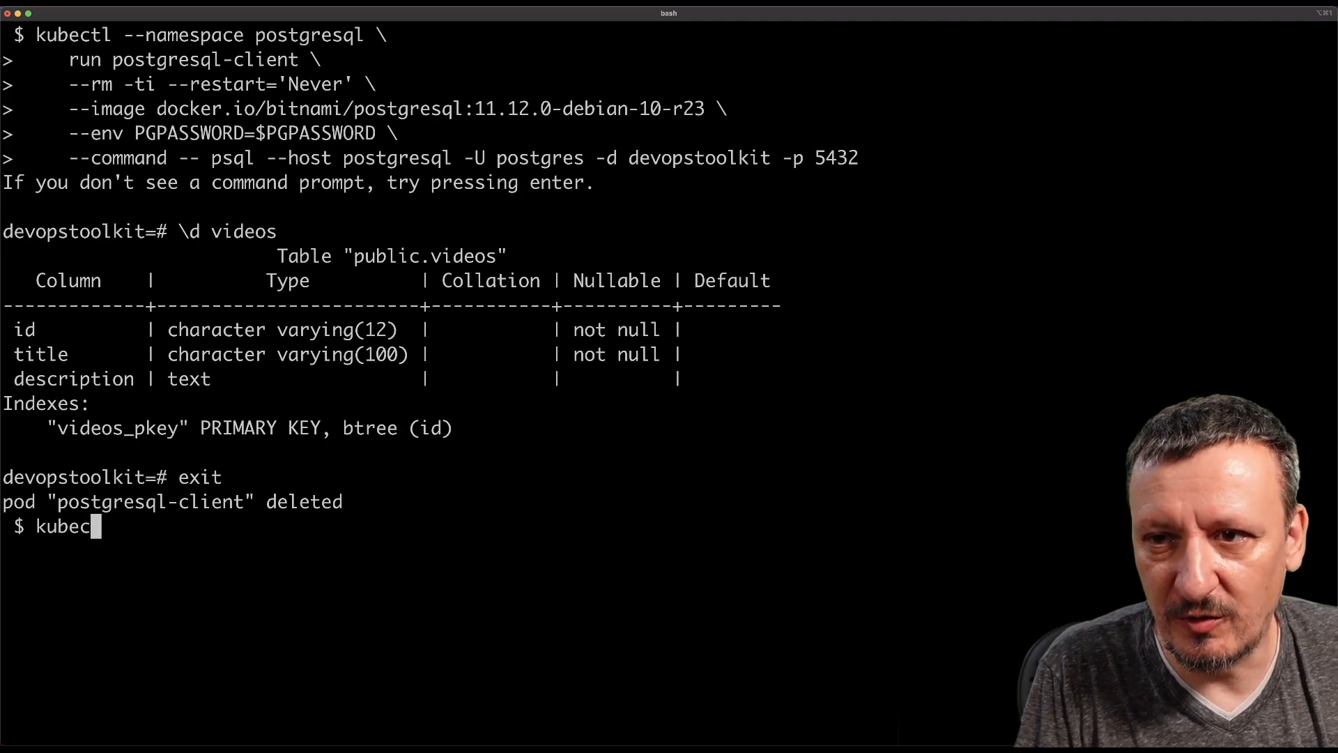
text(tl --namespace)
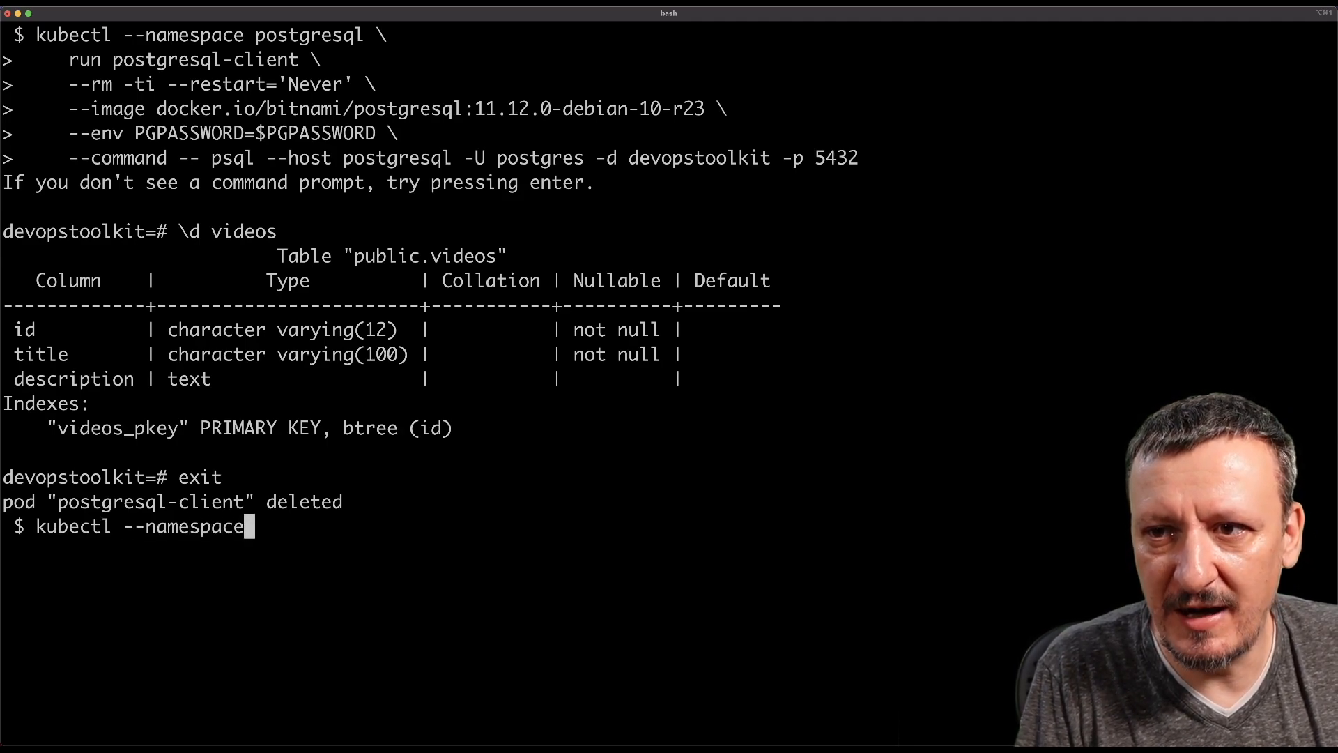
text(postgresql)
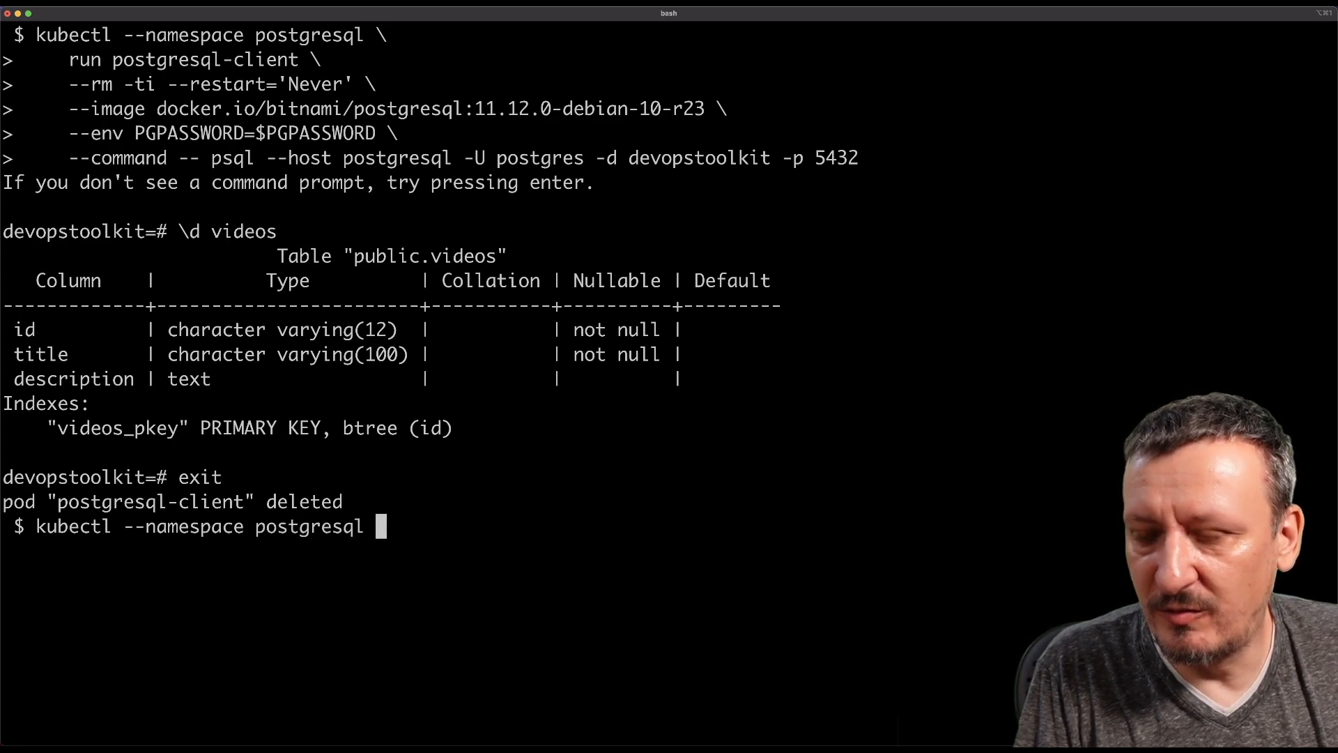
text(apply --fil)
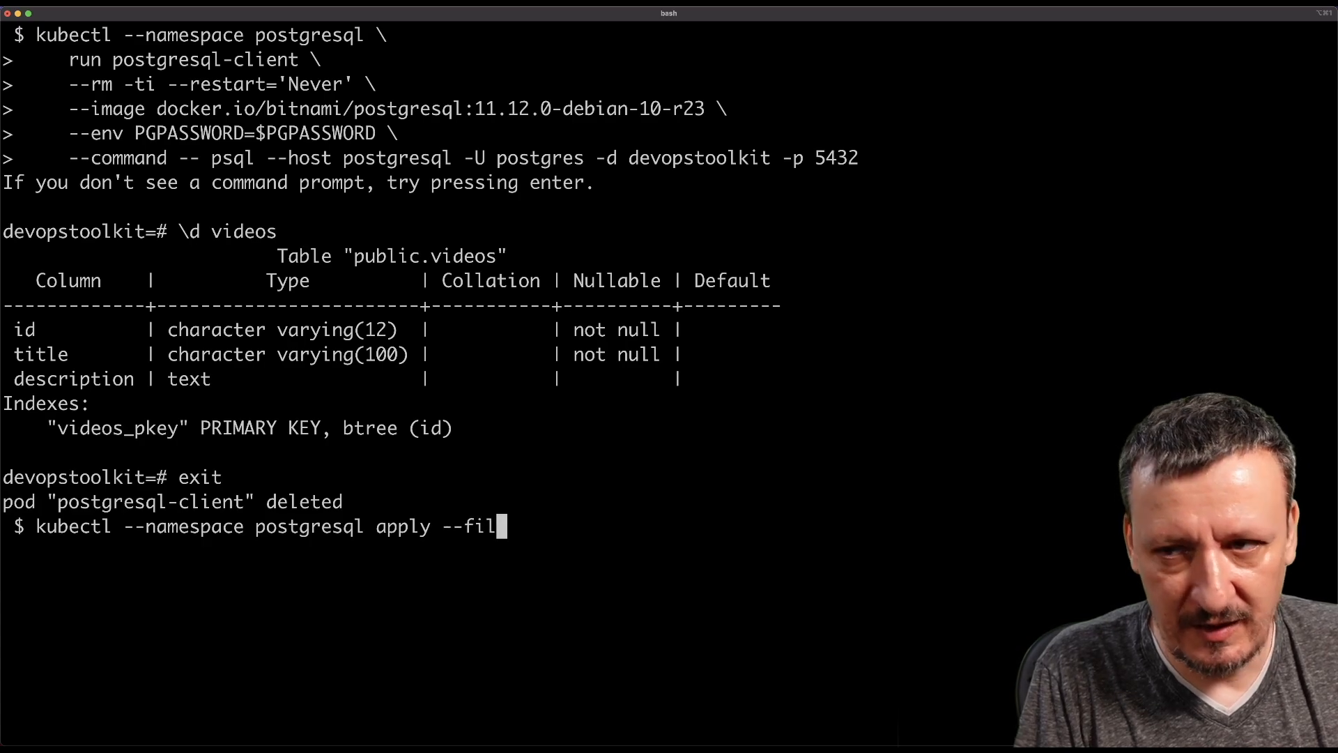
text(ename t)
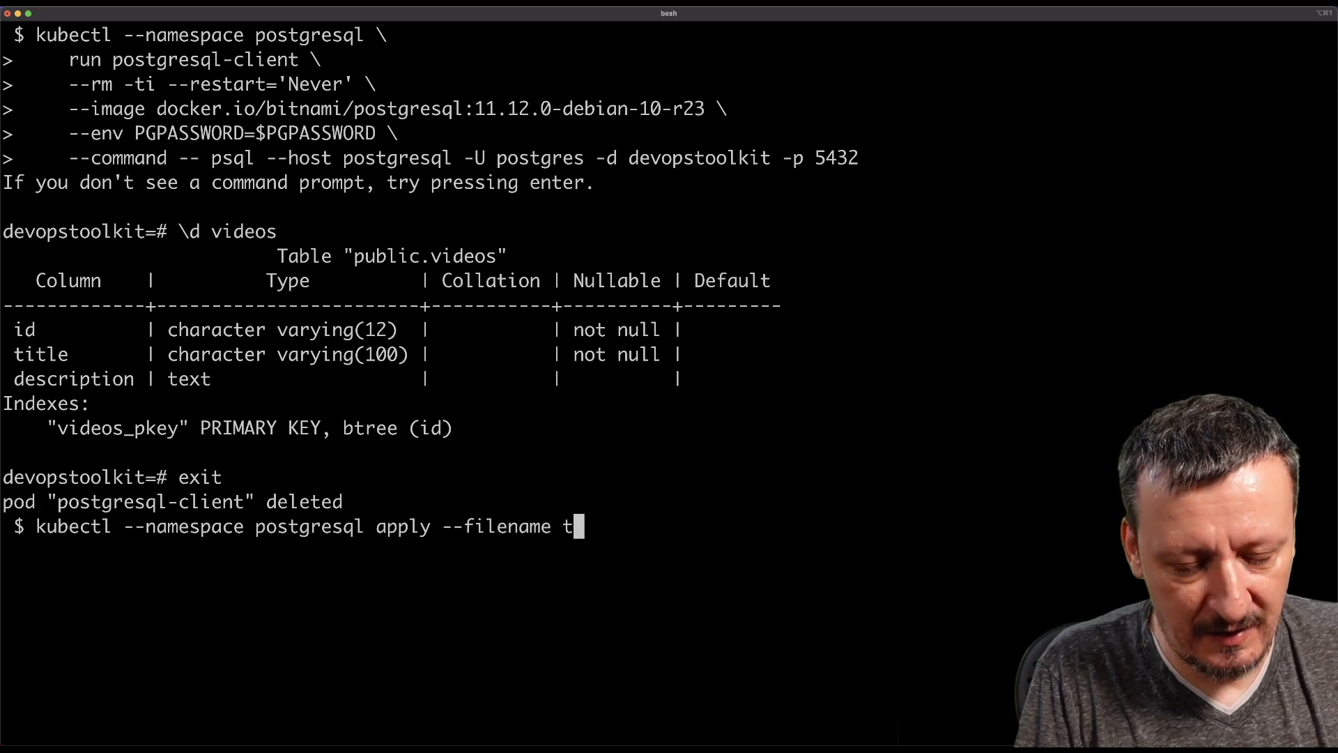
text(able.yaml)
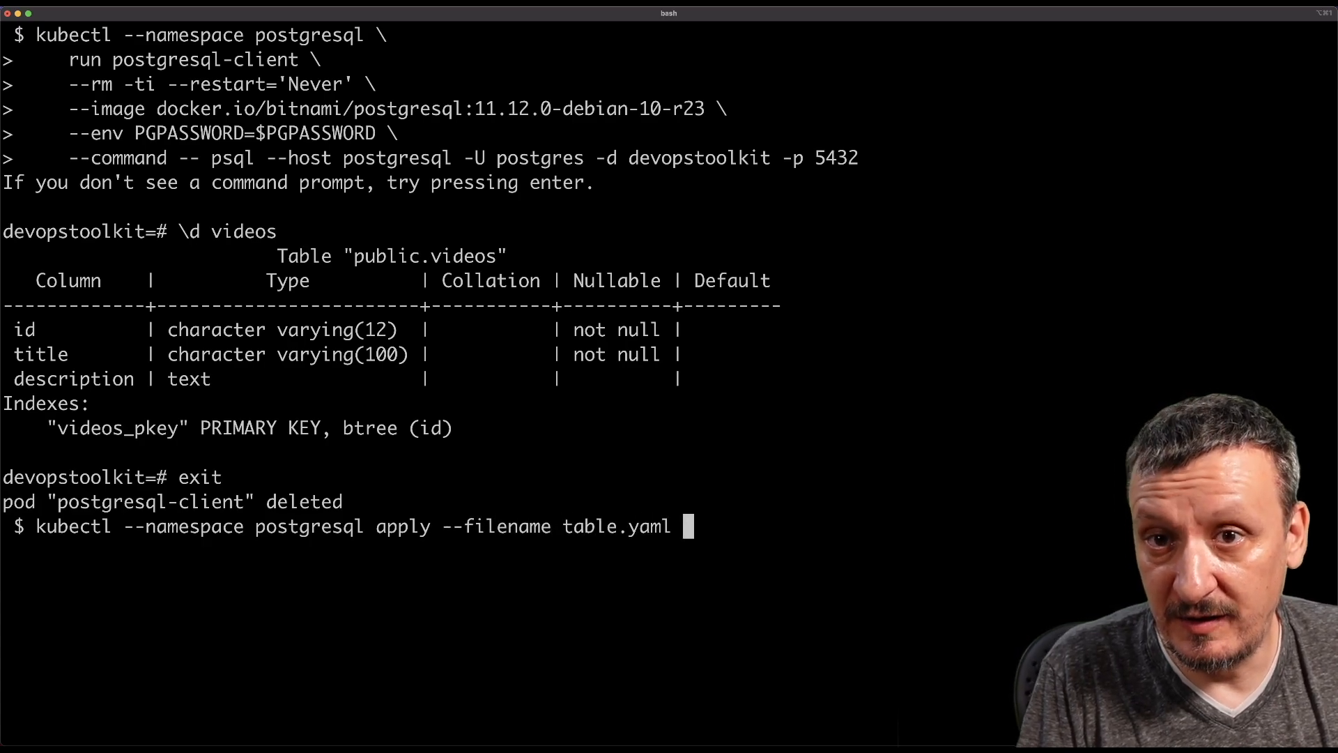